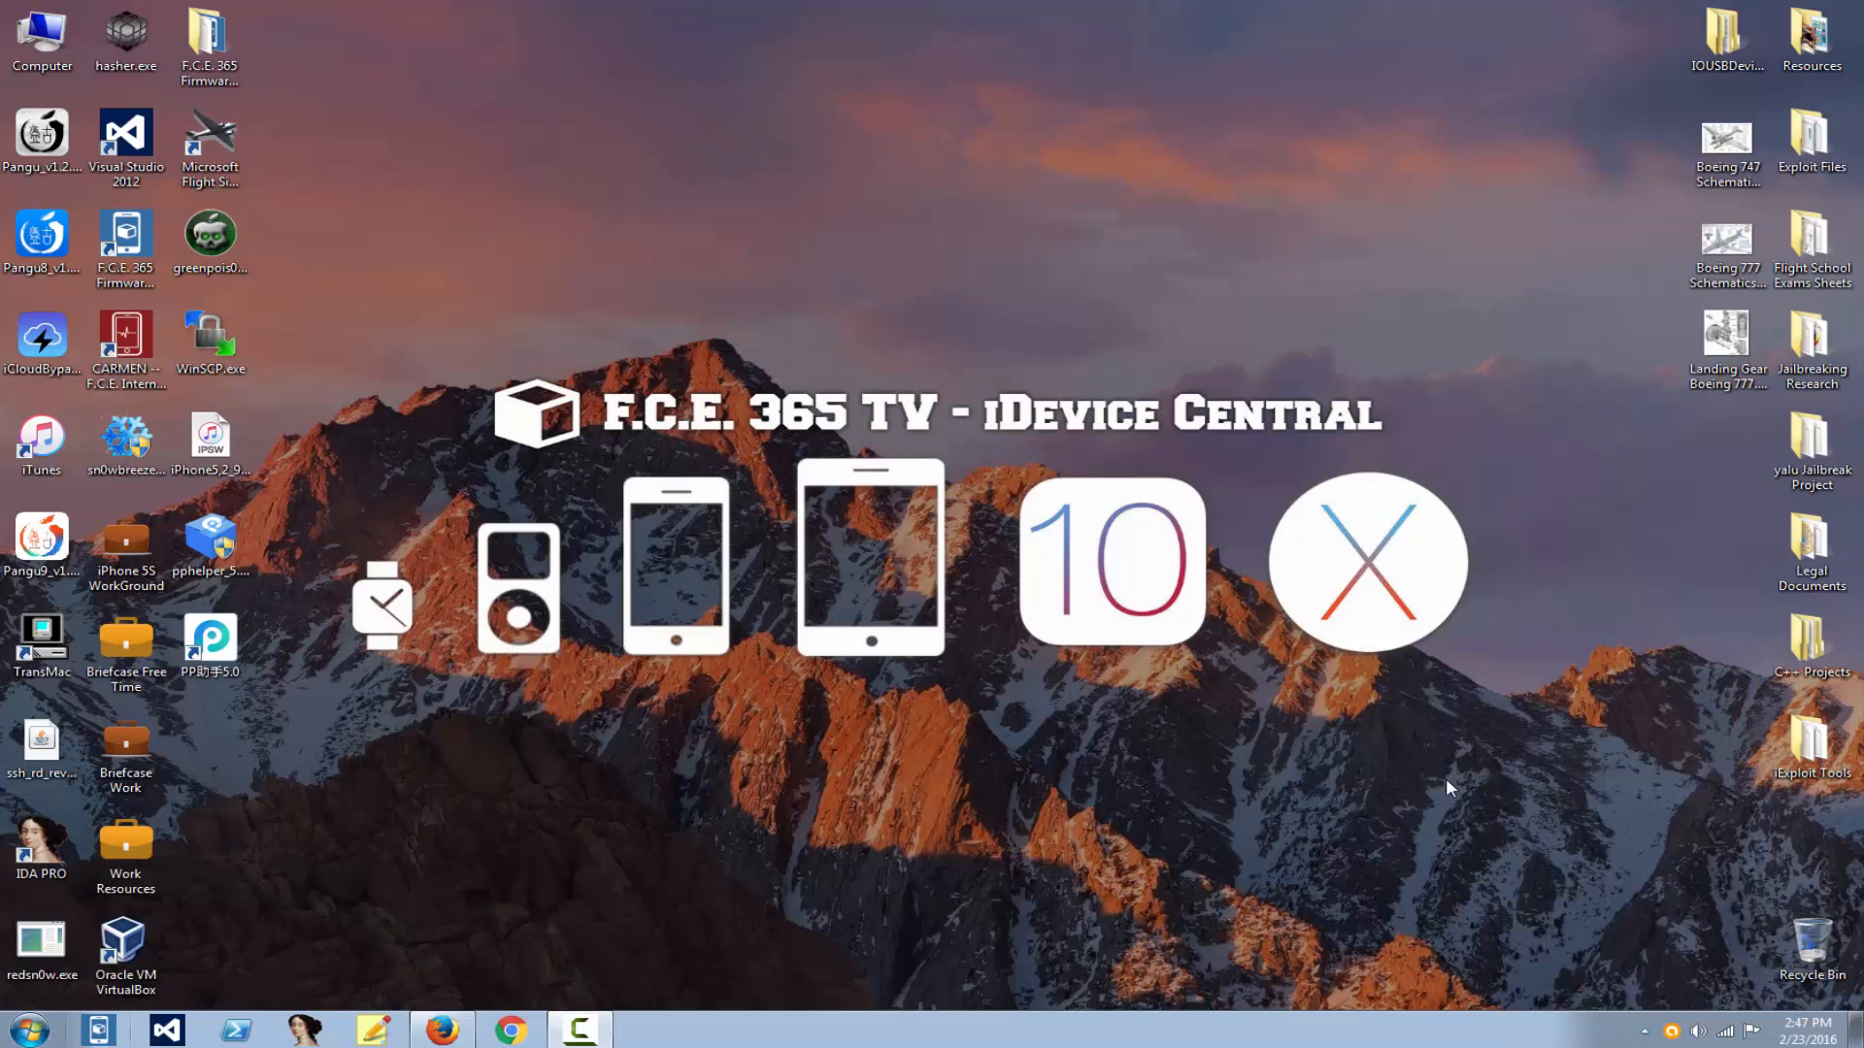
mouse_move(931, 686)
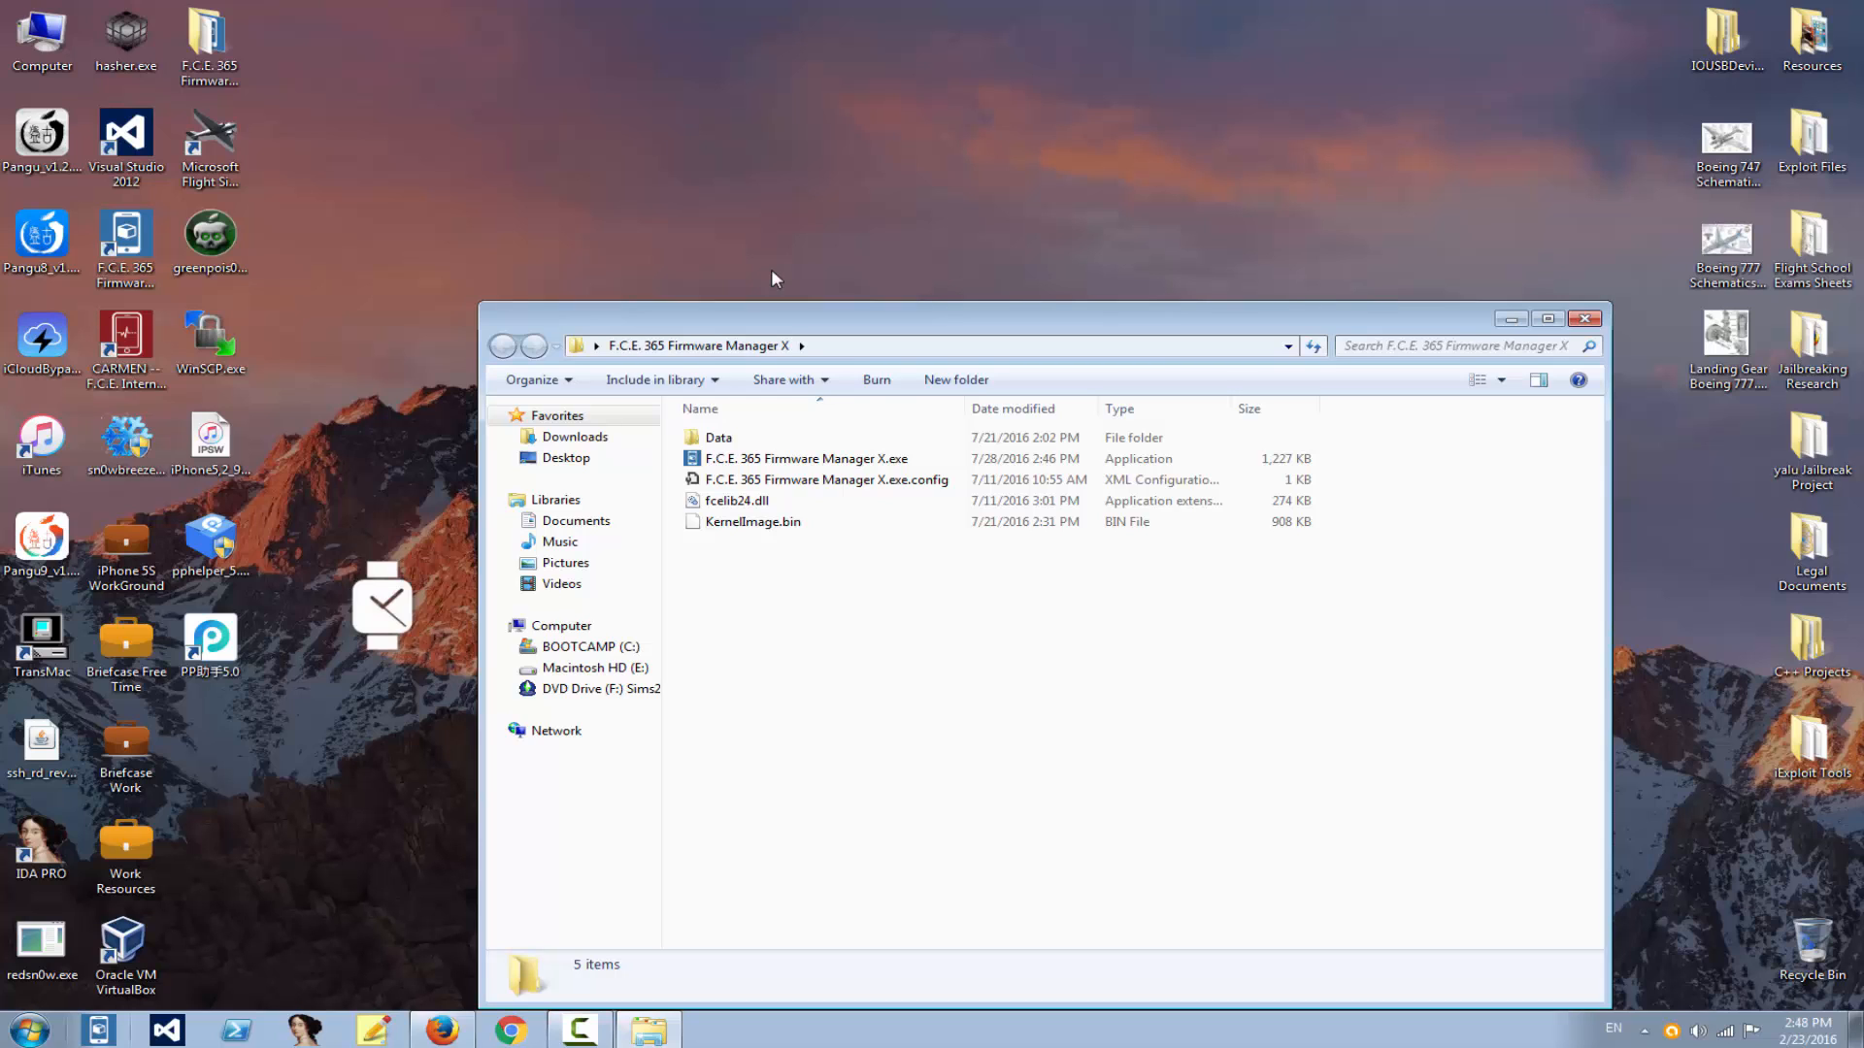
Step: Bring Firefox forward to show PanguTeam's tweet about skipping a 32-bit release
left_click(441, 1029)
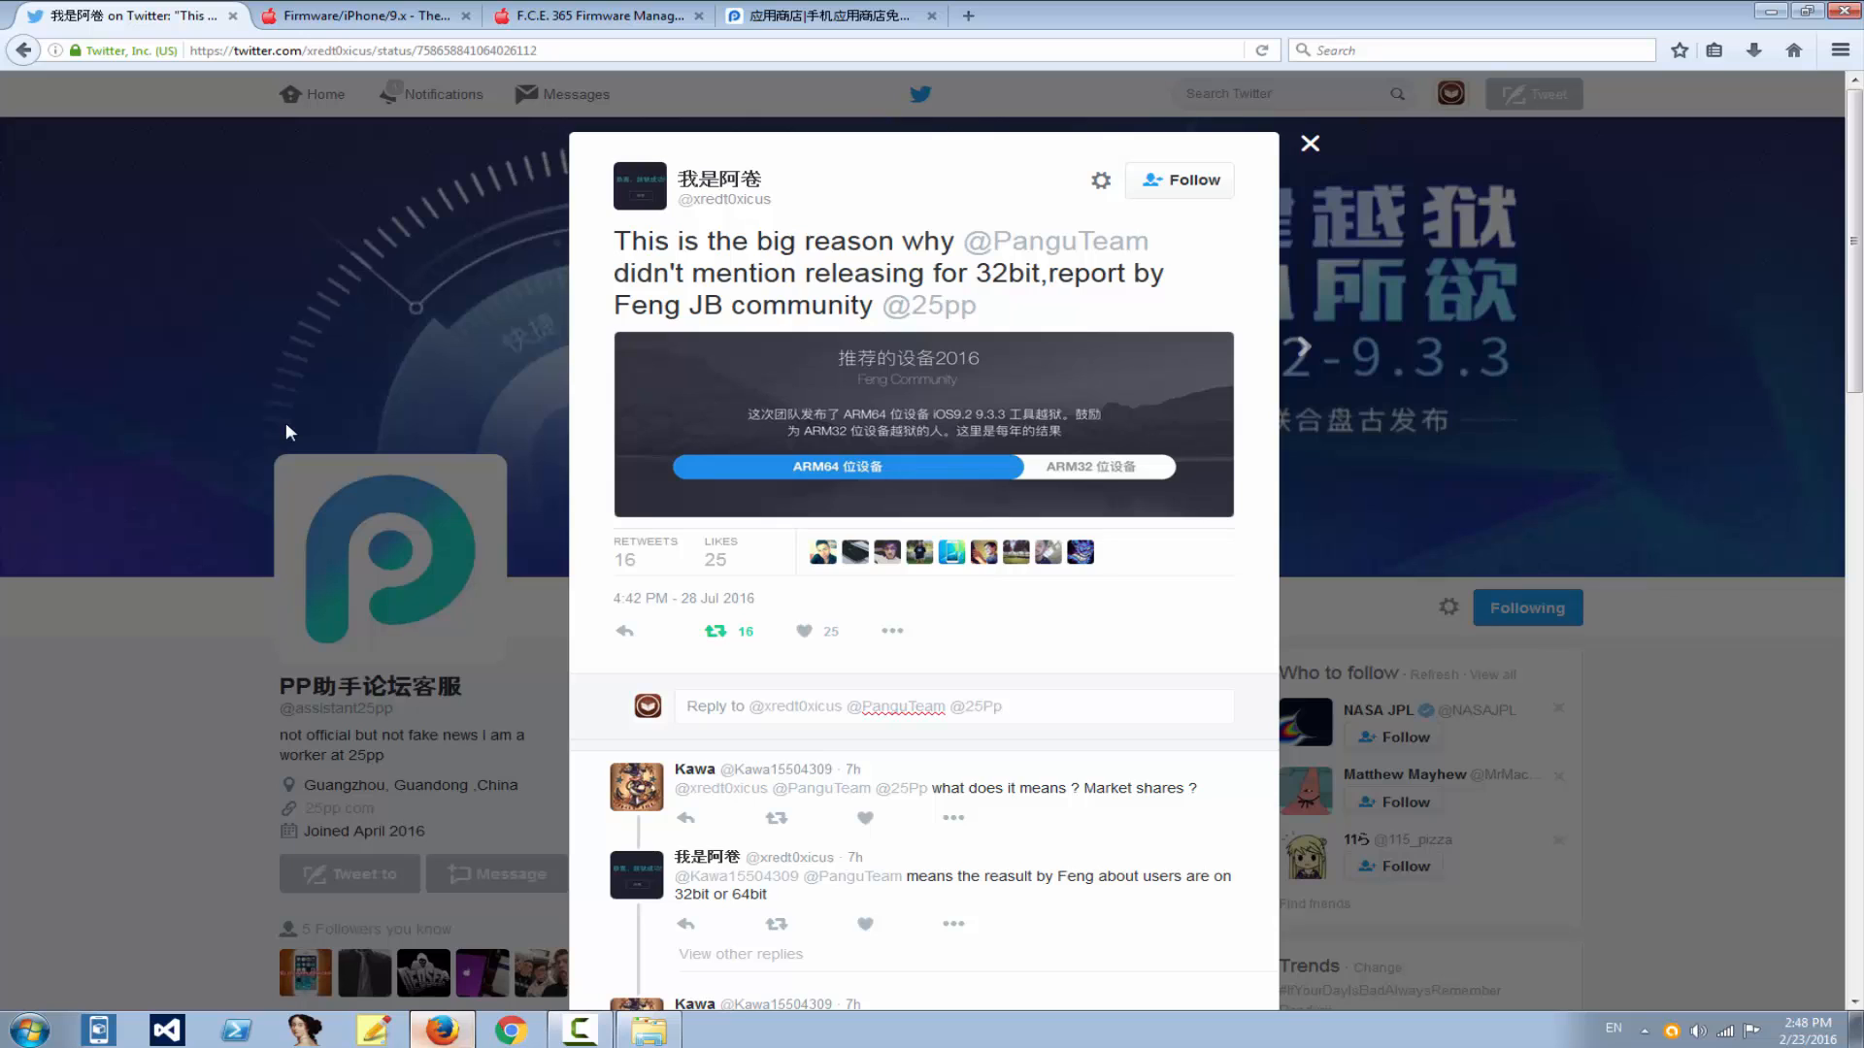
mouse_move(650, 238)
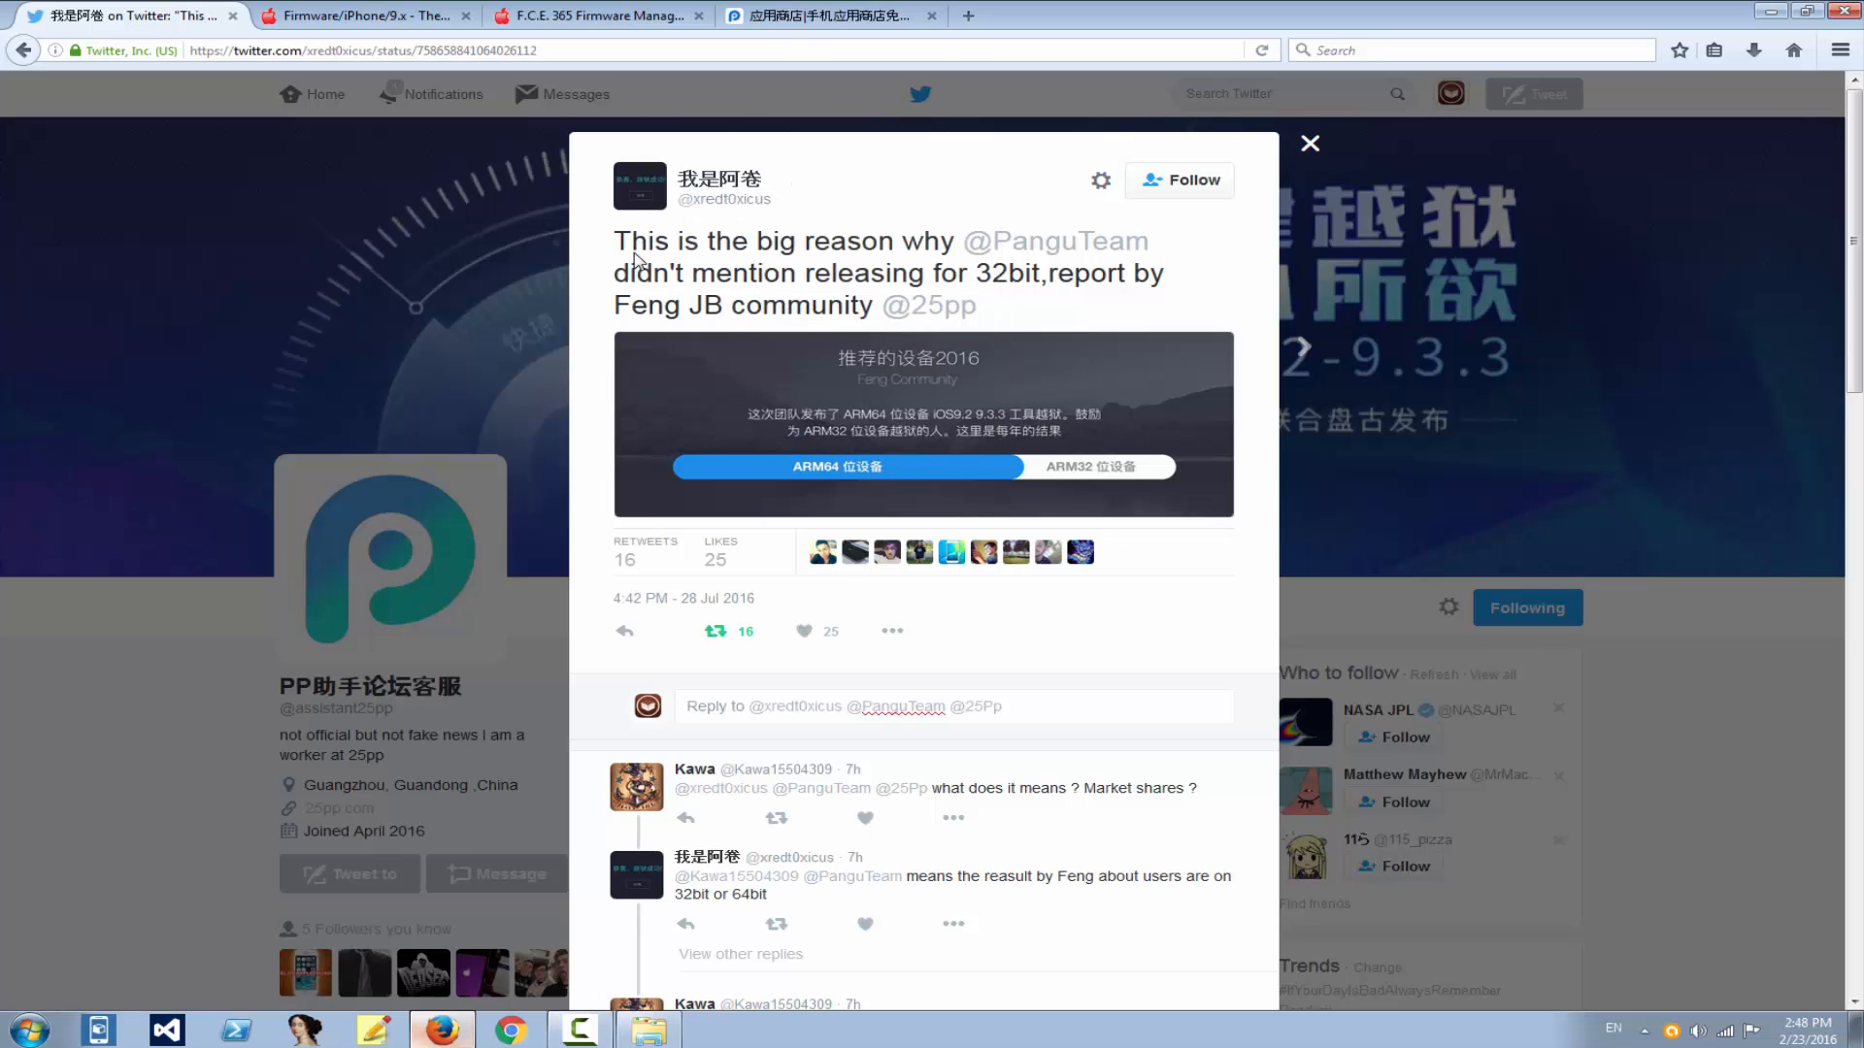
mouse_move(676, 285)
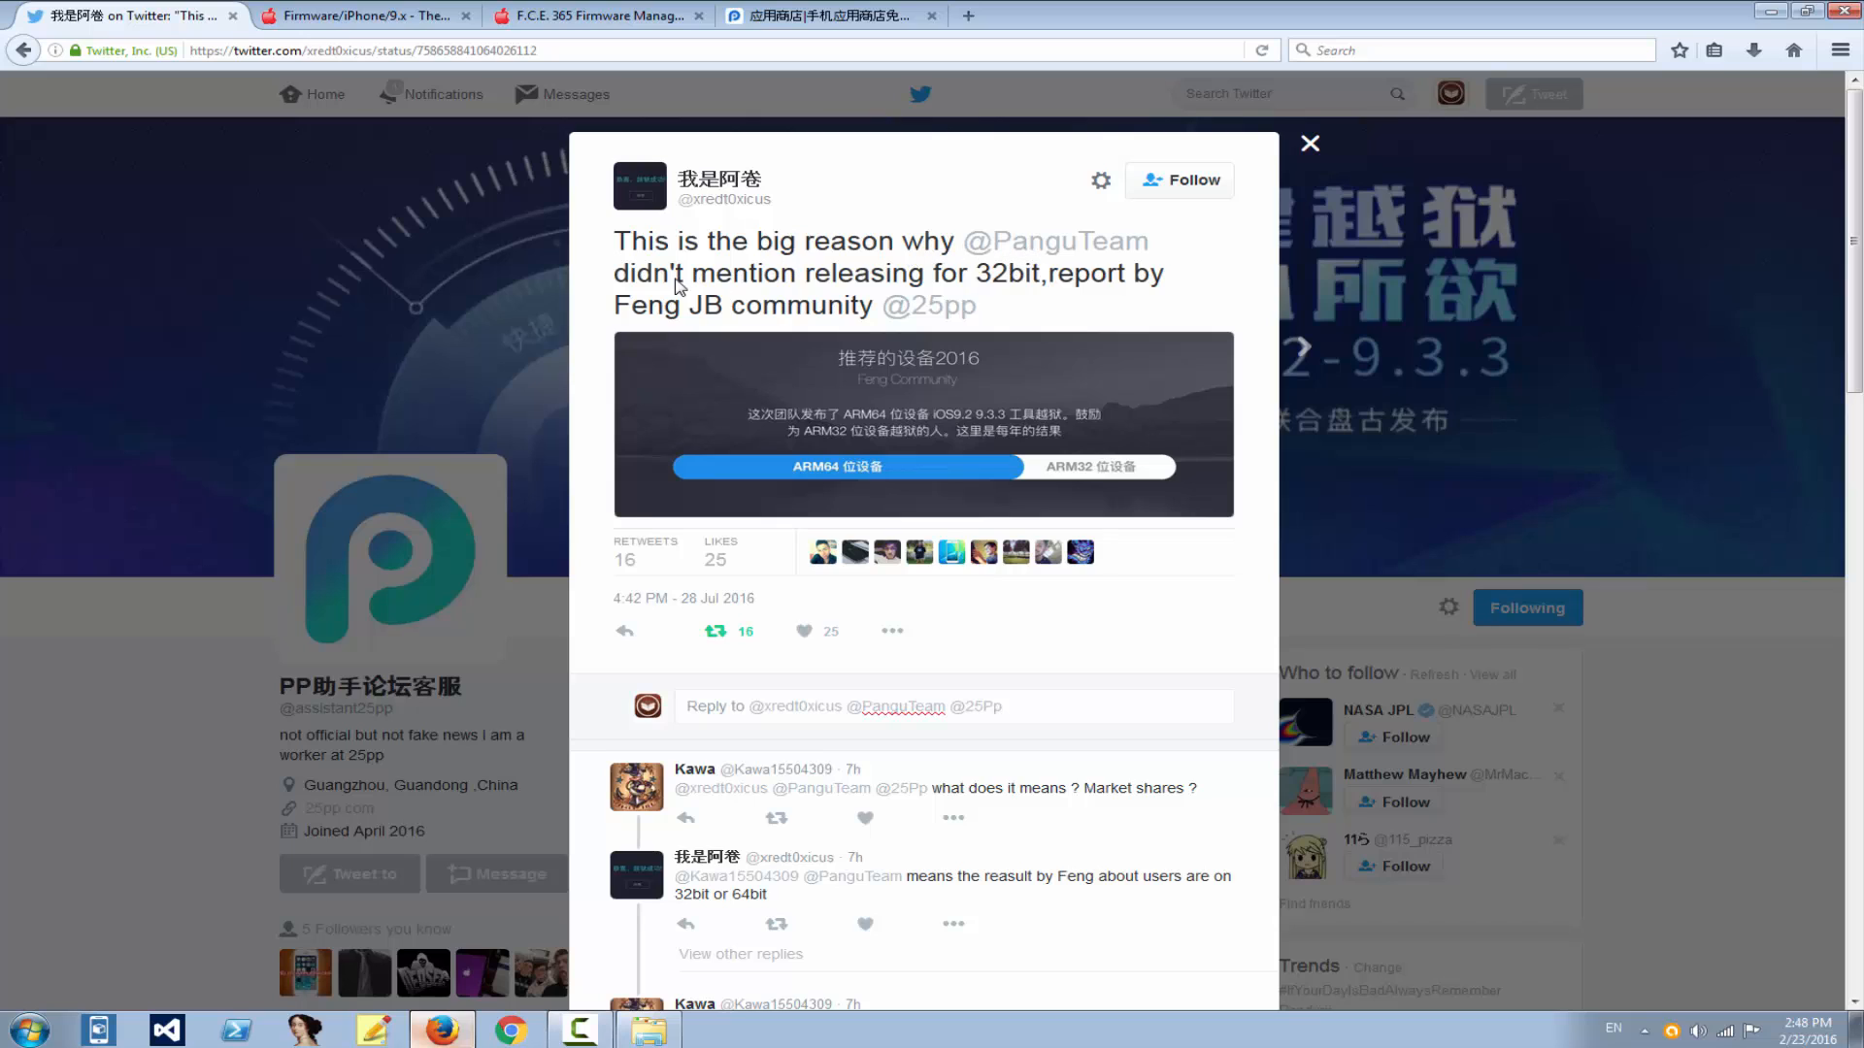
mouse_move(711, 286)
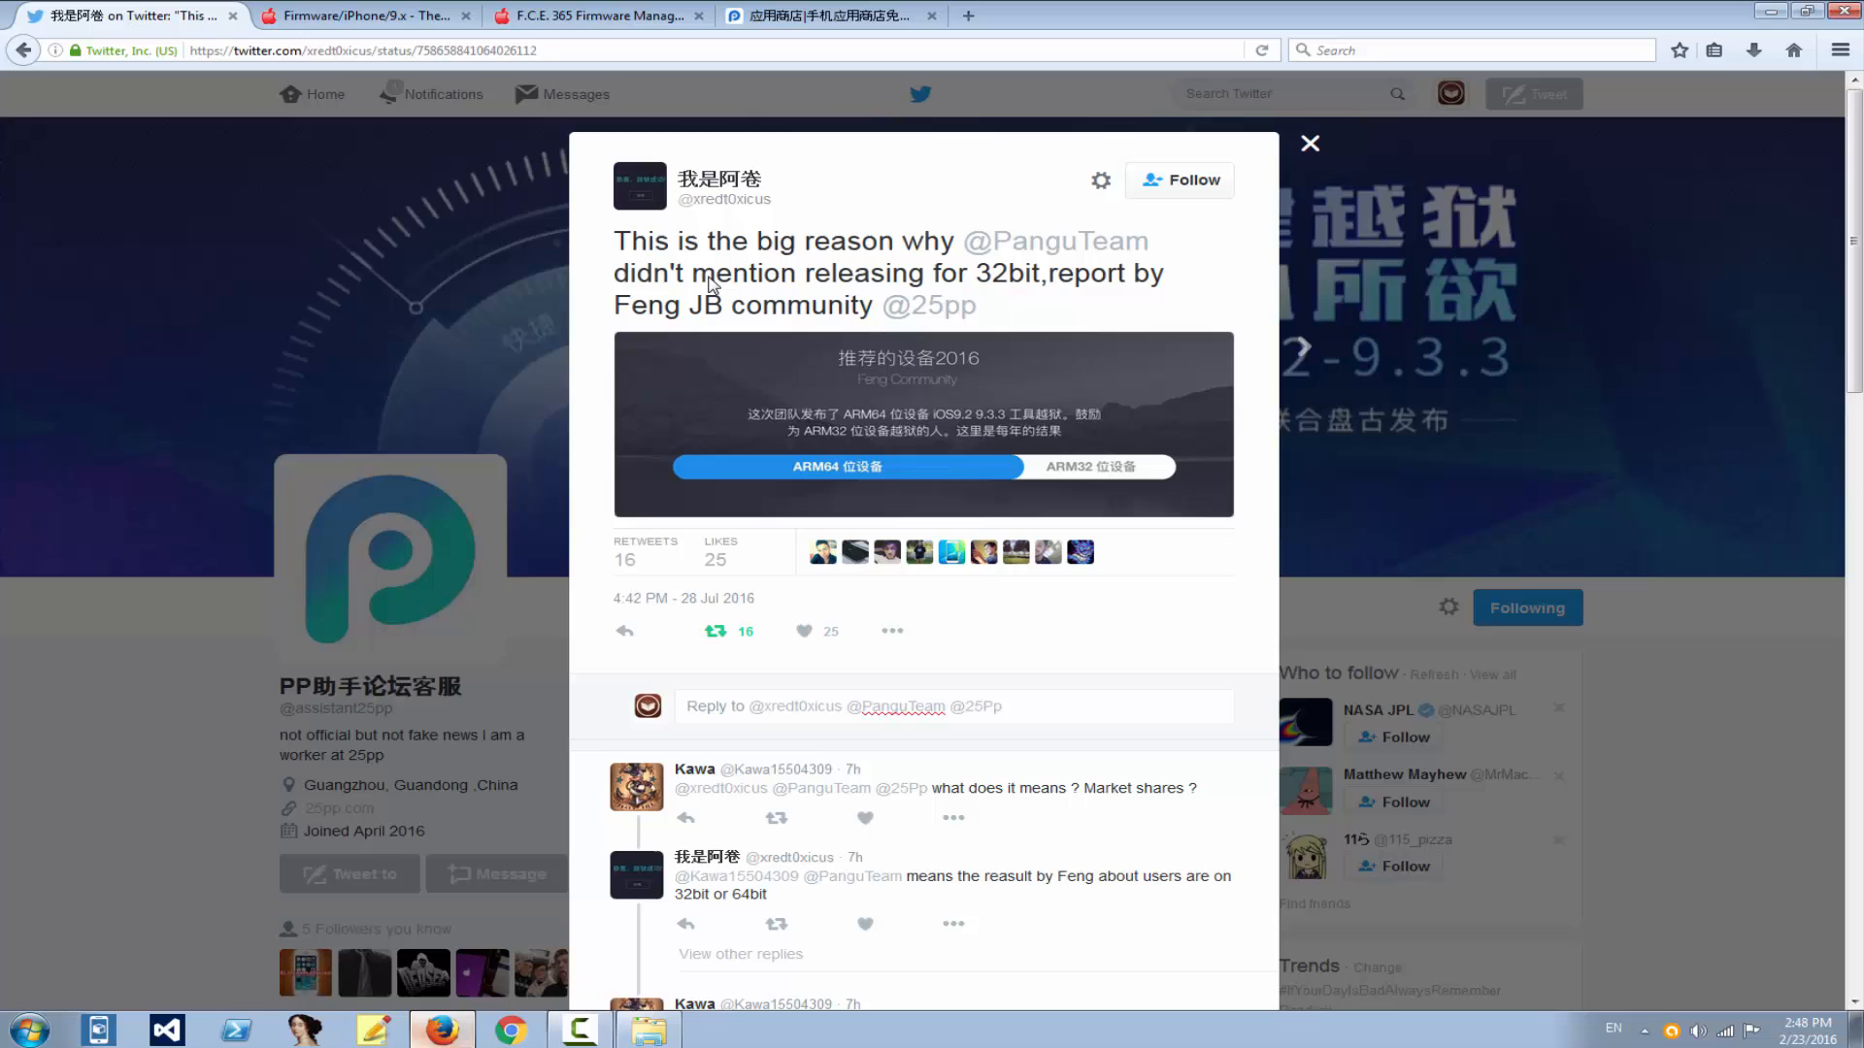
mouse_move(820, 483)
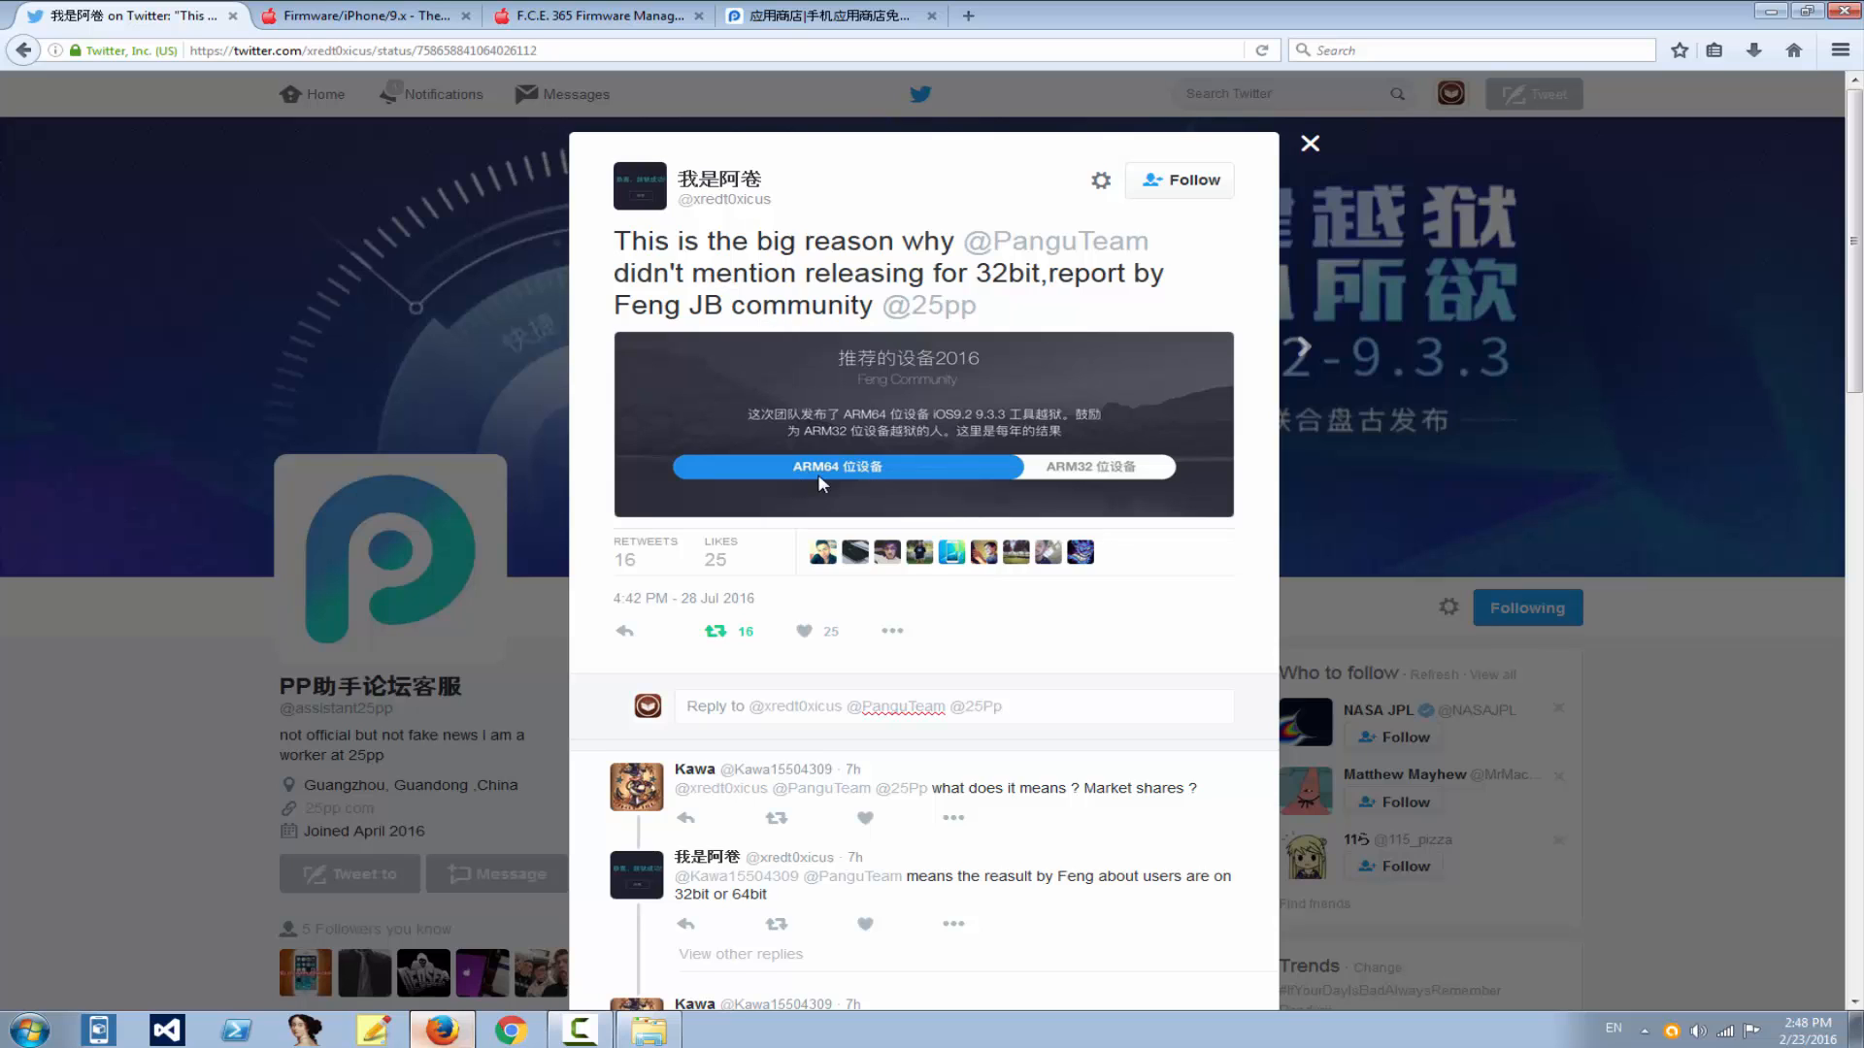
mouse_move(933, 488)
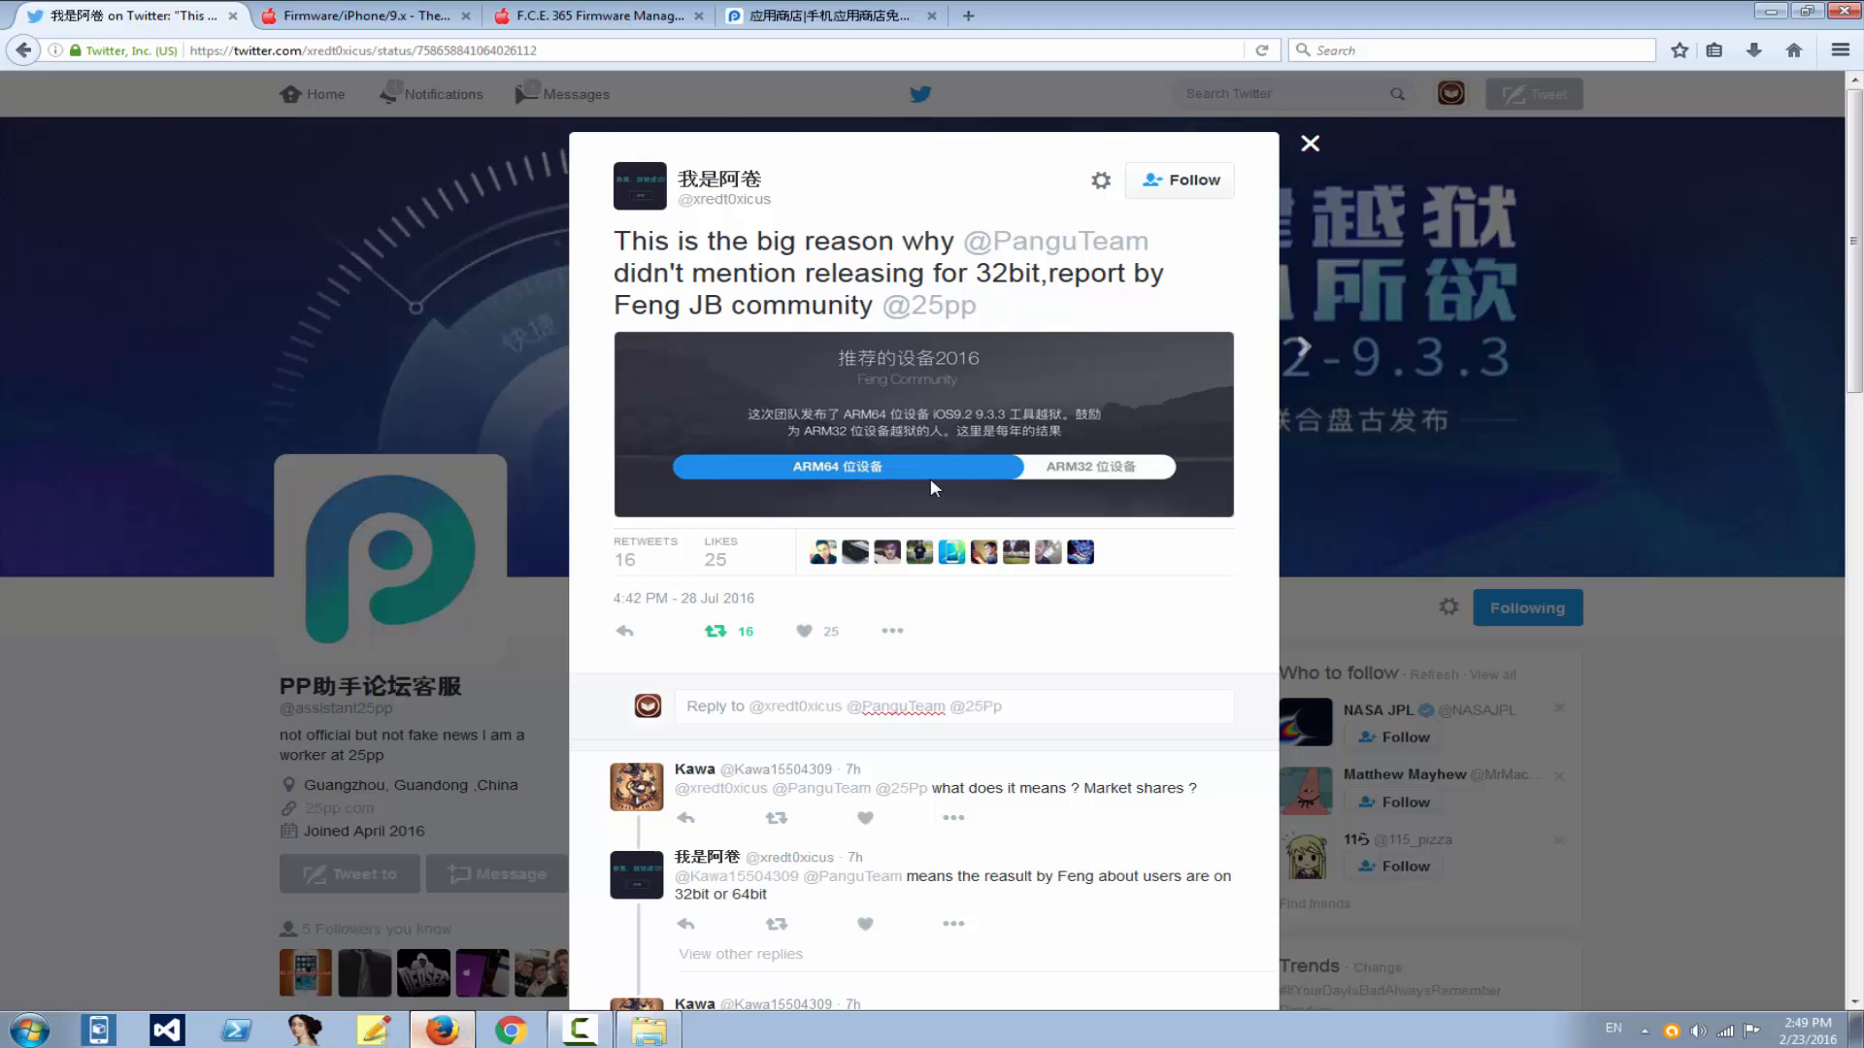
Step: Show the 25pp homepage with its iOS 9.2–9.3.3 one-click jailbreak banner
left_click(820, 16)
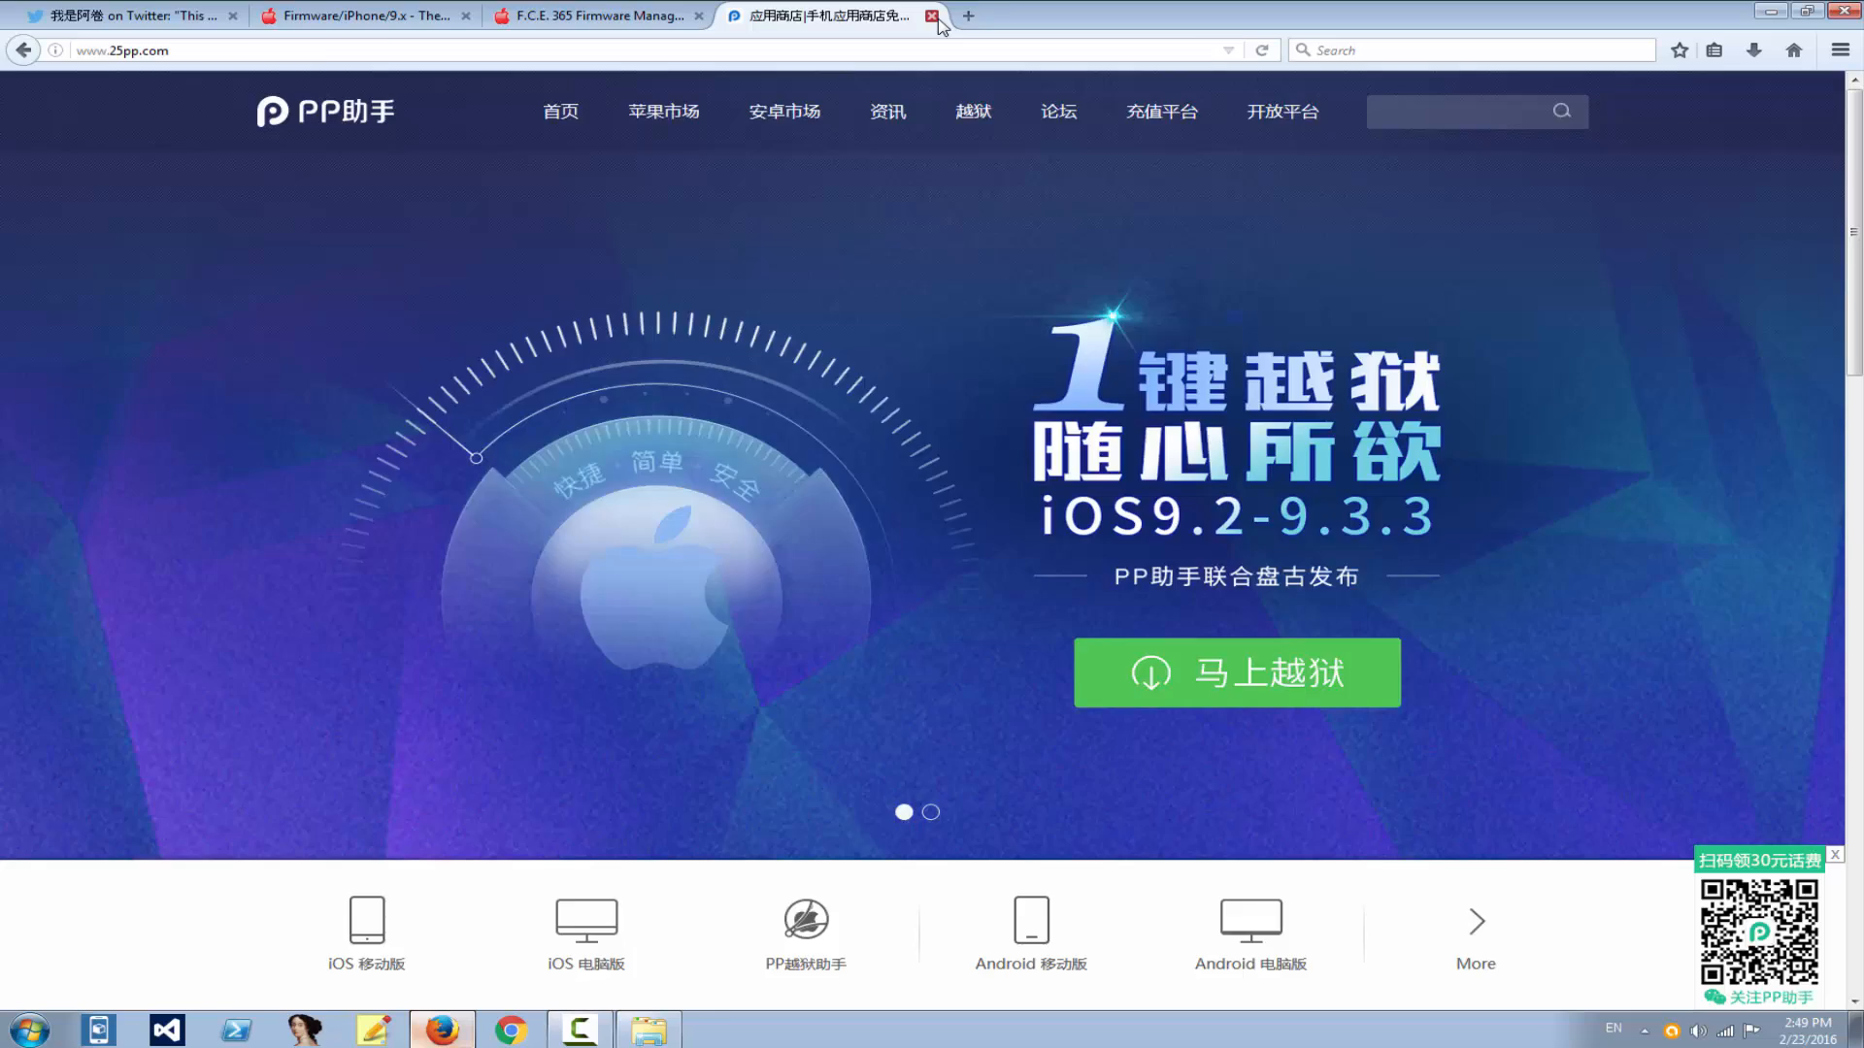
Step: Close the 25pp tab, browse The iPhone Wiki tables, and return to the program folder
left_click(937, 15)
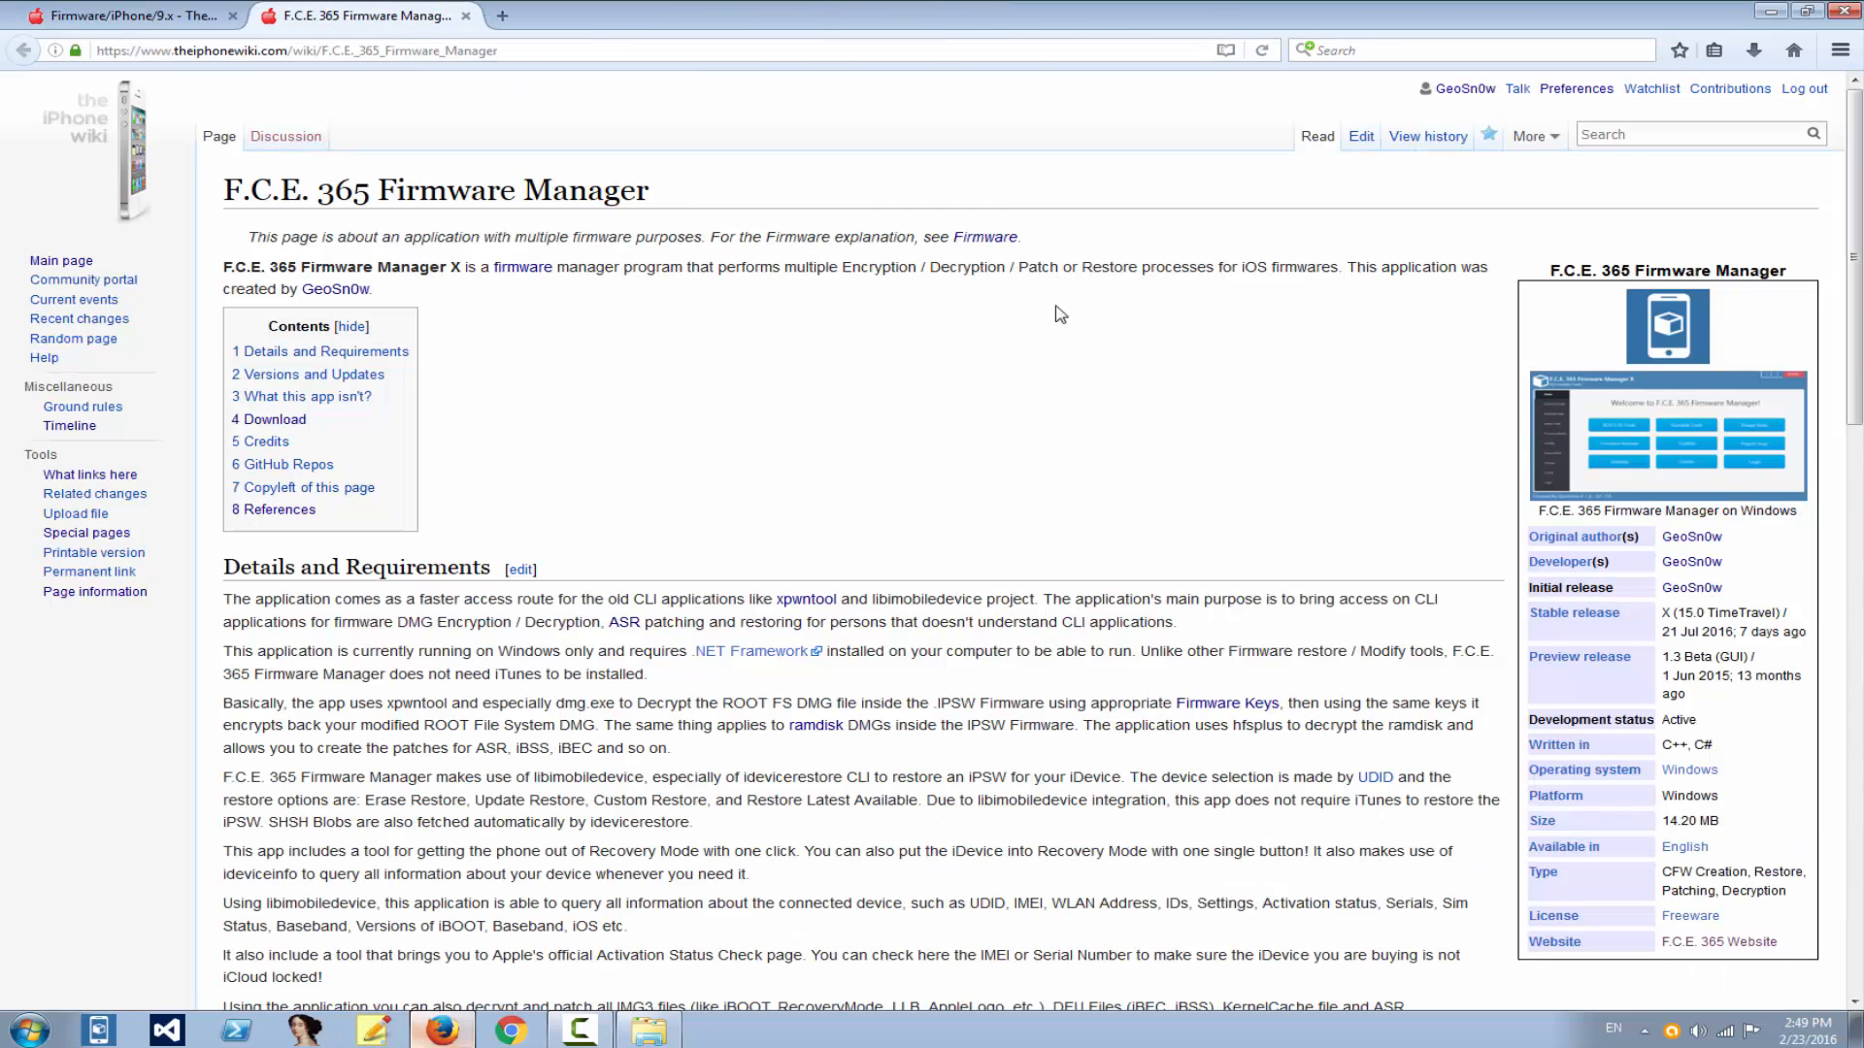
mouse_move(412, 395)
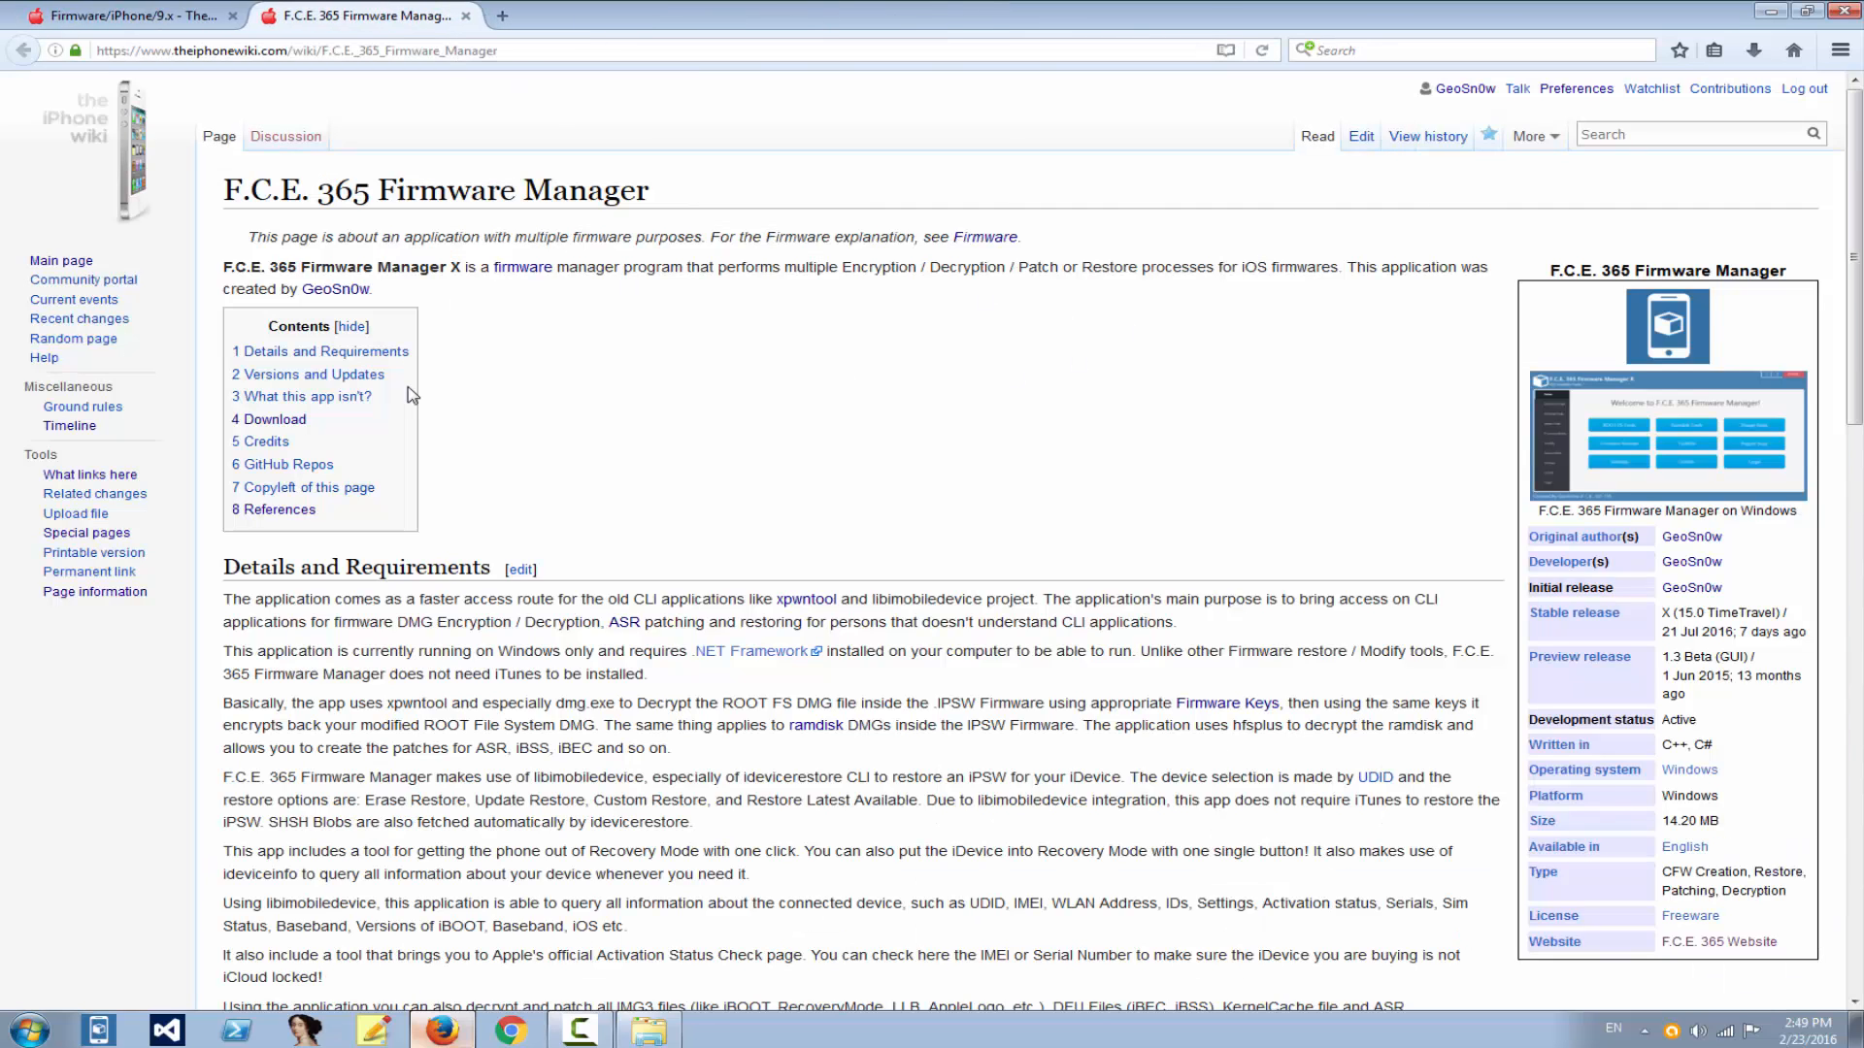
scroll("down", 3)
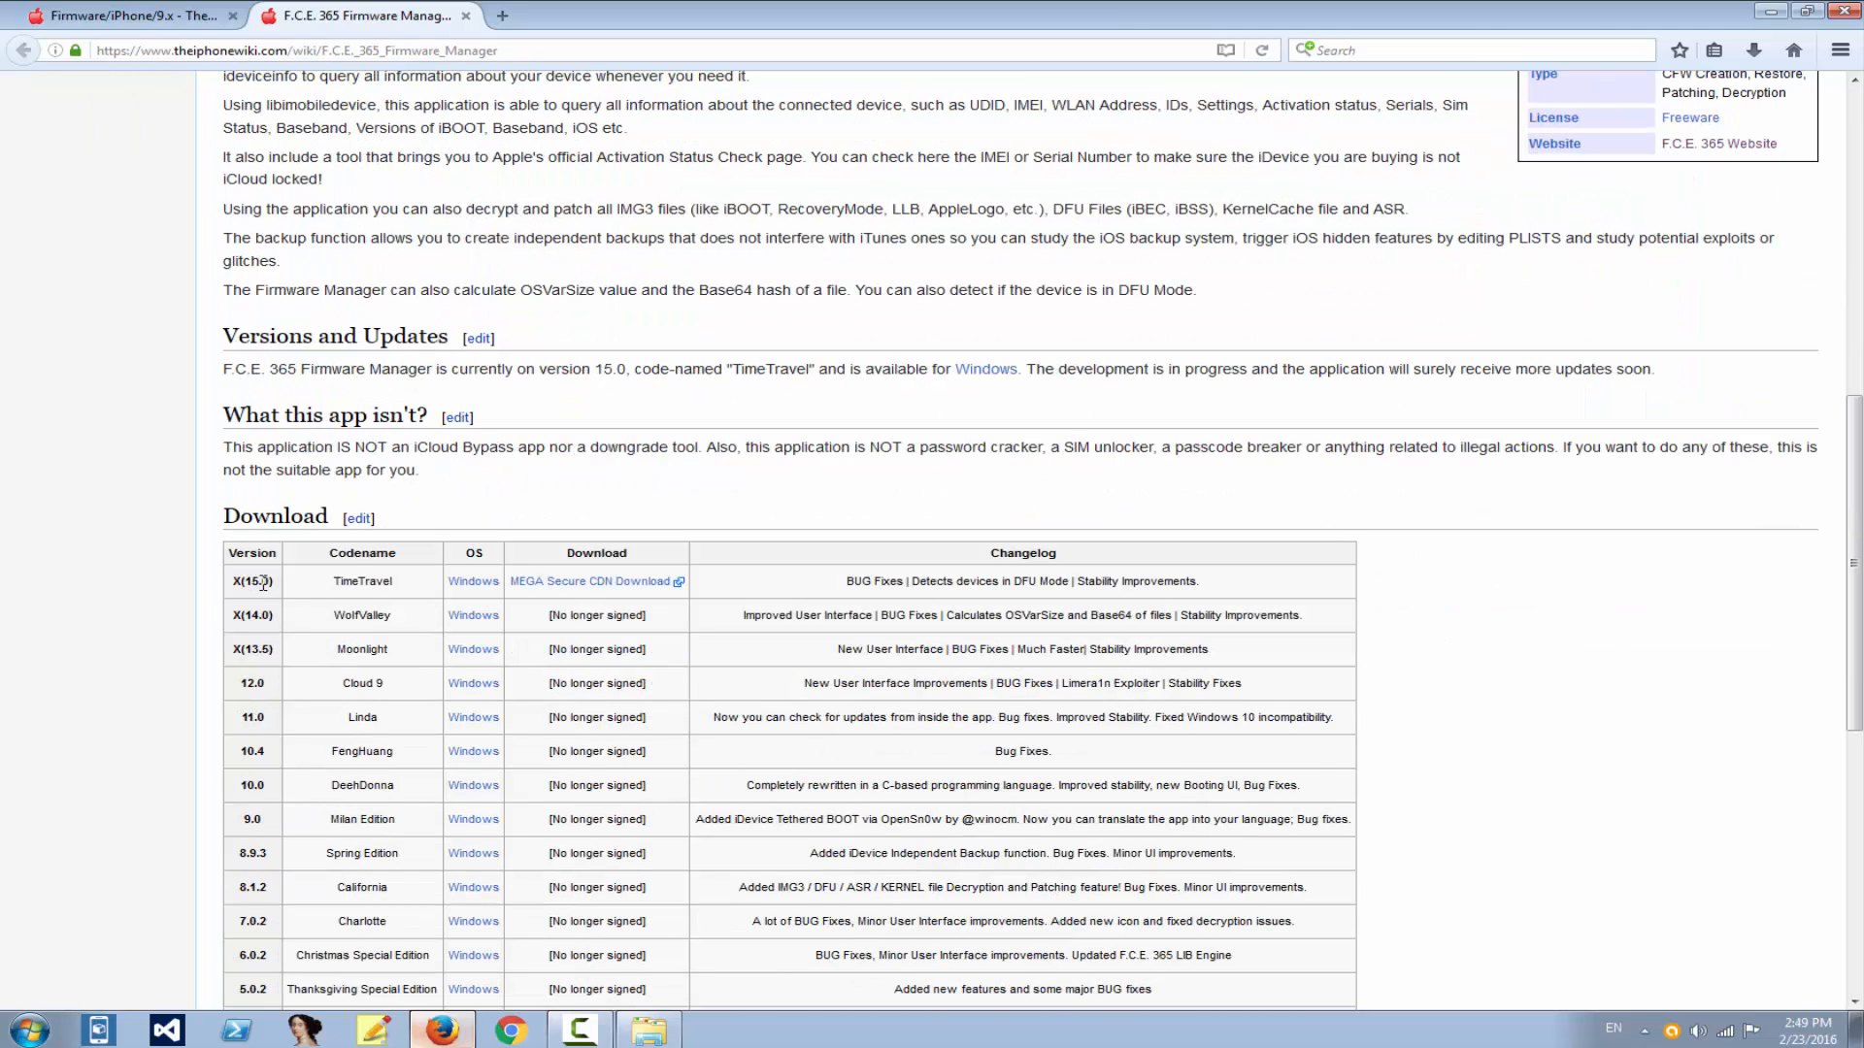
mouse_move(529, 597)
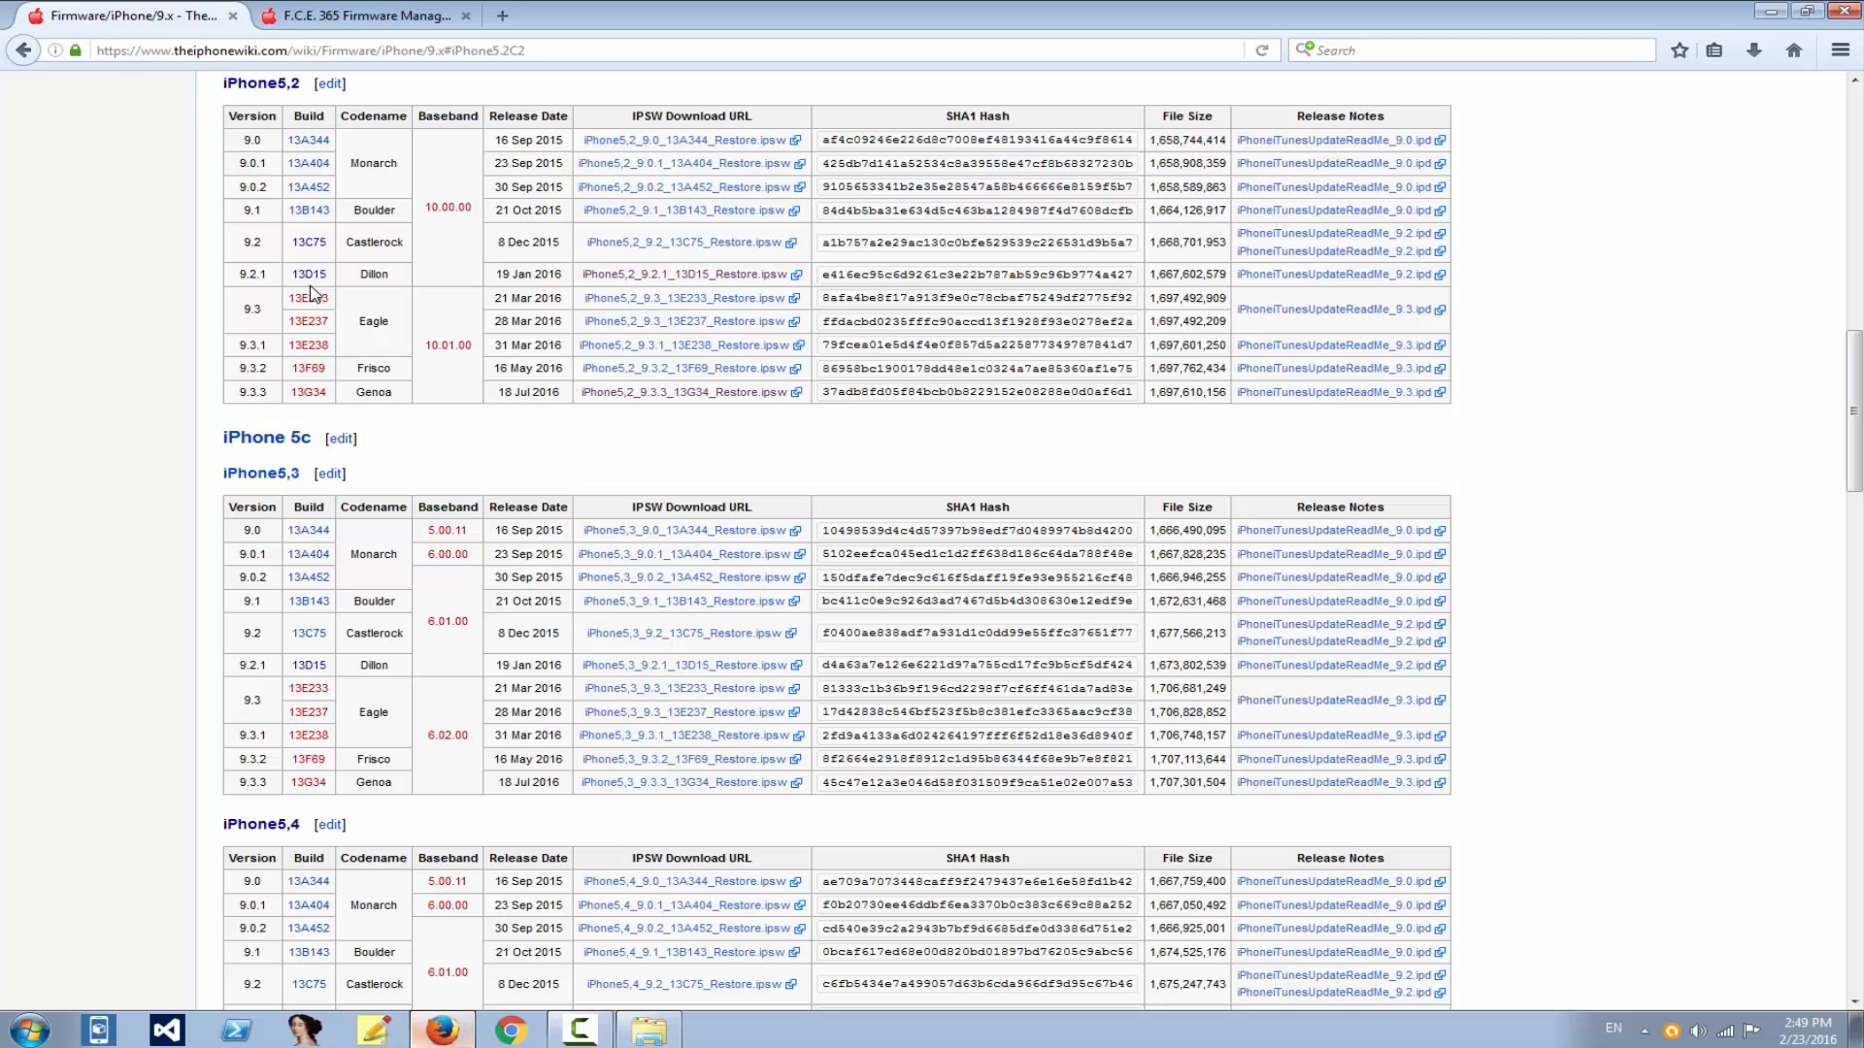
left_click(307, 275)
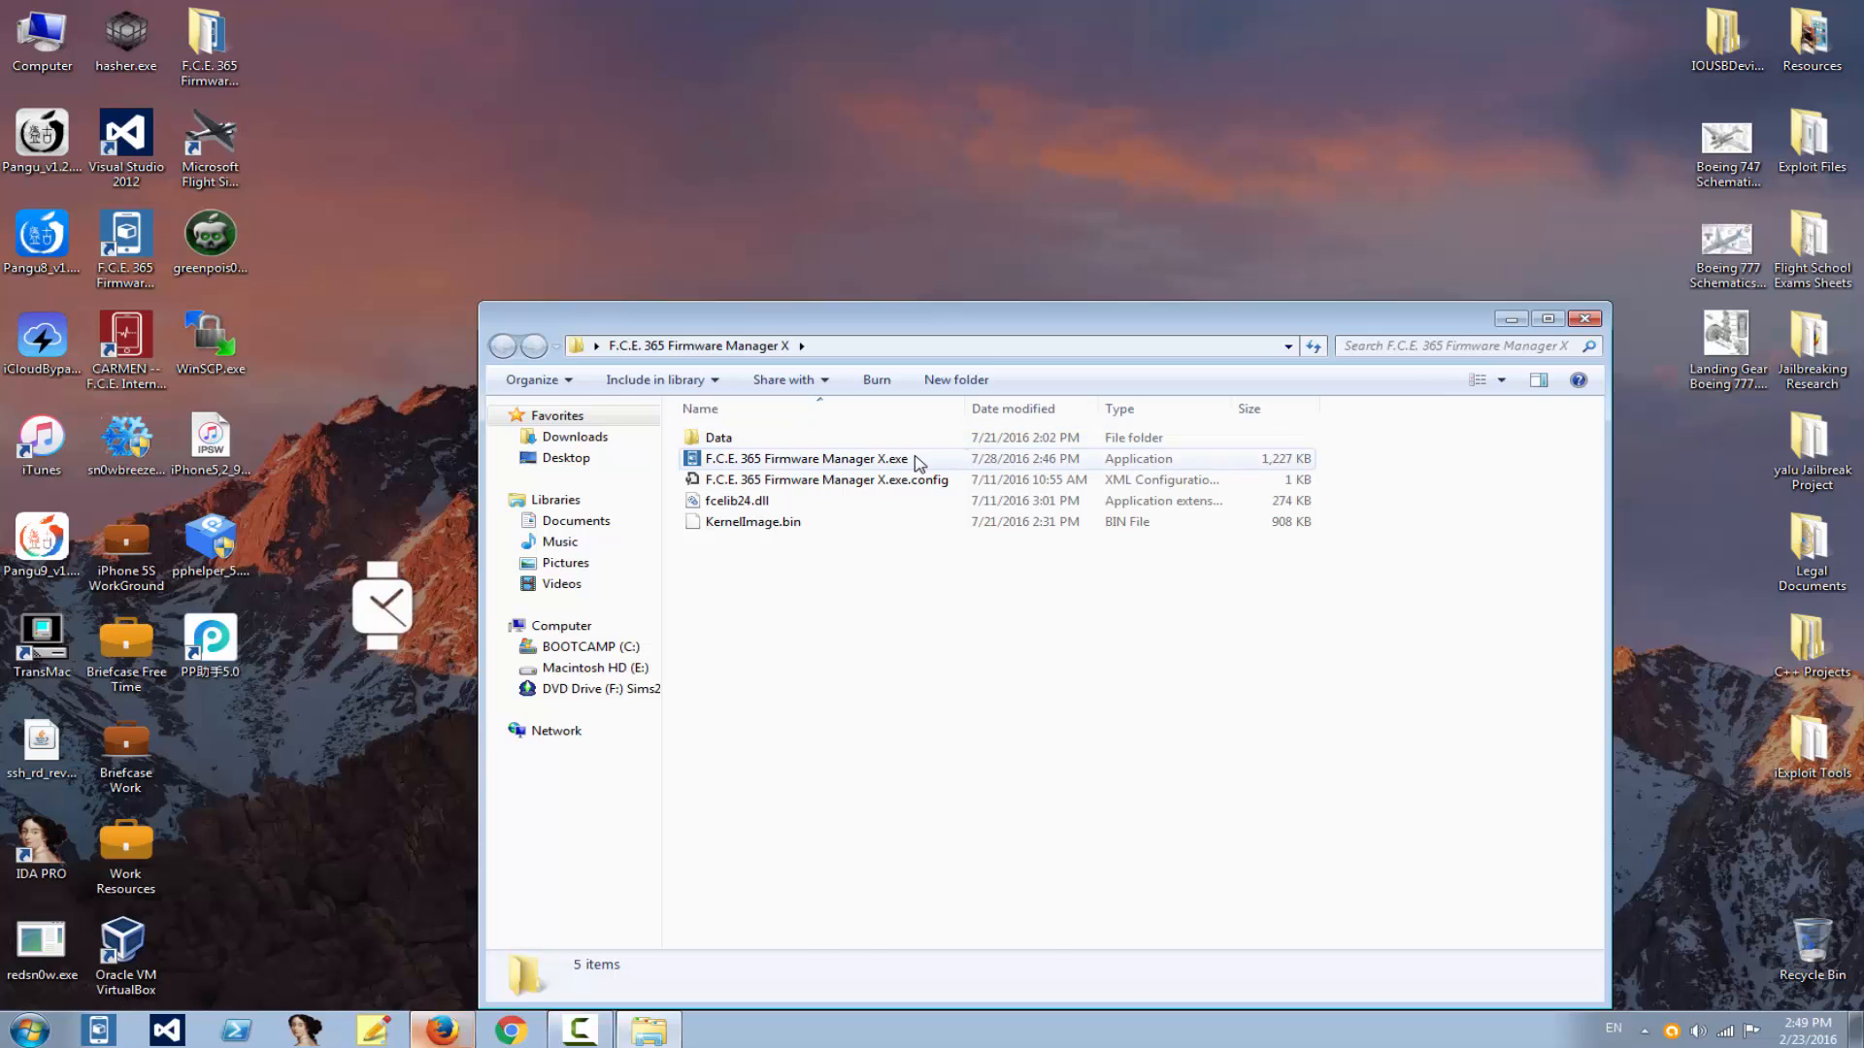
Step: Launch F.C.E. 365 Firmware Manager X.exe from its folder
double_click(806, 458)
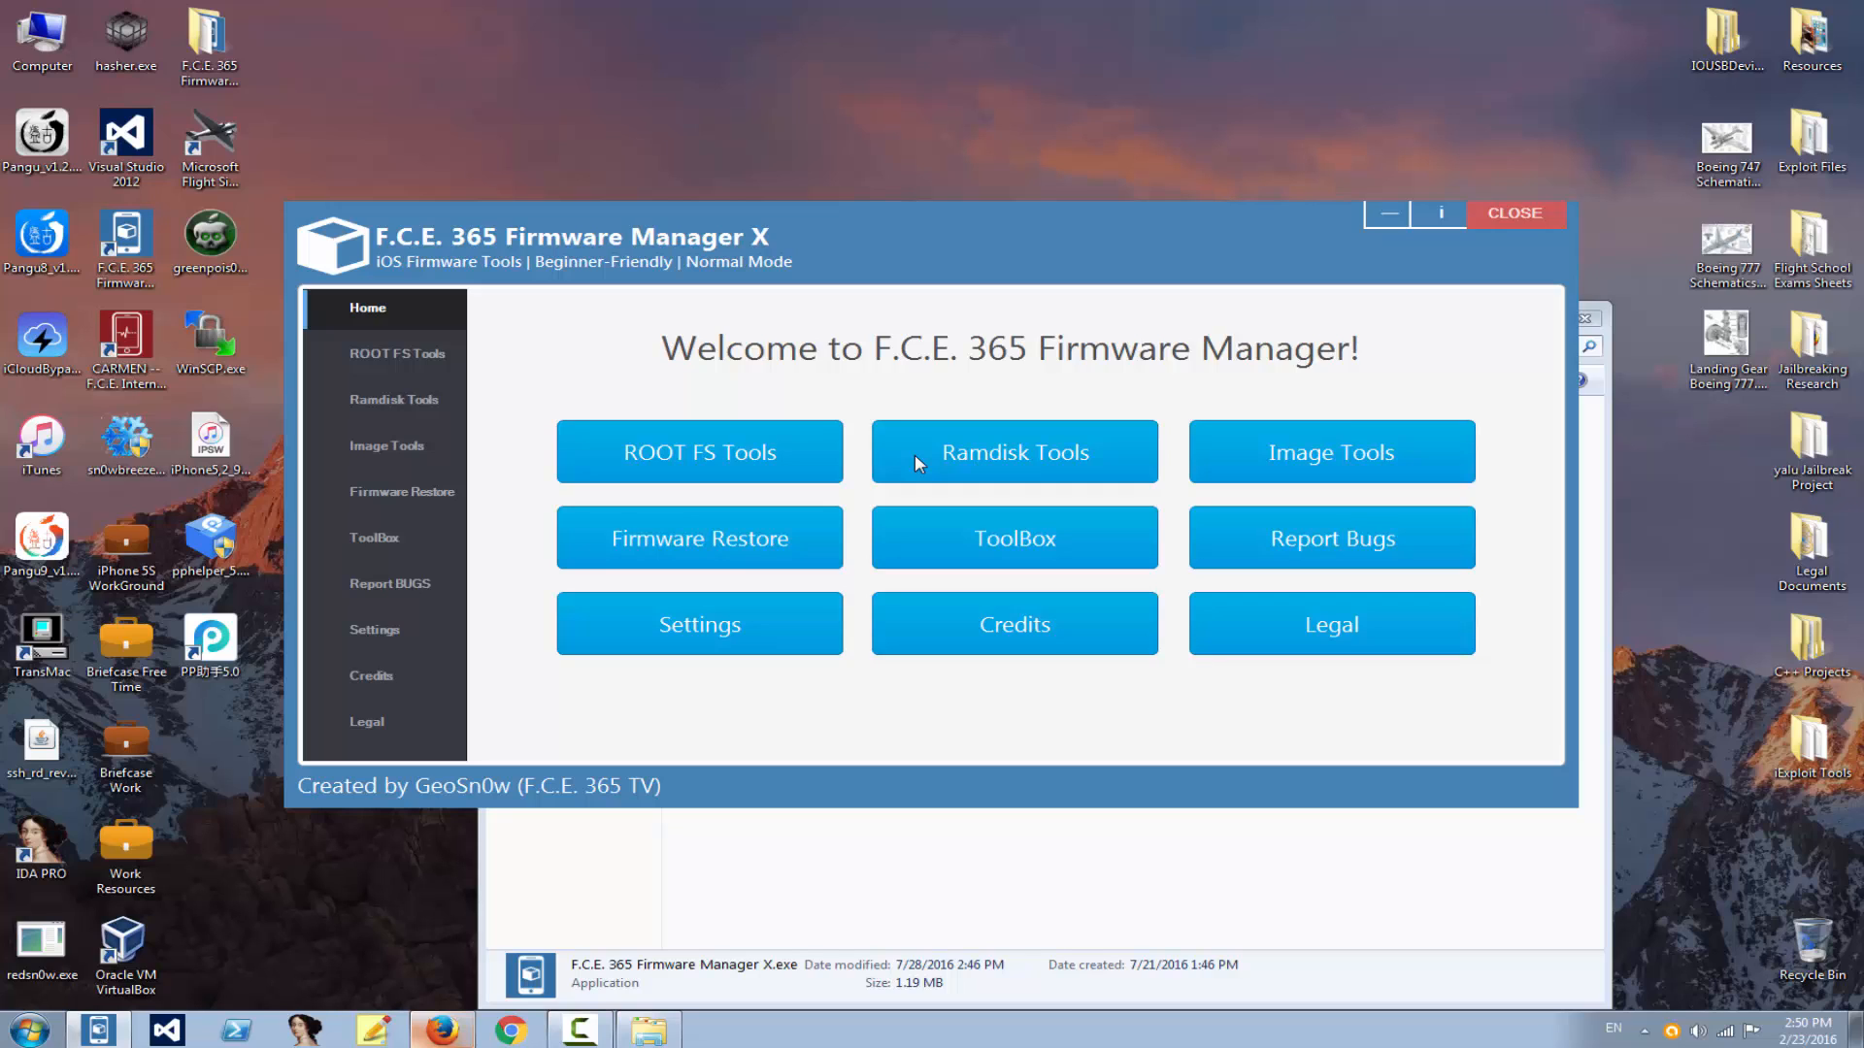
mouse_move(841, 455)
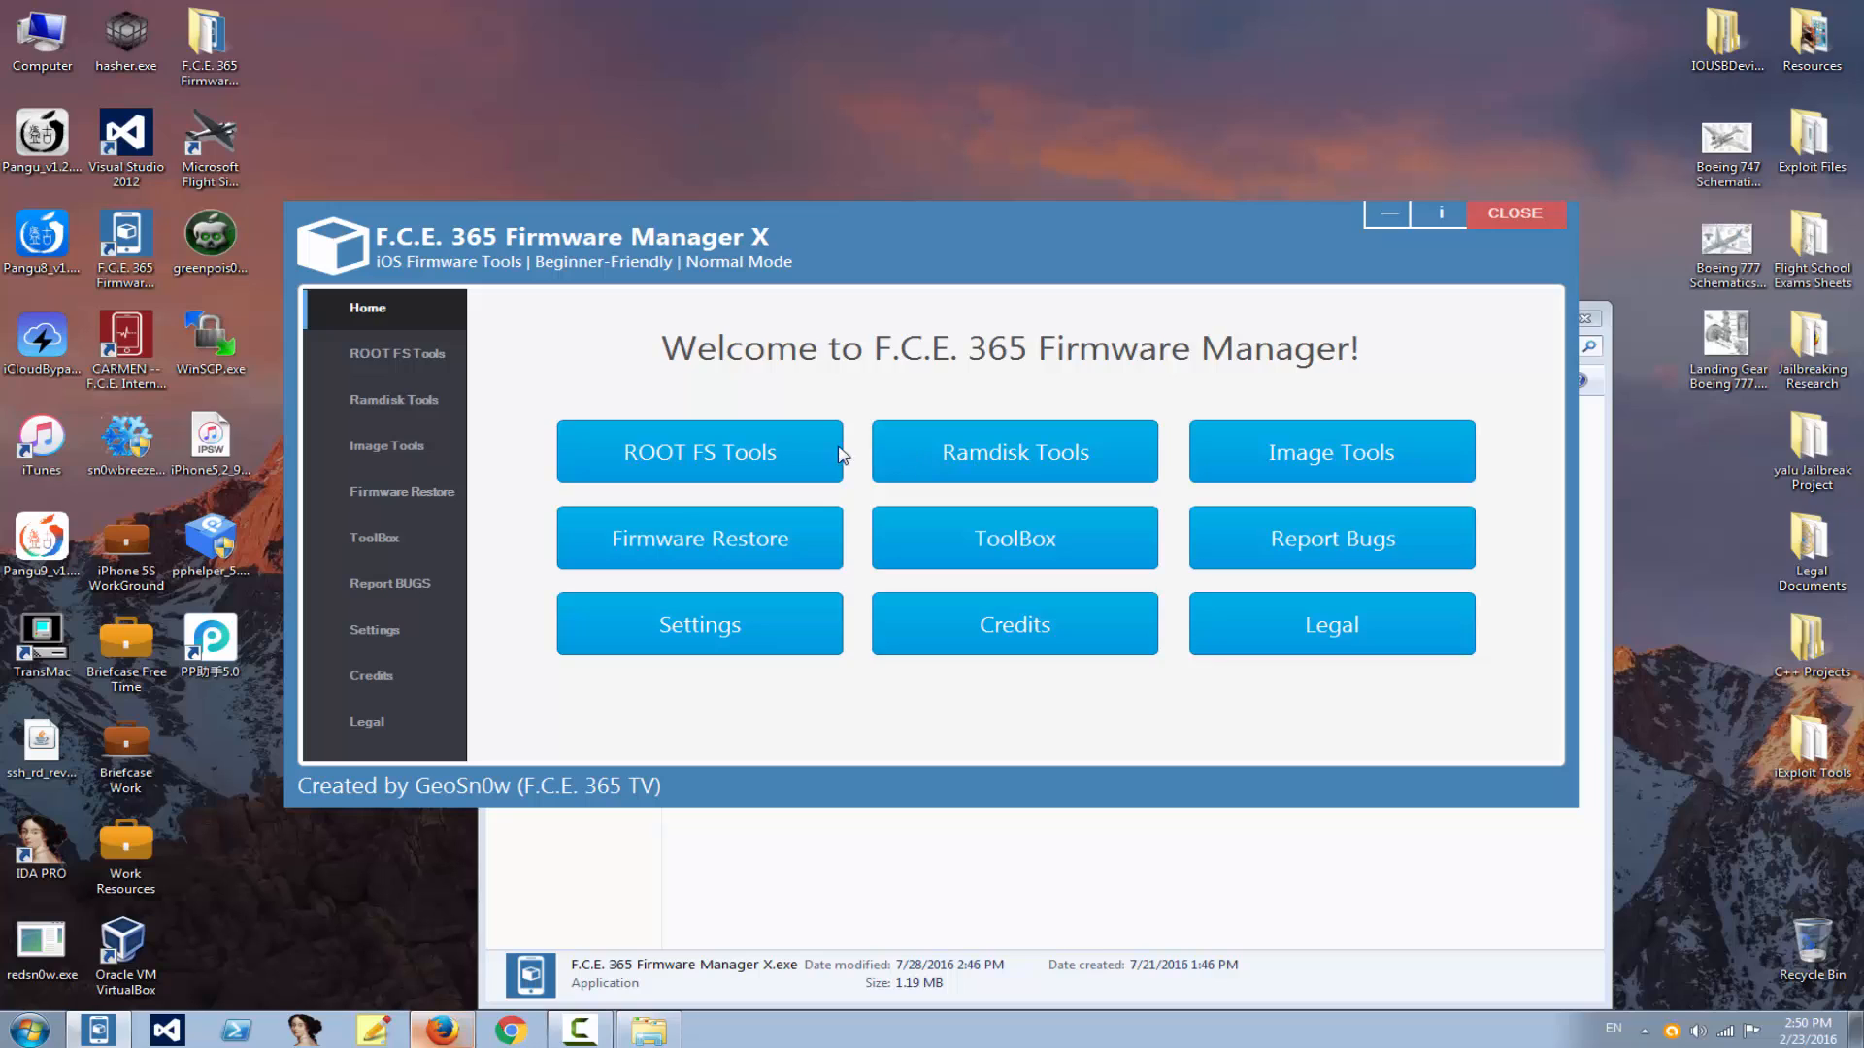
mouse_move(774, 459)
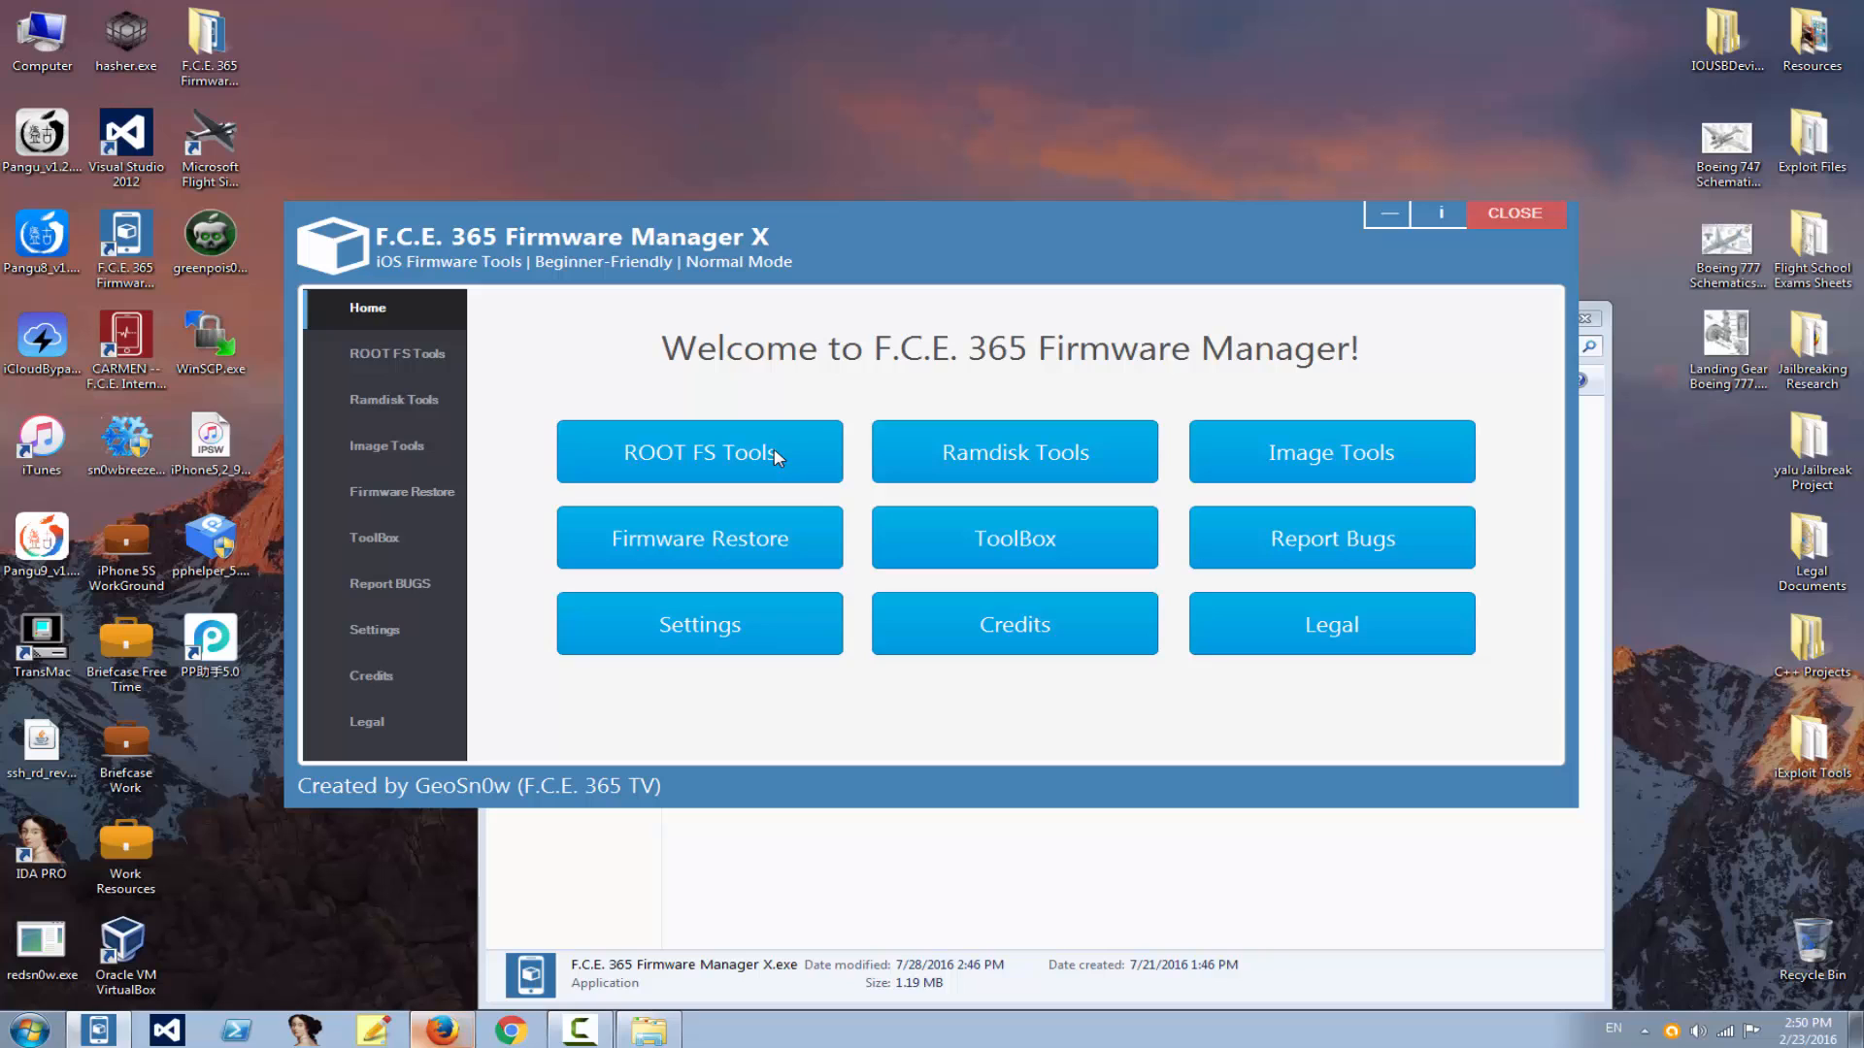
Step: Visit ROOT FS Tools and Ramdisk Tools, then bring up Retrieve Keys
left_click(699, 451)
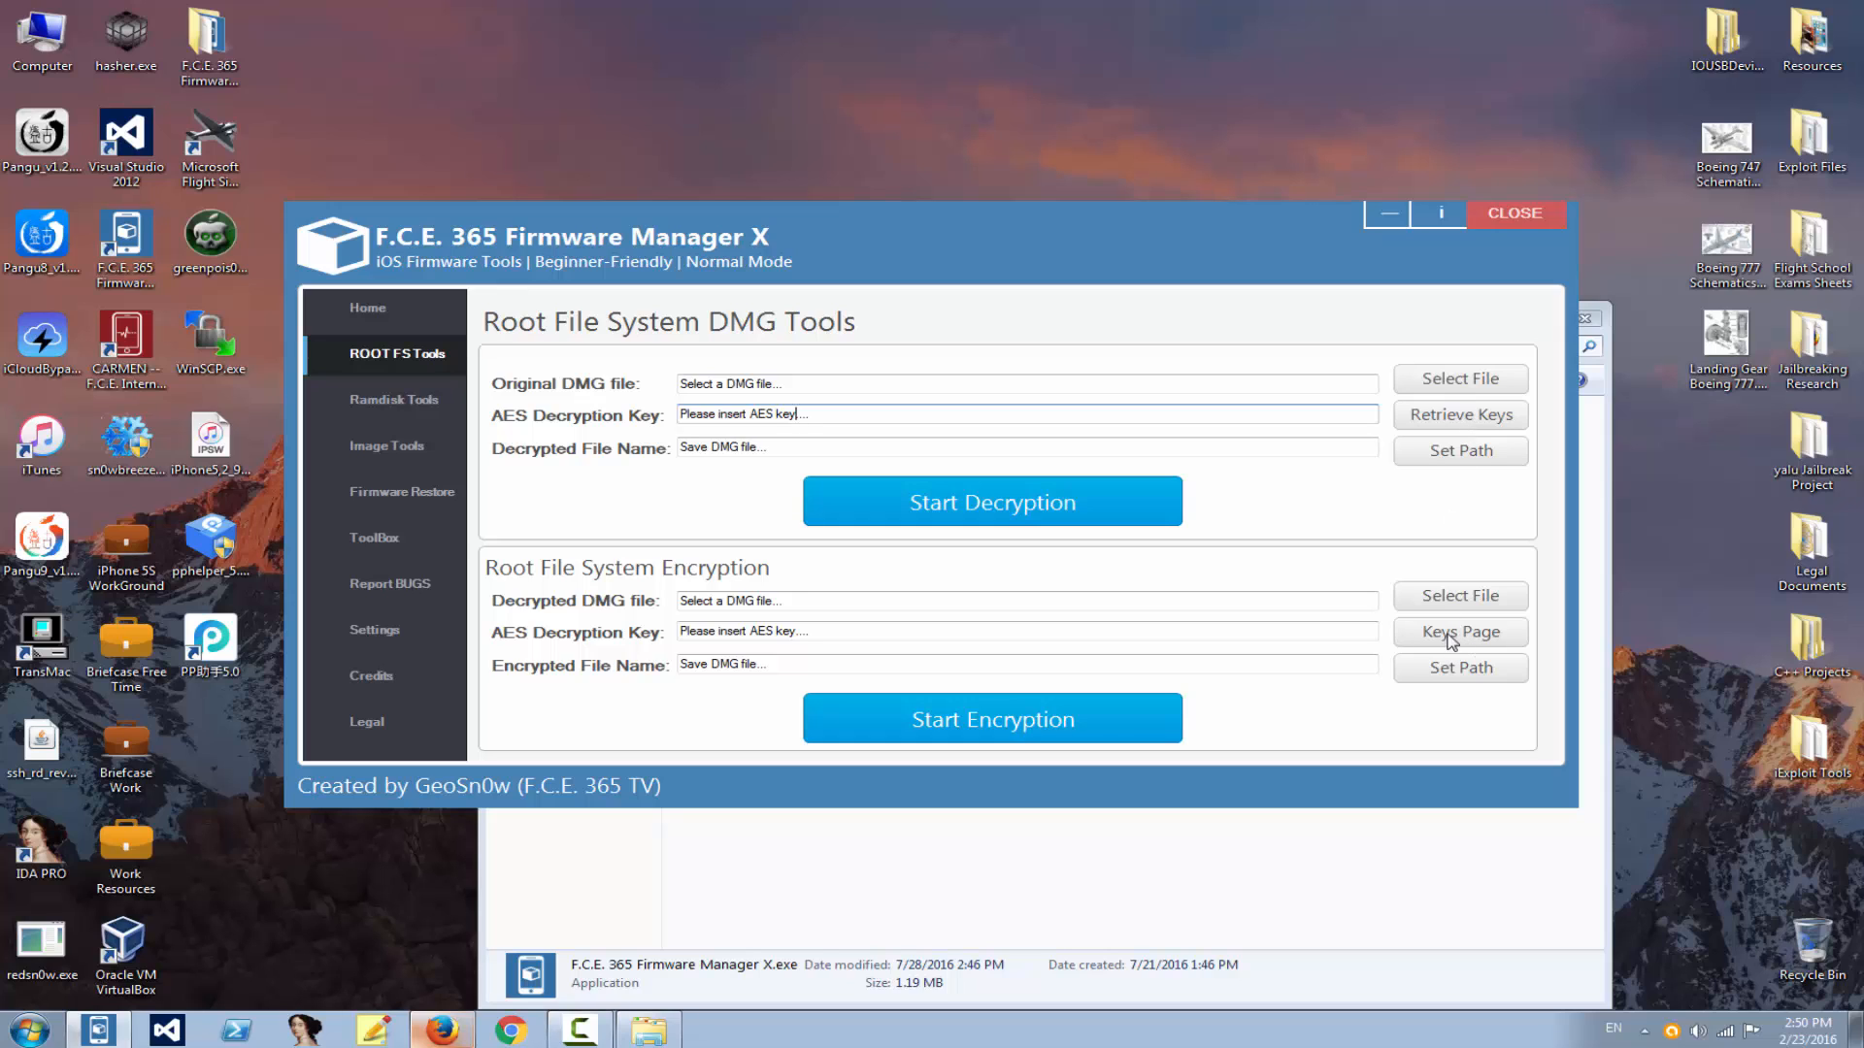
left_click(393, 398)
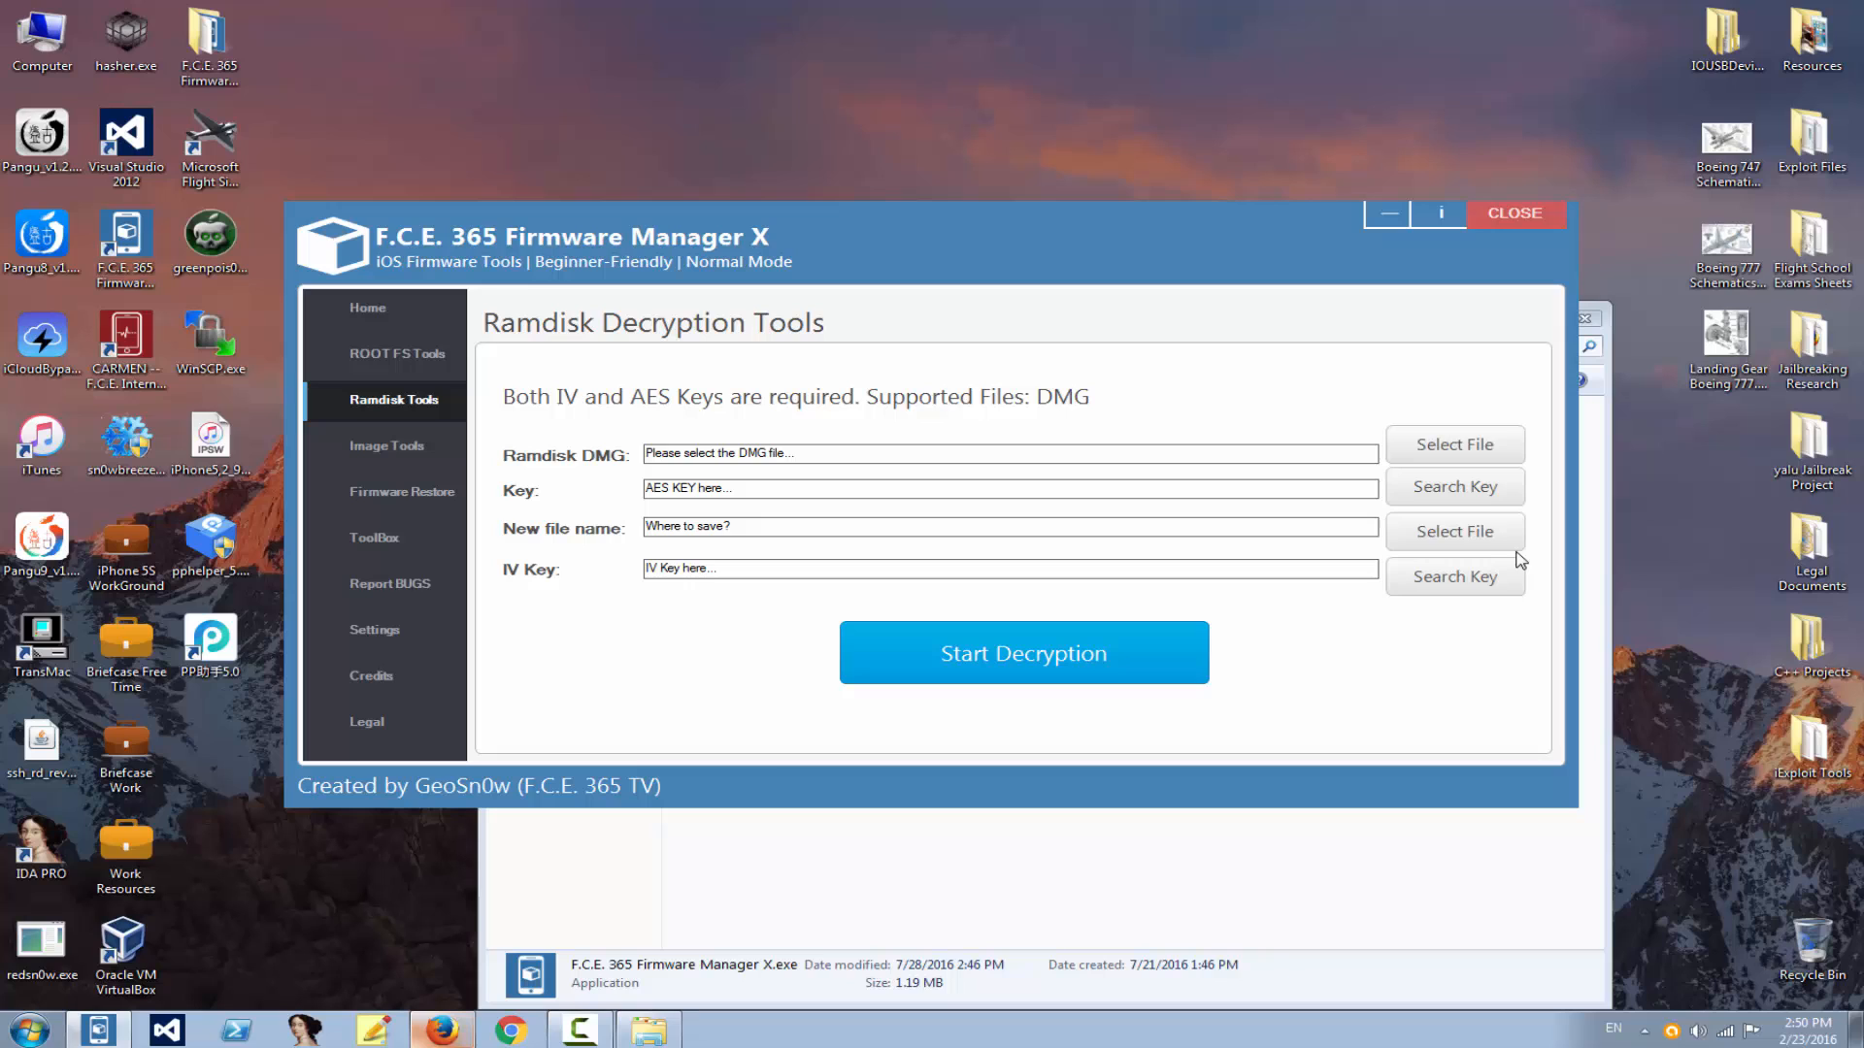
left_click(397, 354)
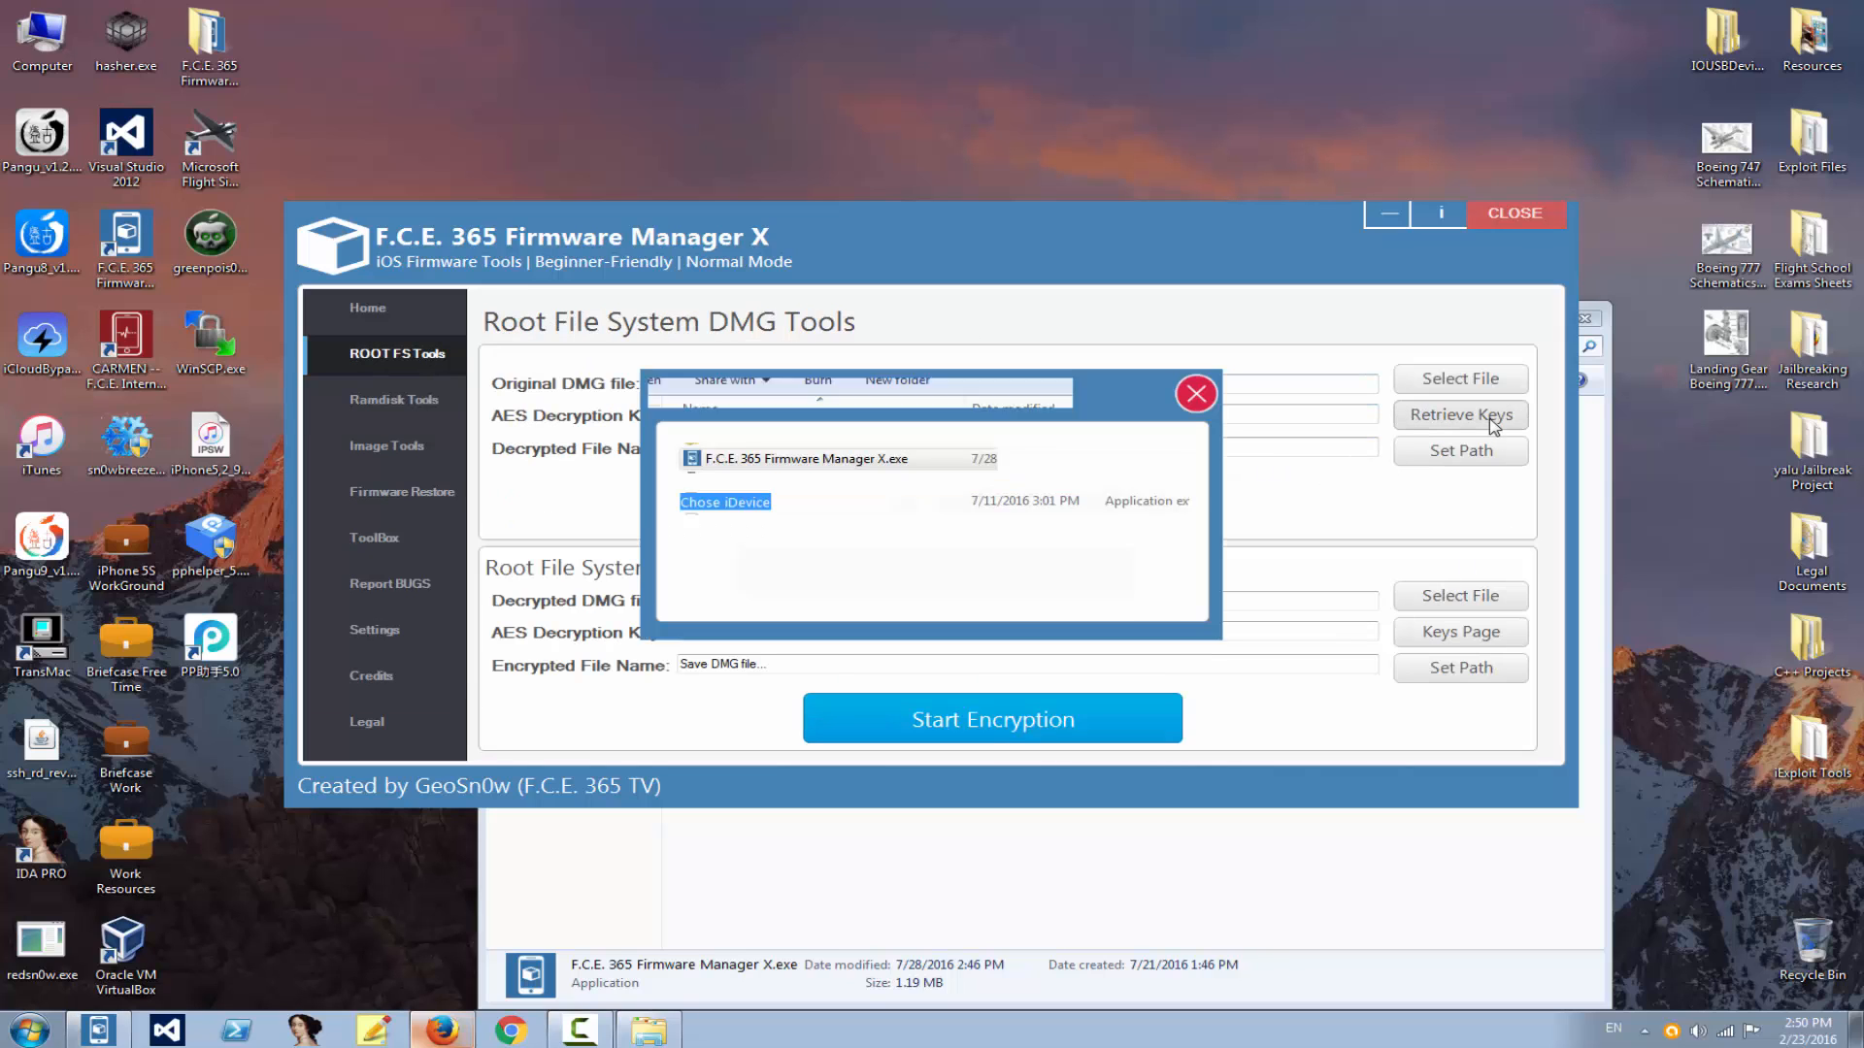
Step: In the Keychain, select iPhone 4S with iOS 9.2.1 to fill the decryption key
left_click(1460, 414)
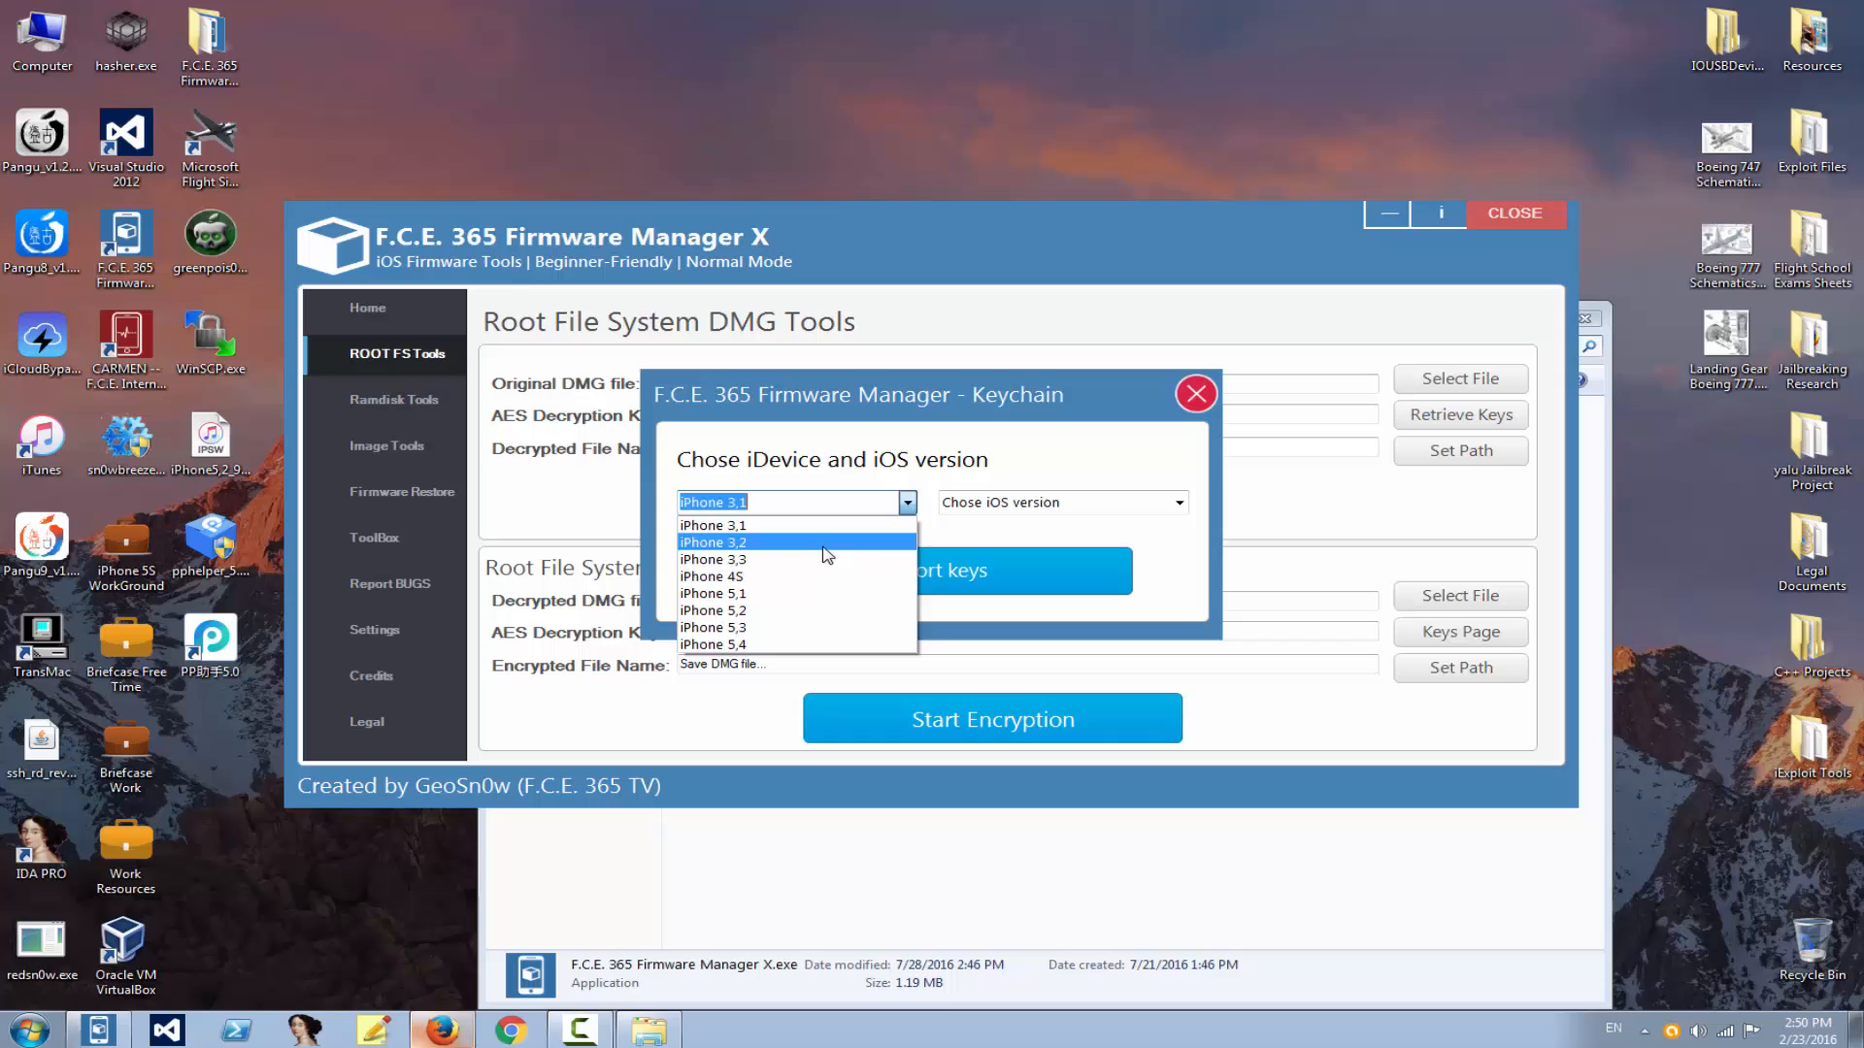
left_click(712, 576)
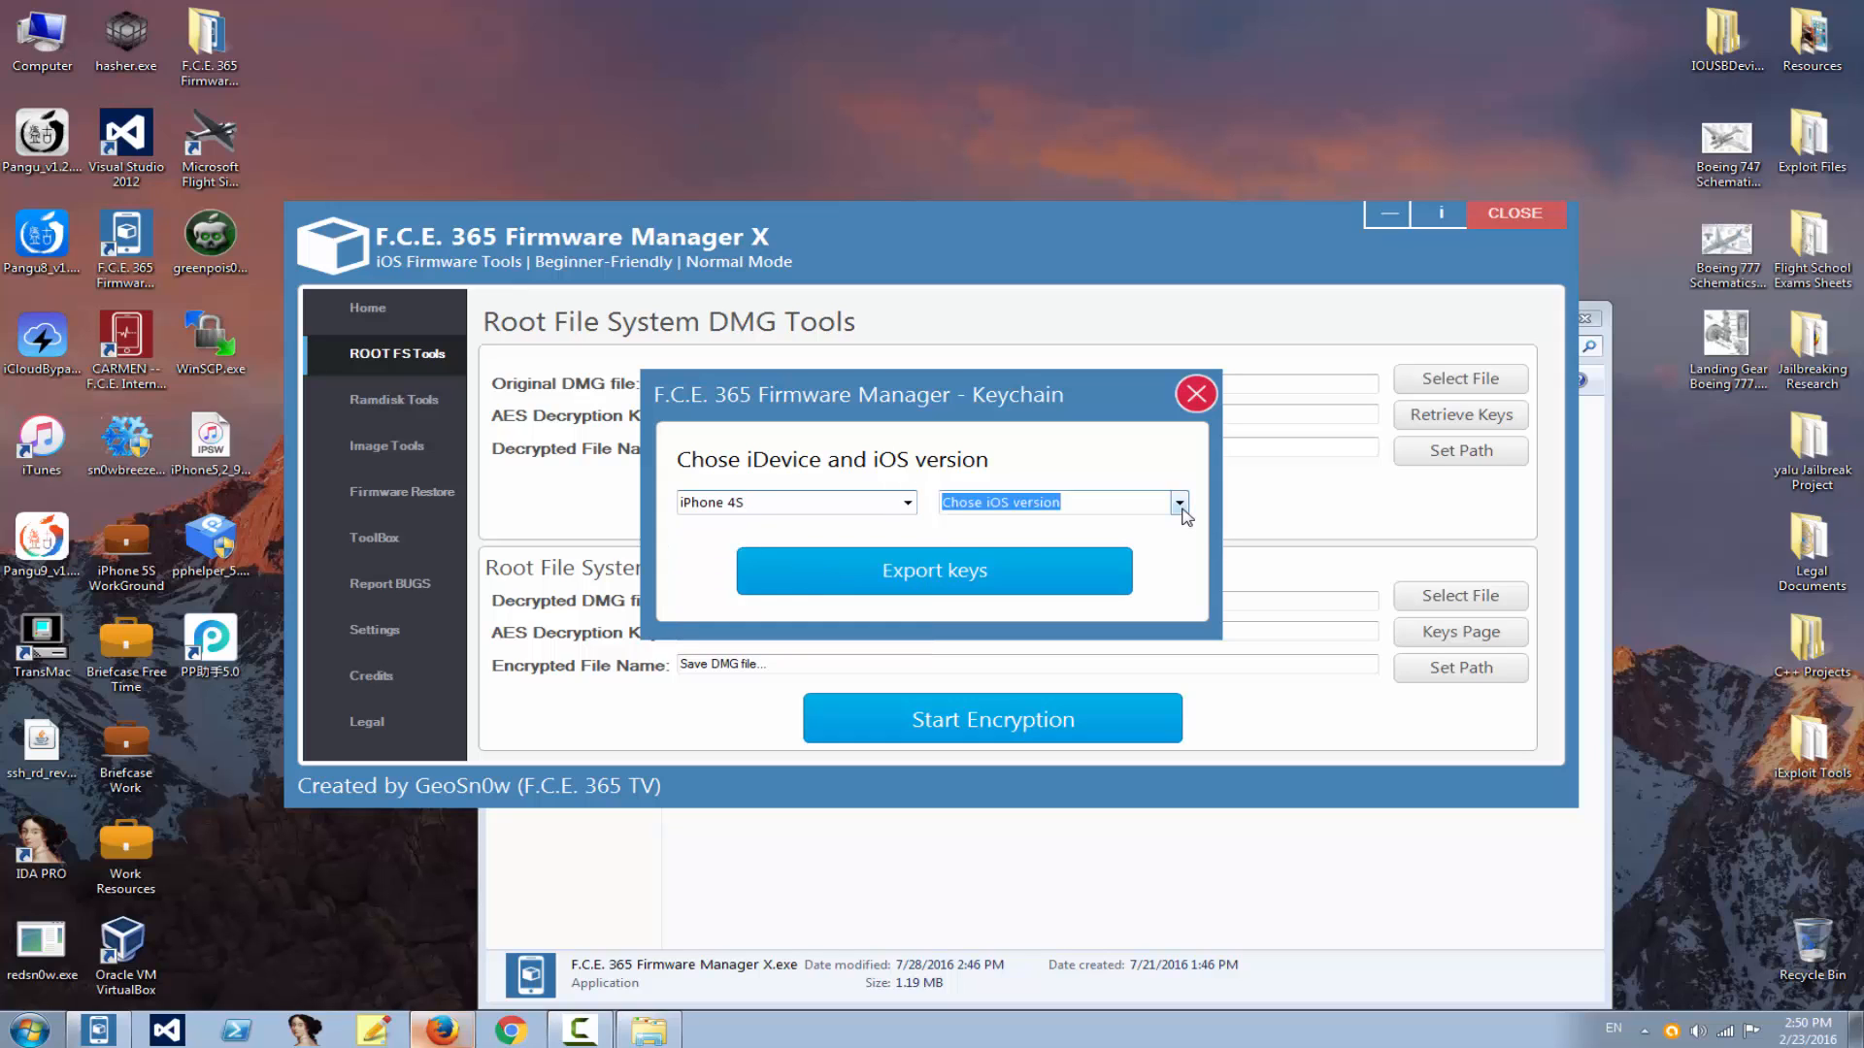
left_click(1176, 502)
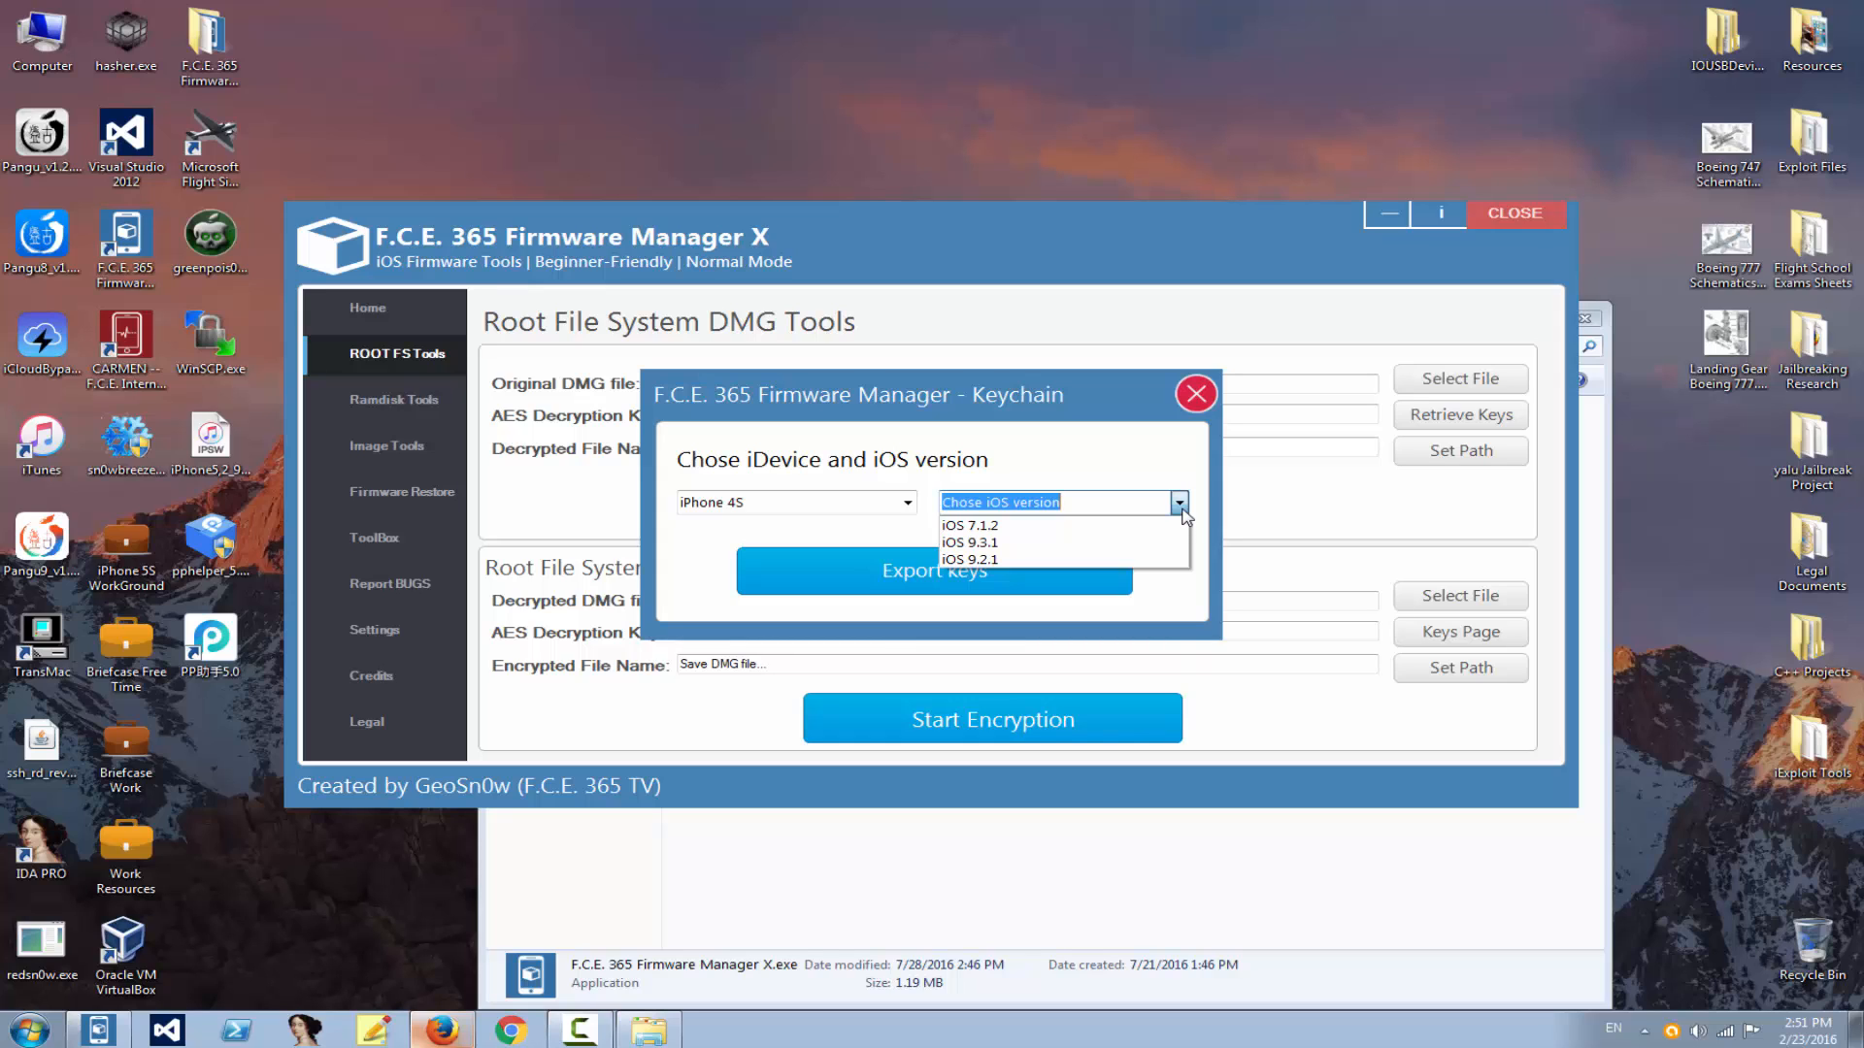
mouse_move(969, 559)
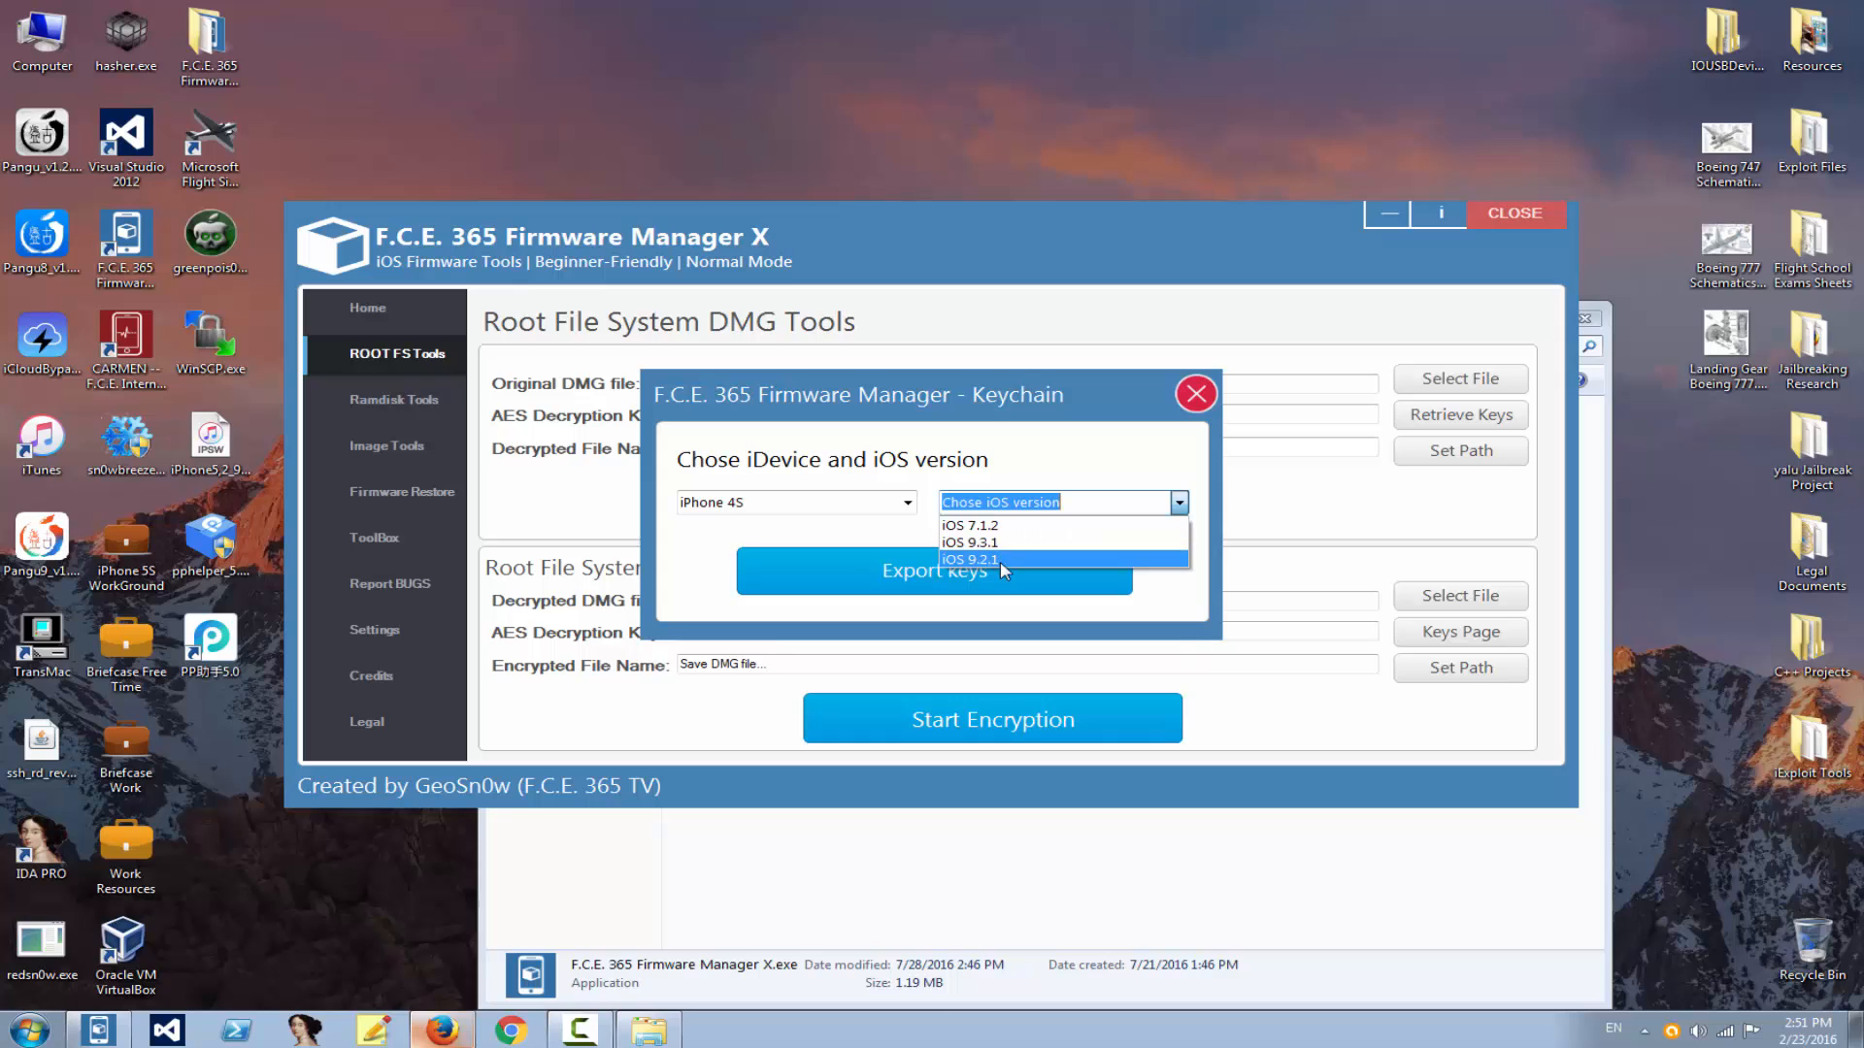
left_click(970, 541)
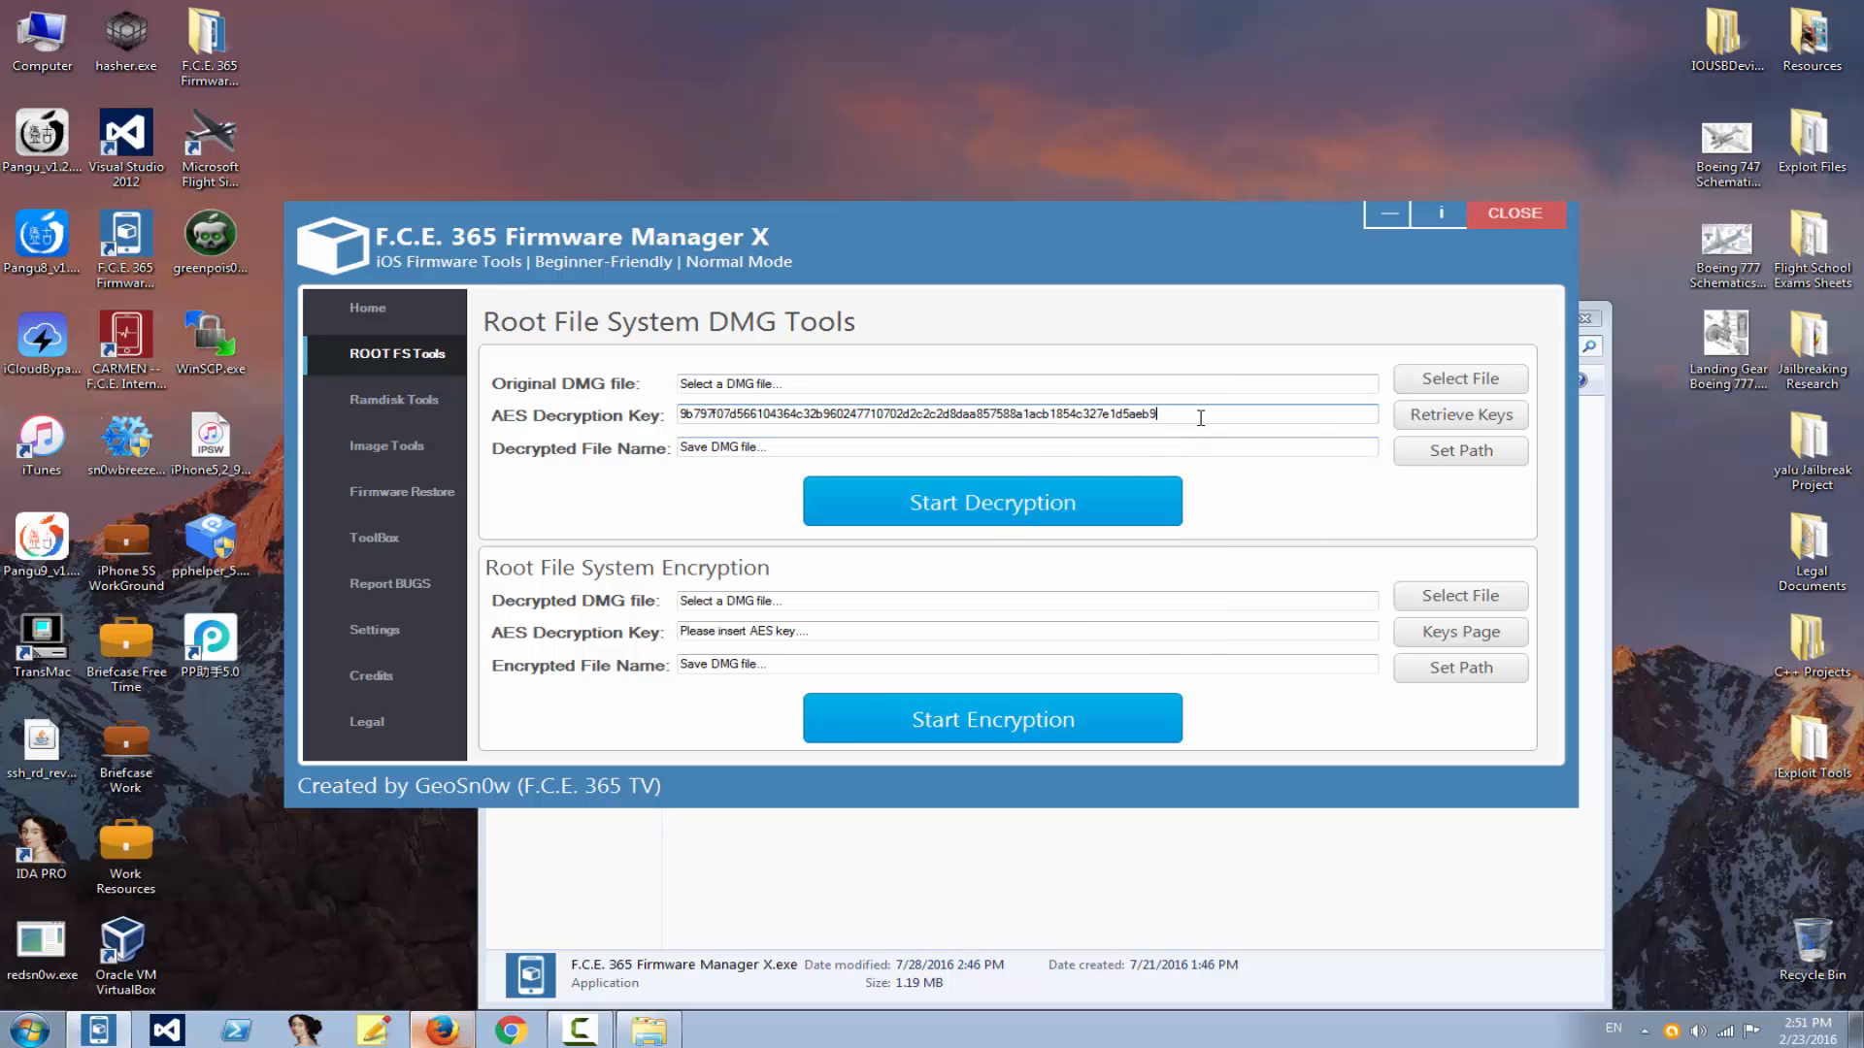
mouse_move(1100, 577)
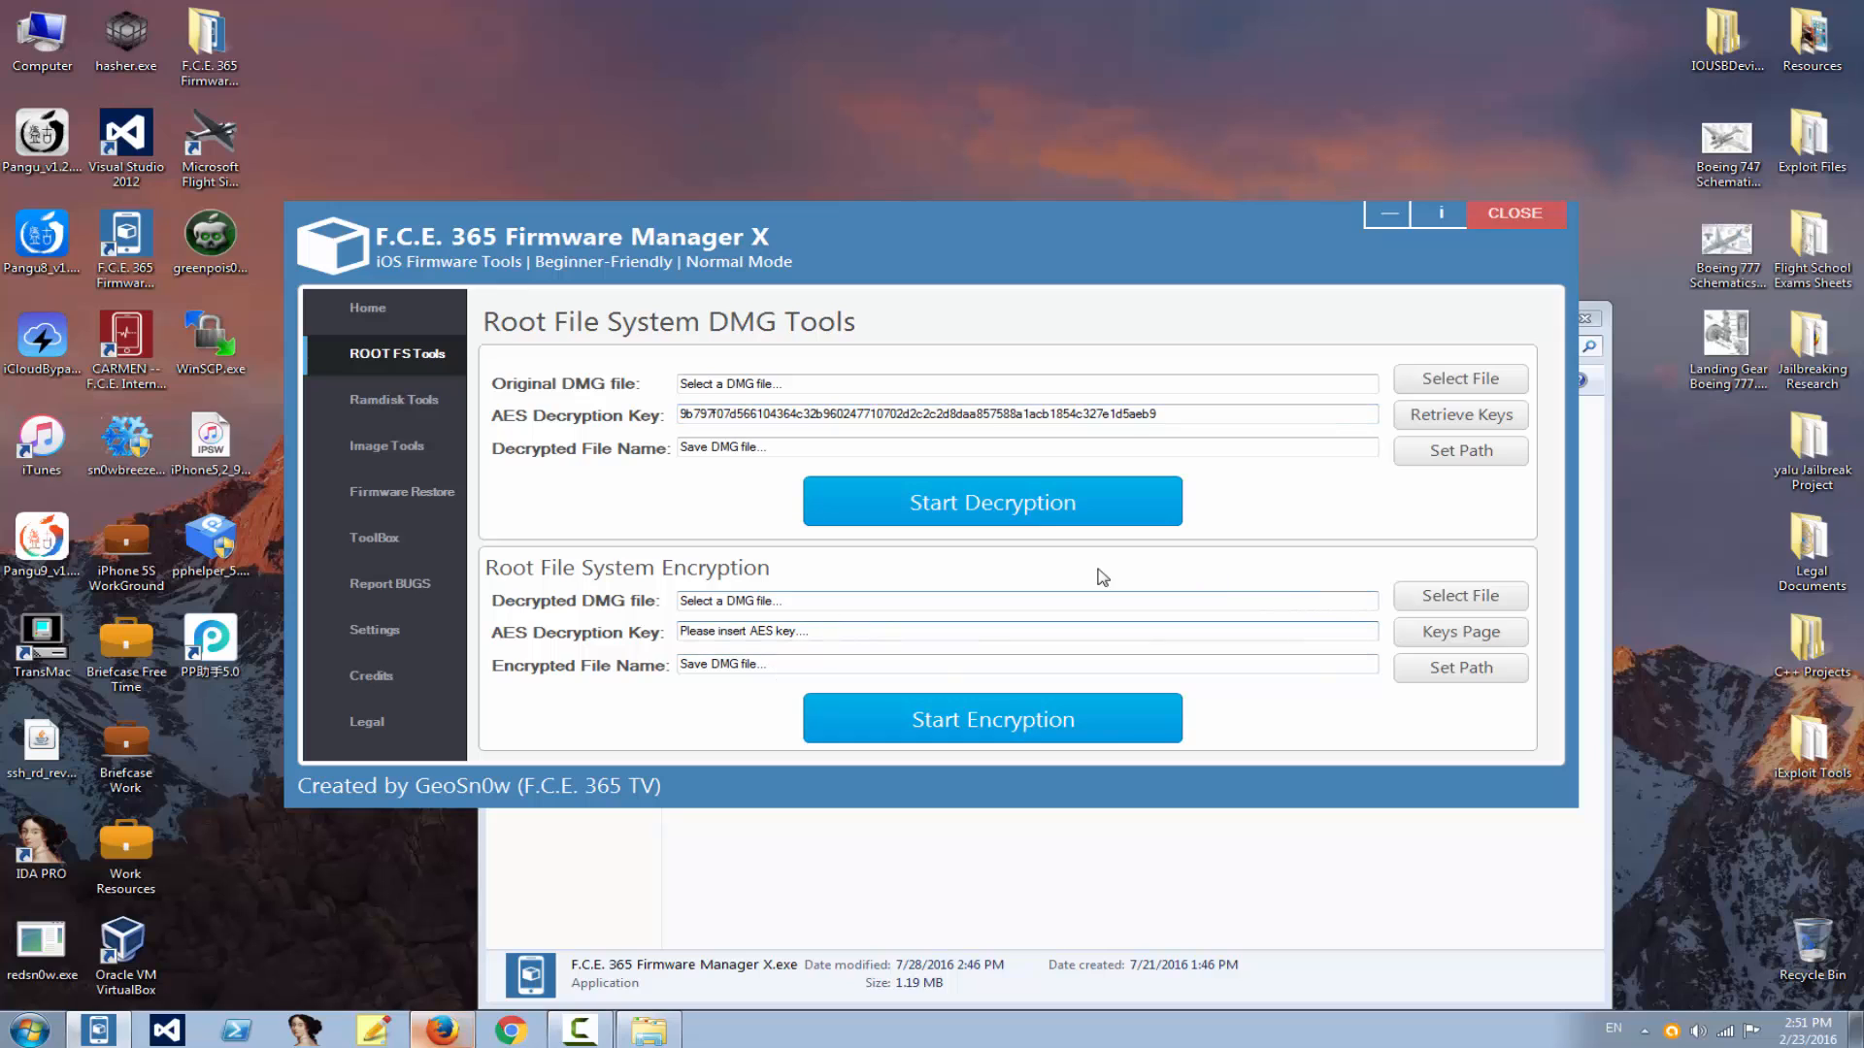
Step: Reopen the Keychain and export the iPhone 3,2 iOS 9.2.1 key
left_click(1022, 631)
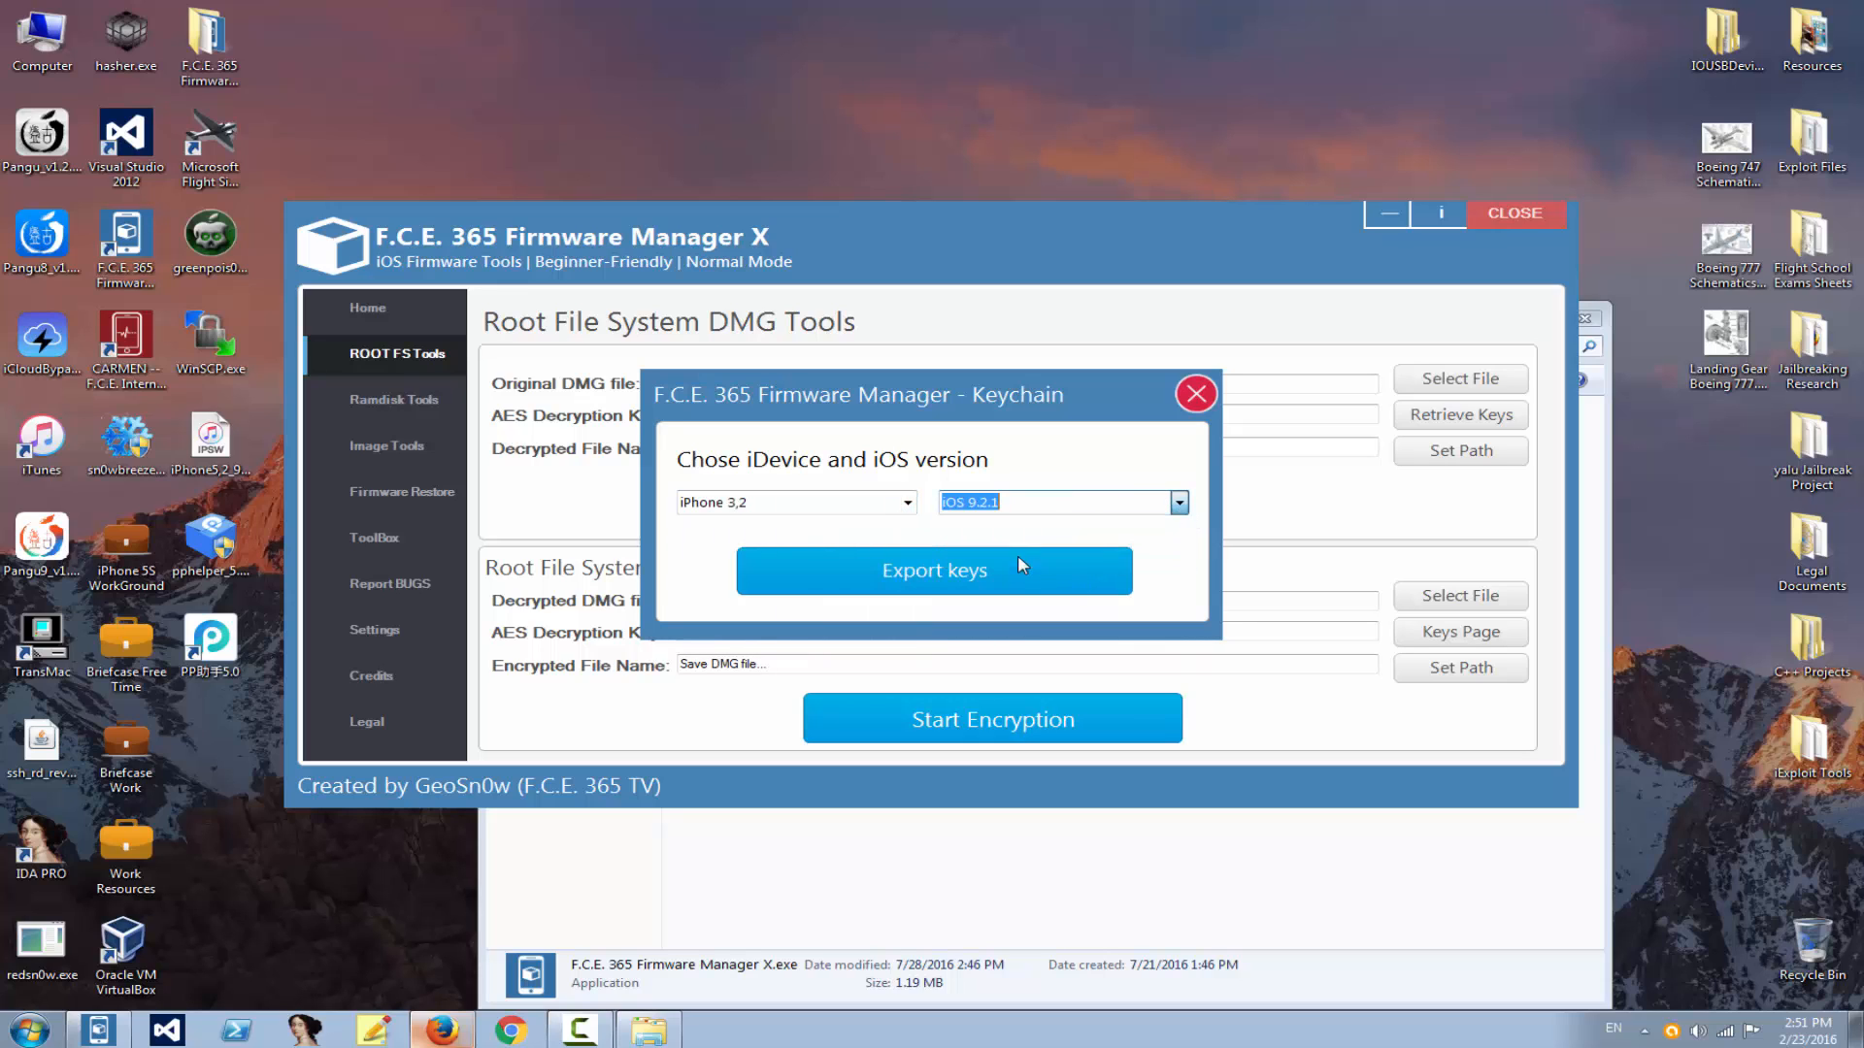
left_click(933, 570)
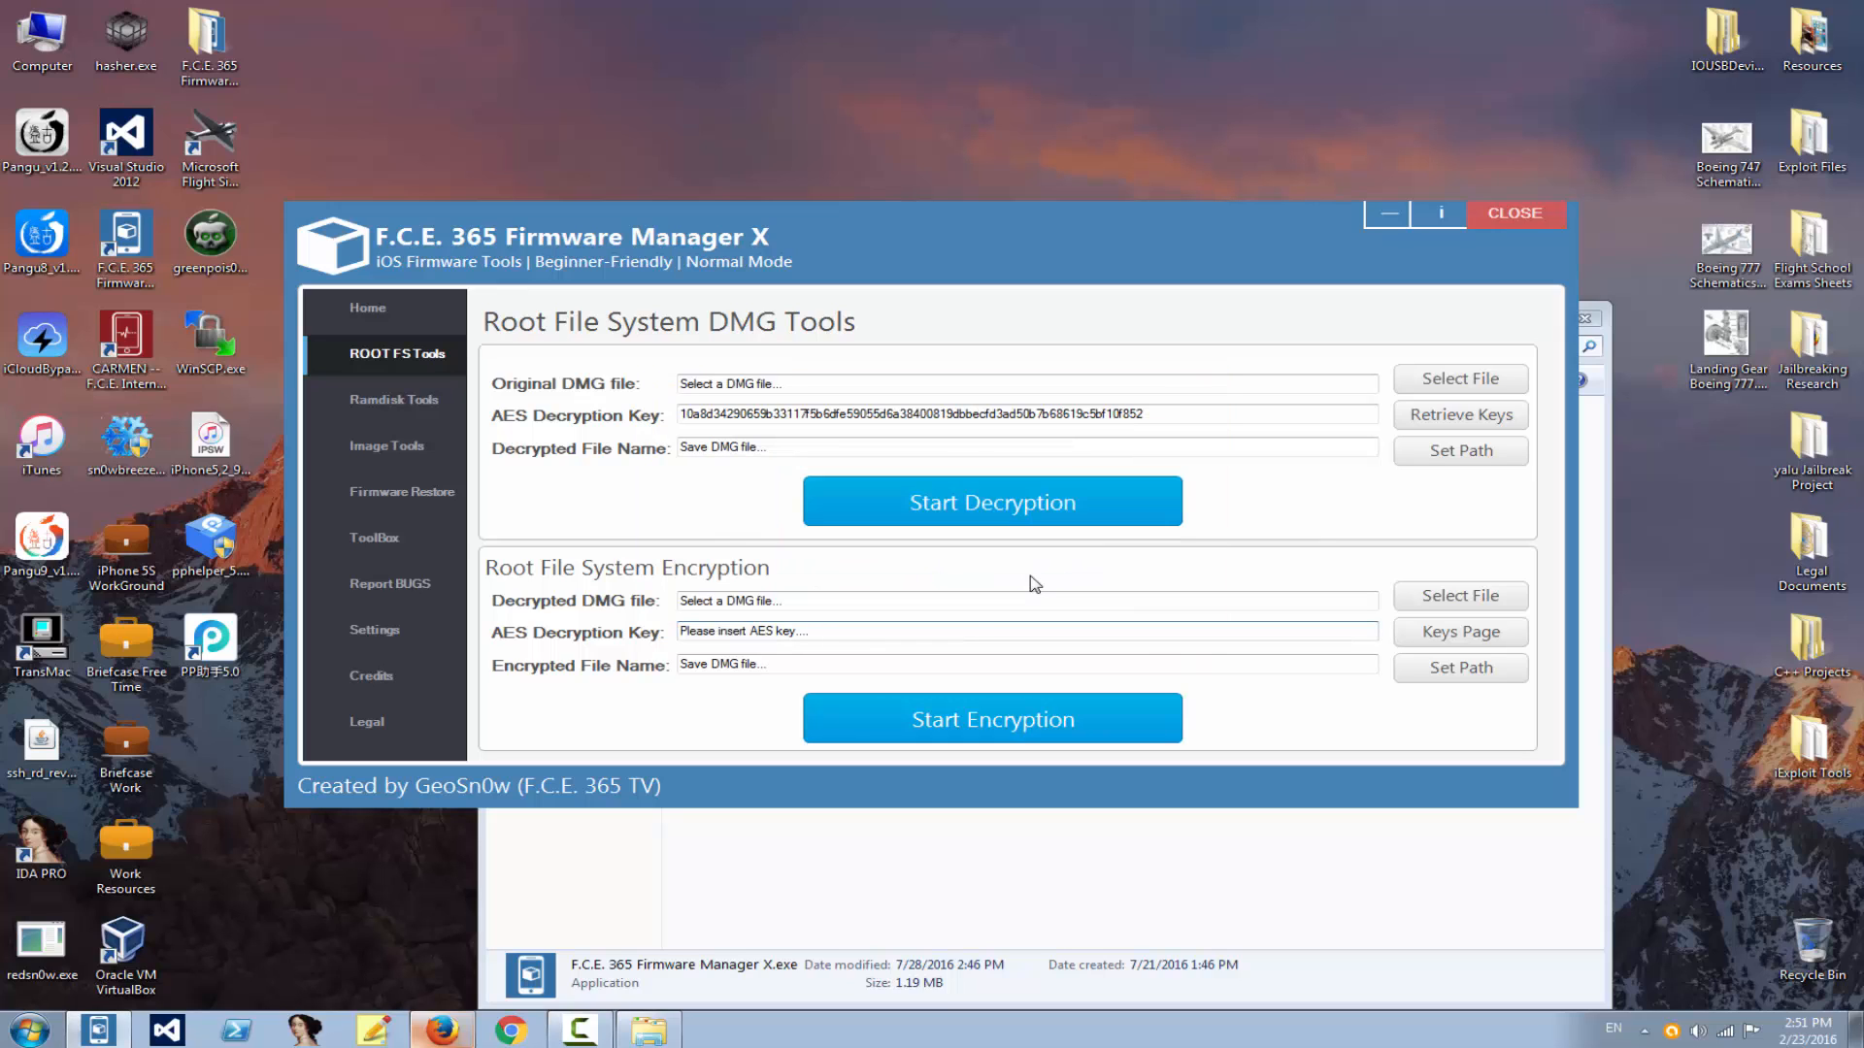
mouse_move(346, 642)
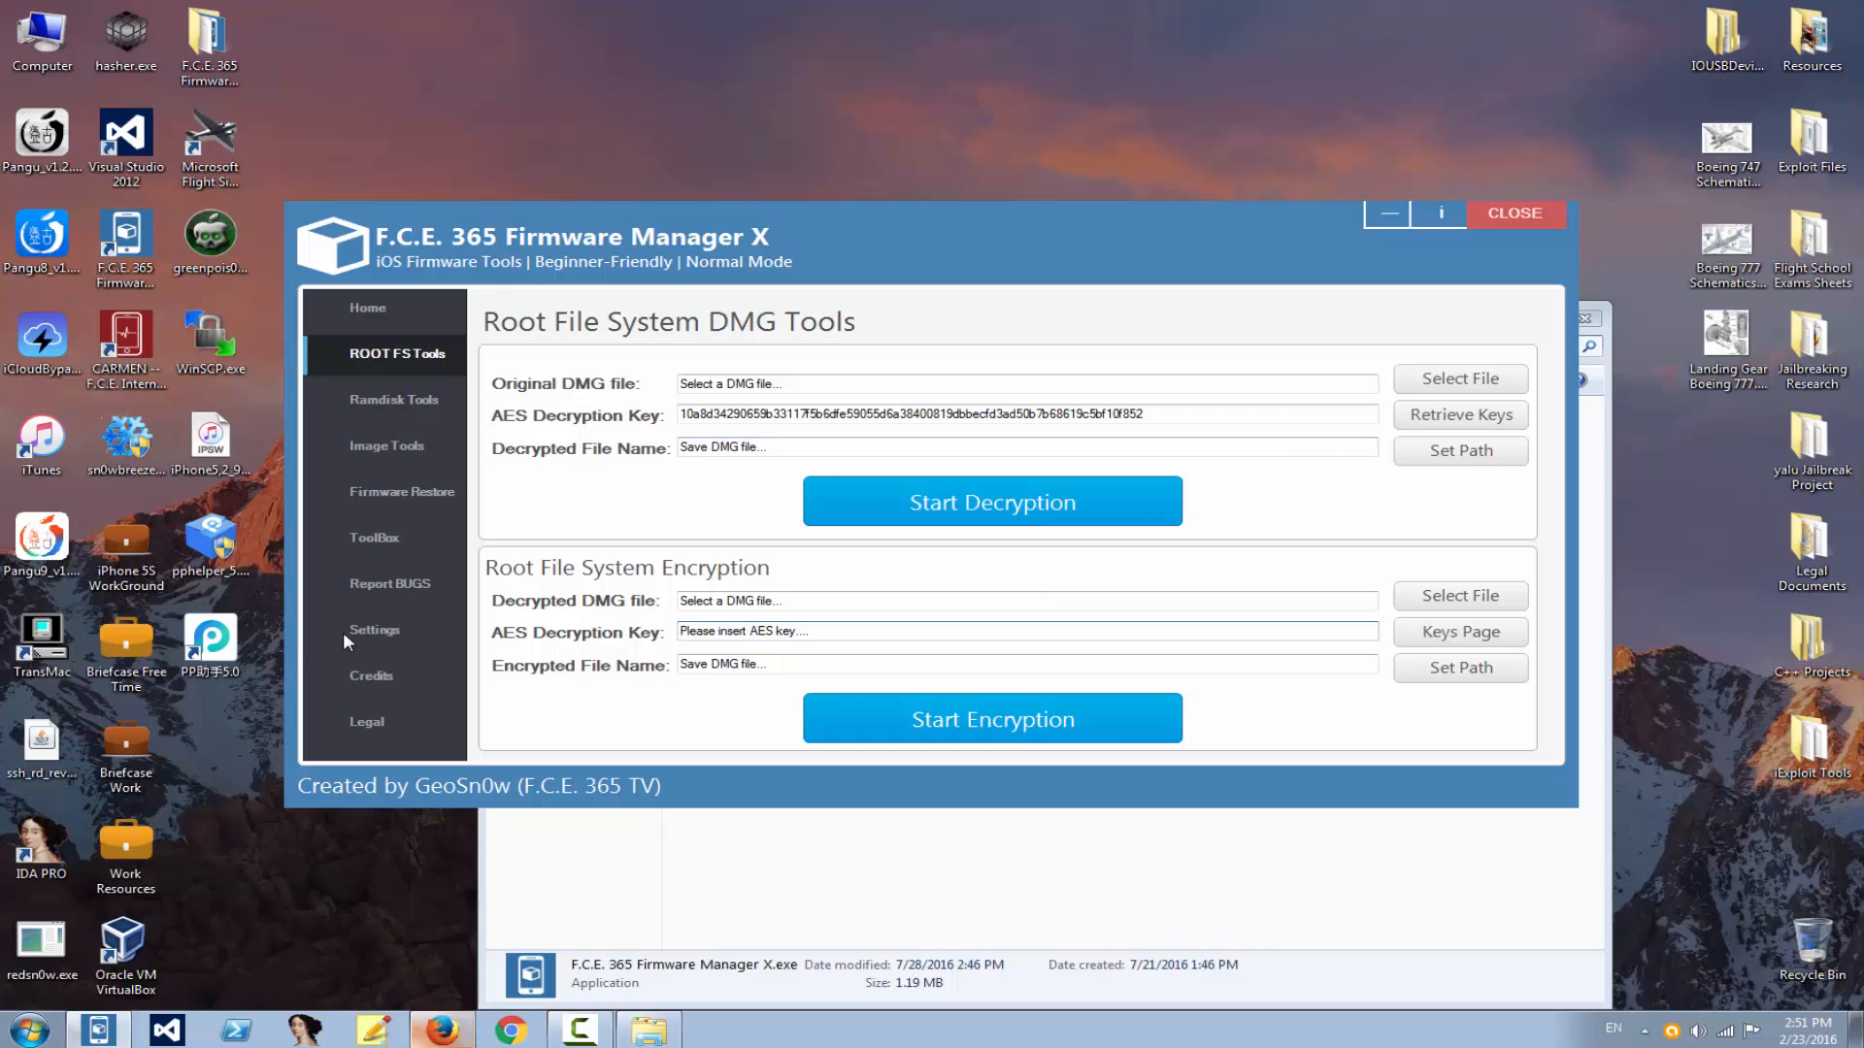
Step: Show the Settings page with engine versions, LibX options and the calendar
left_click(374, 629)
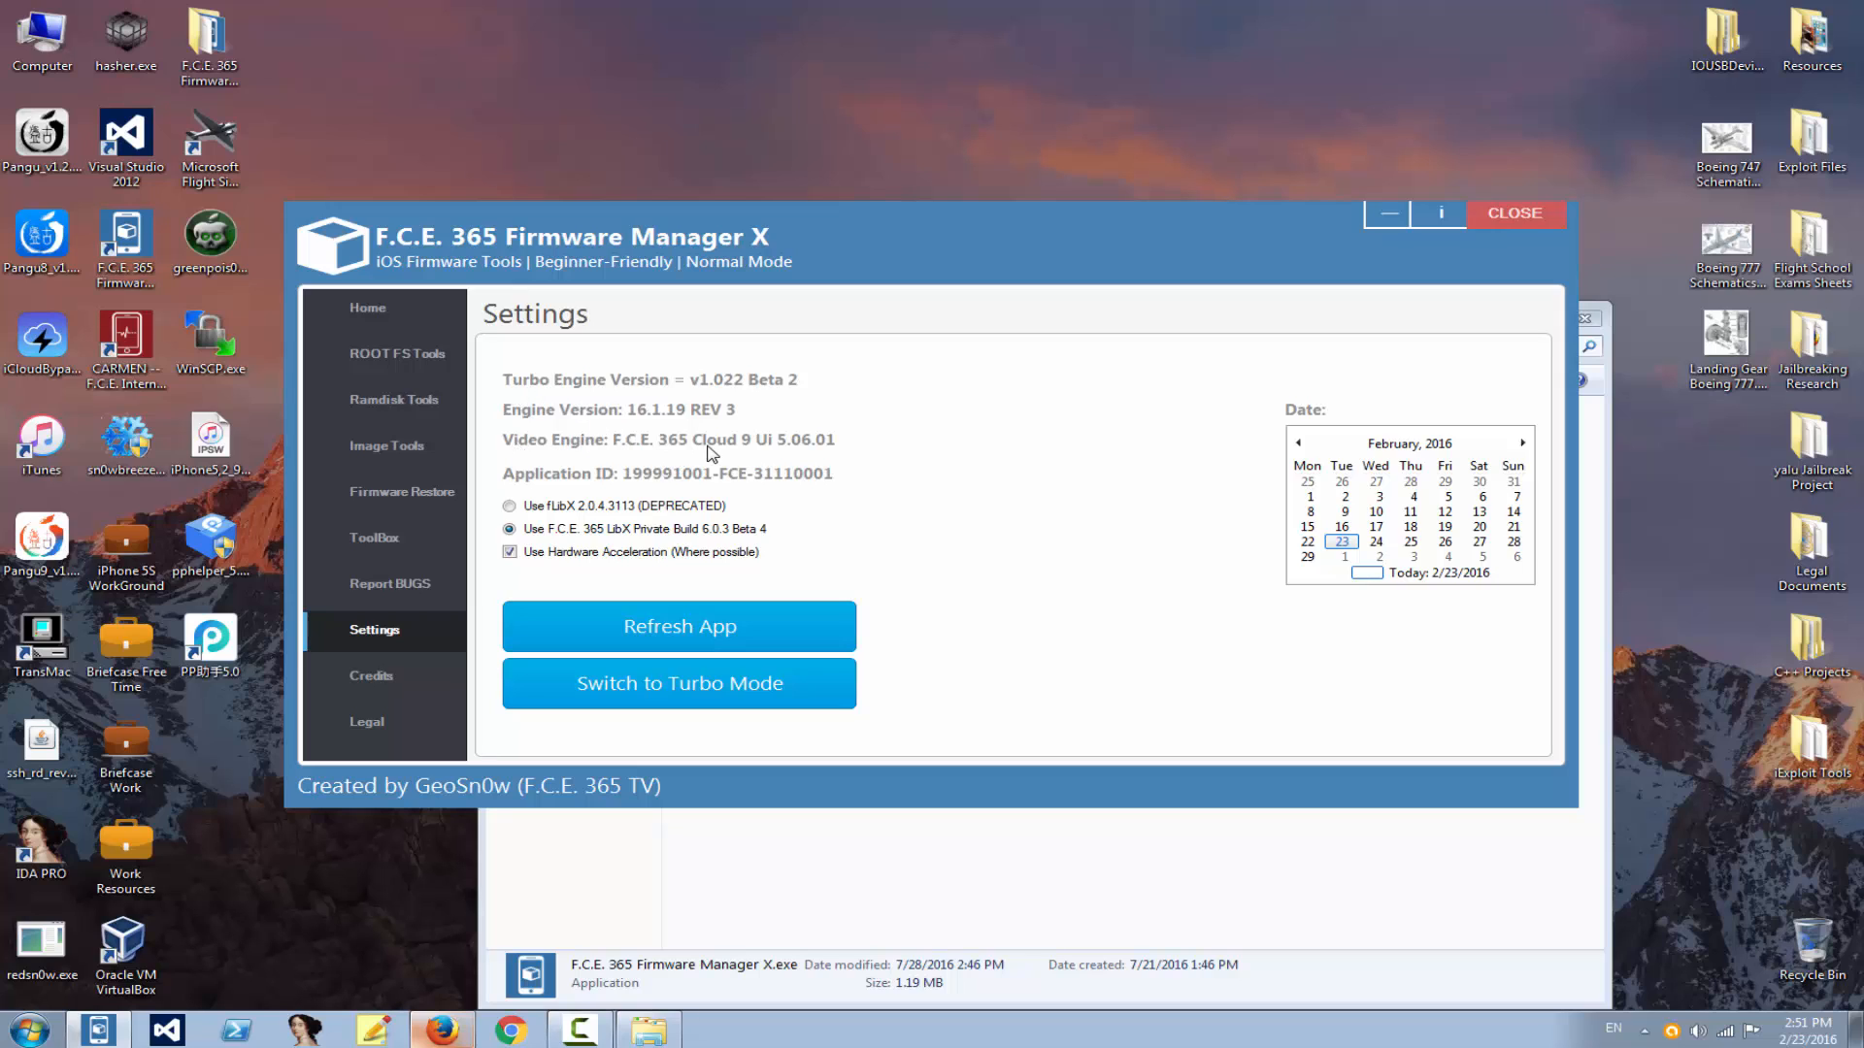
mouse_move(836, 488)
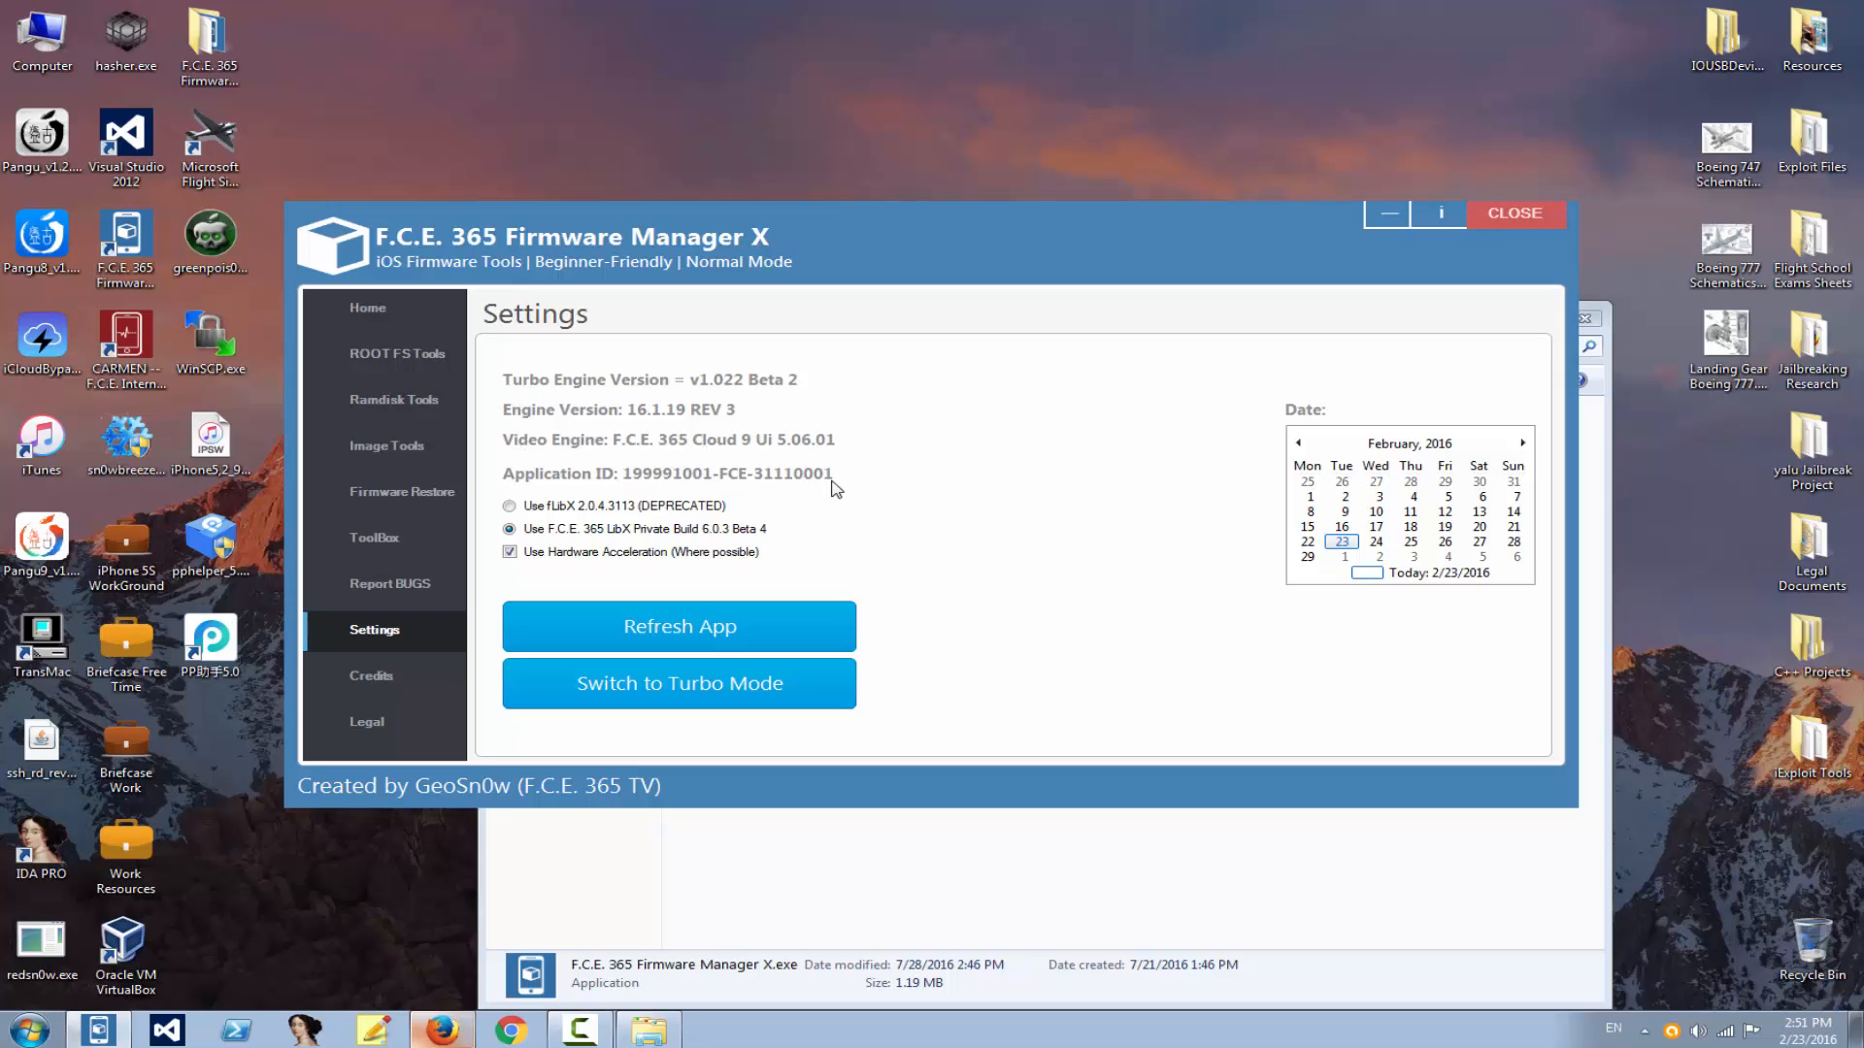
mouse_move(620, 477)
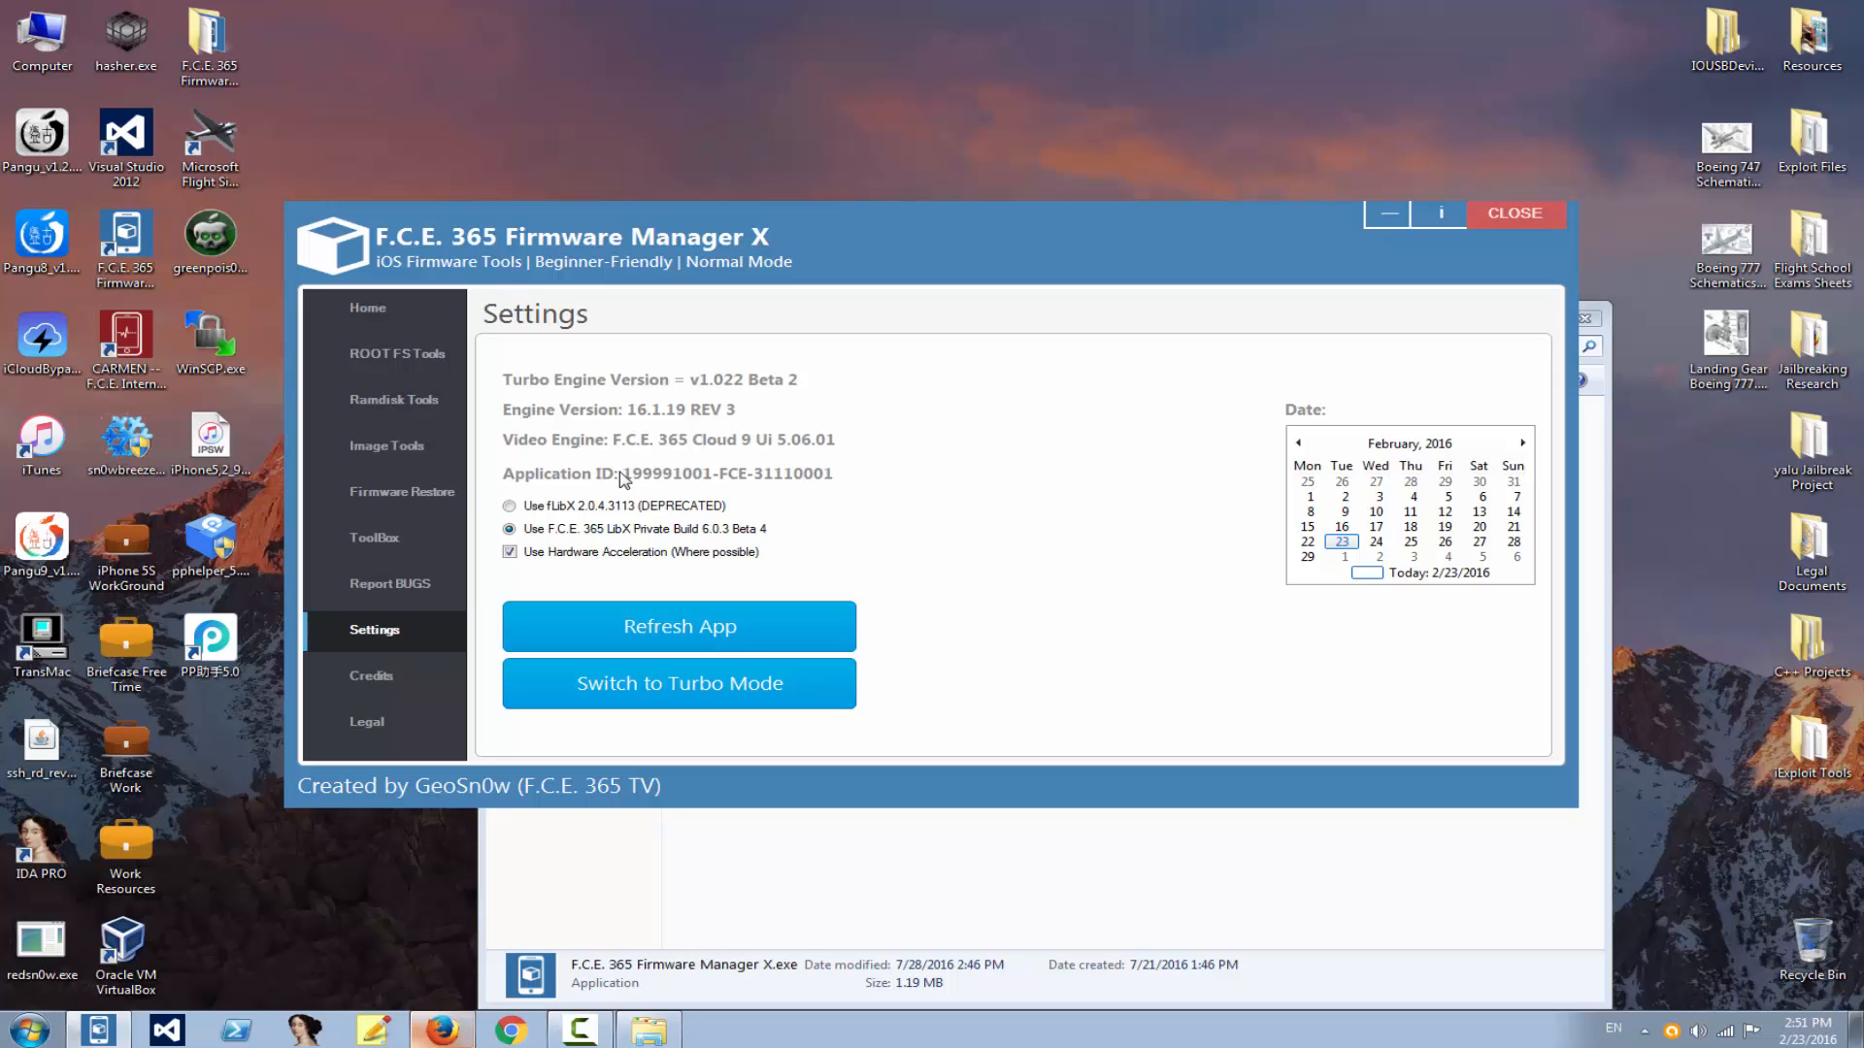
mouse_move(704, 401)
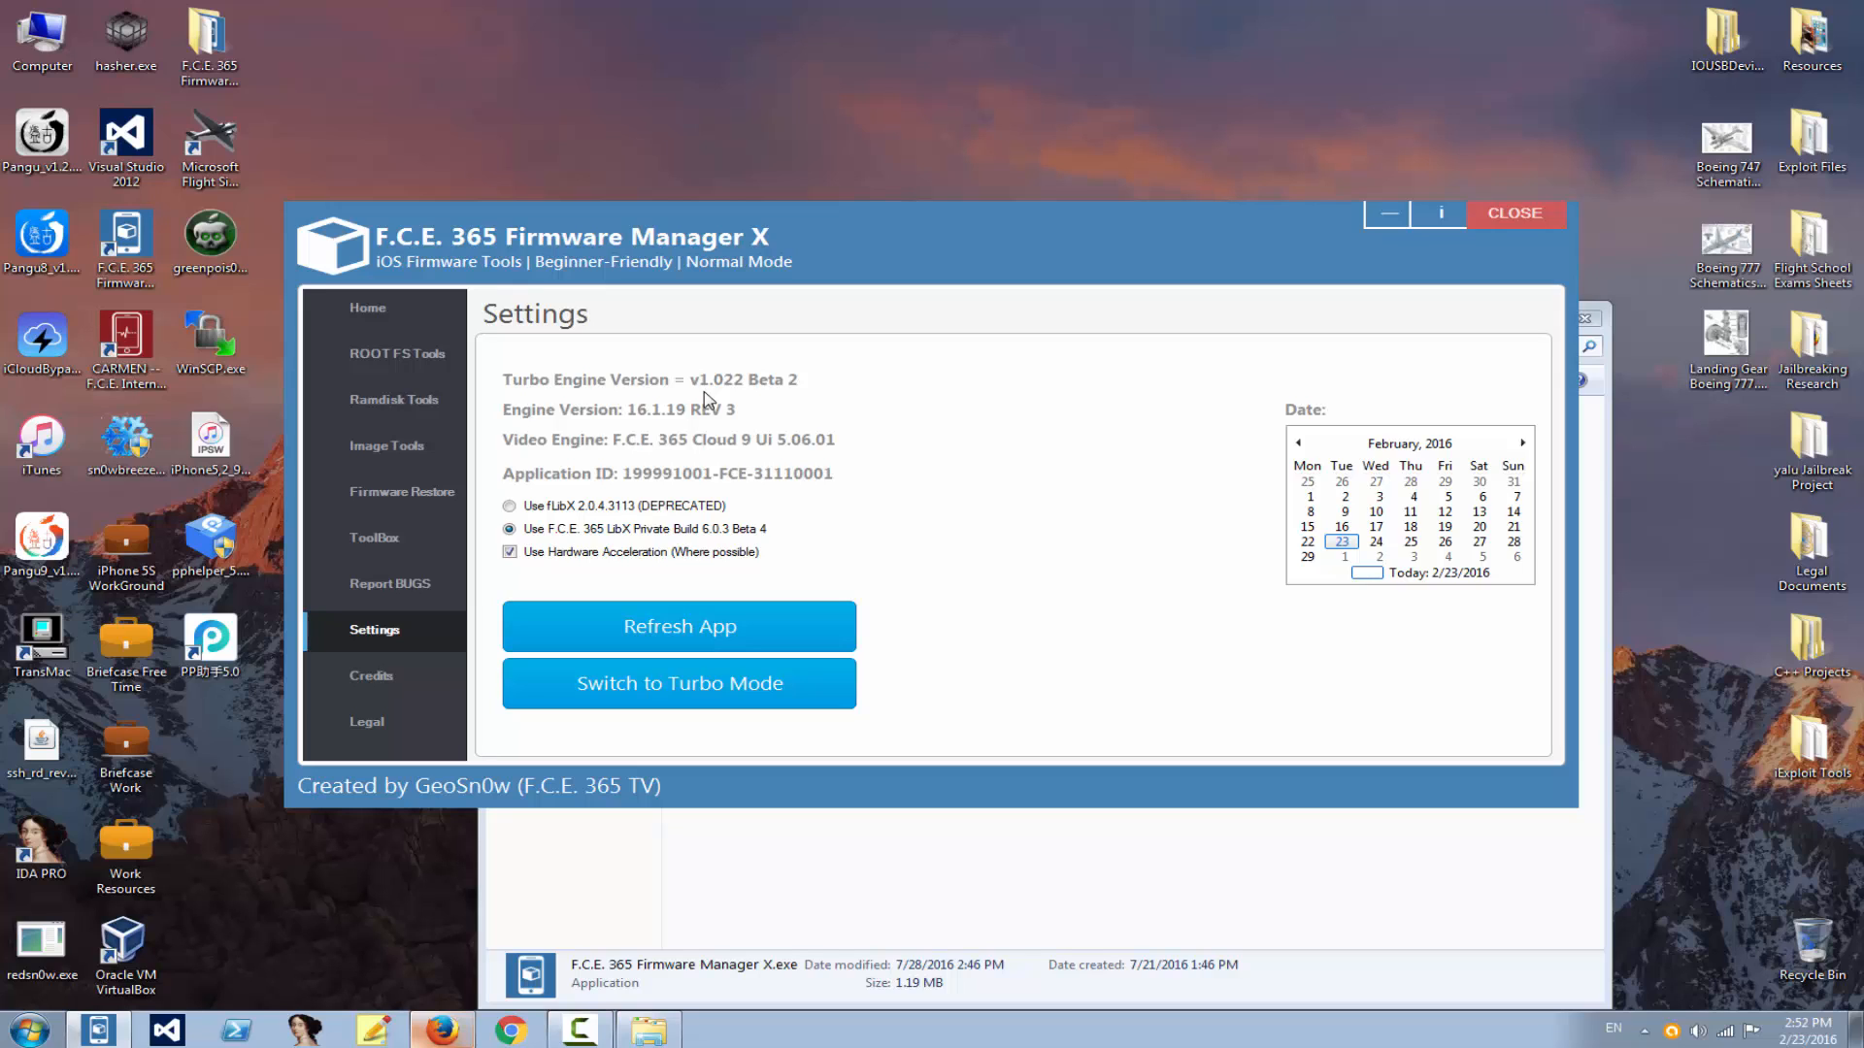
mouse_move(731, 268)
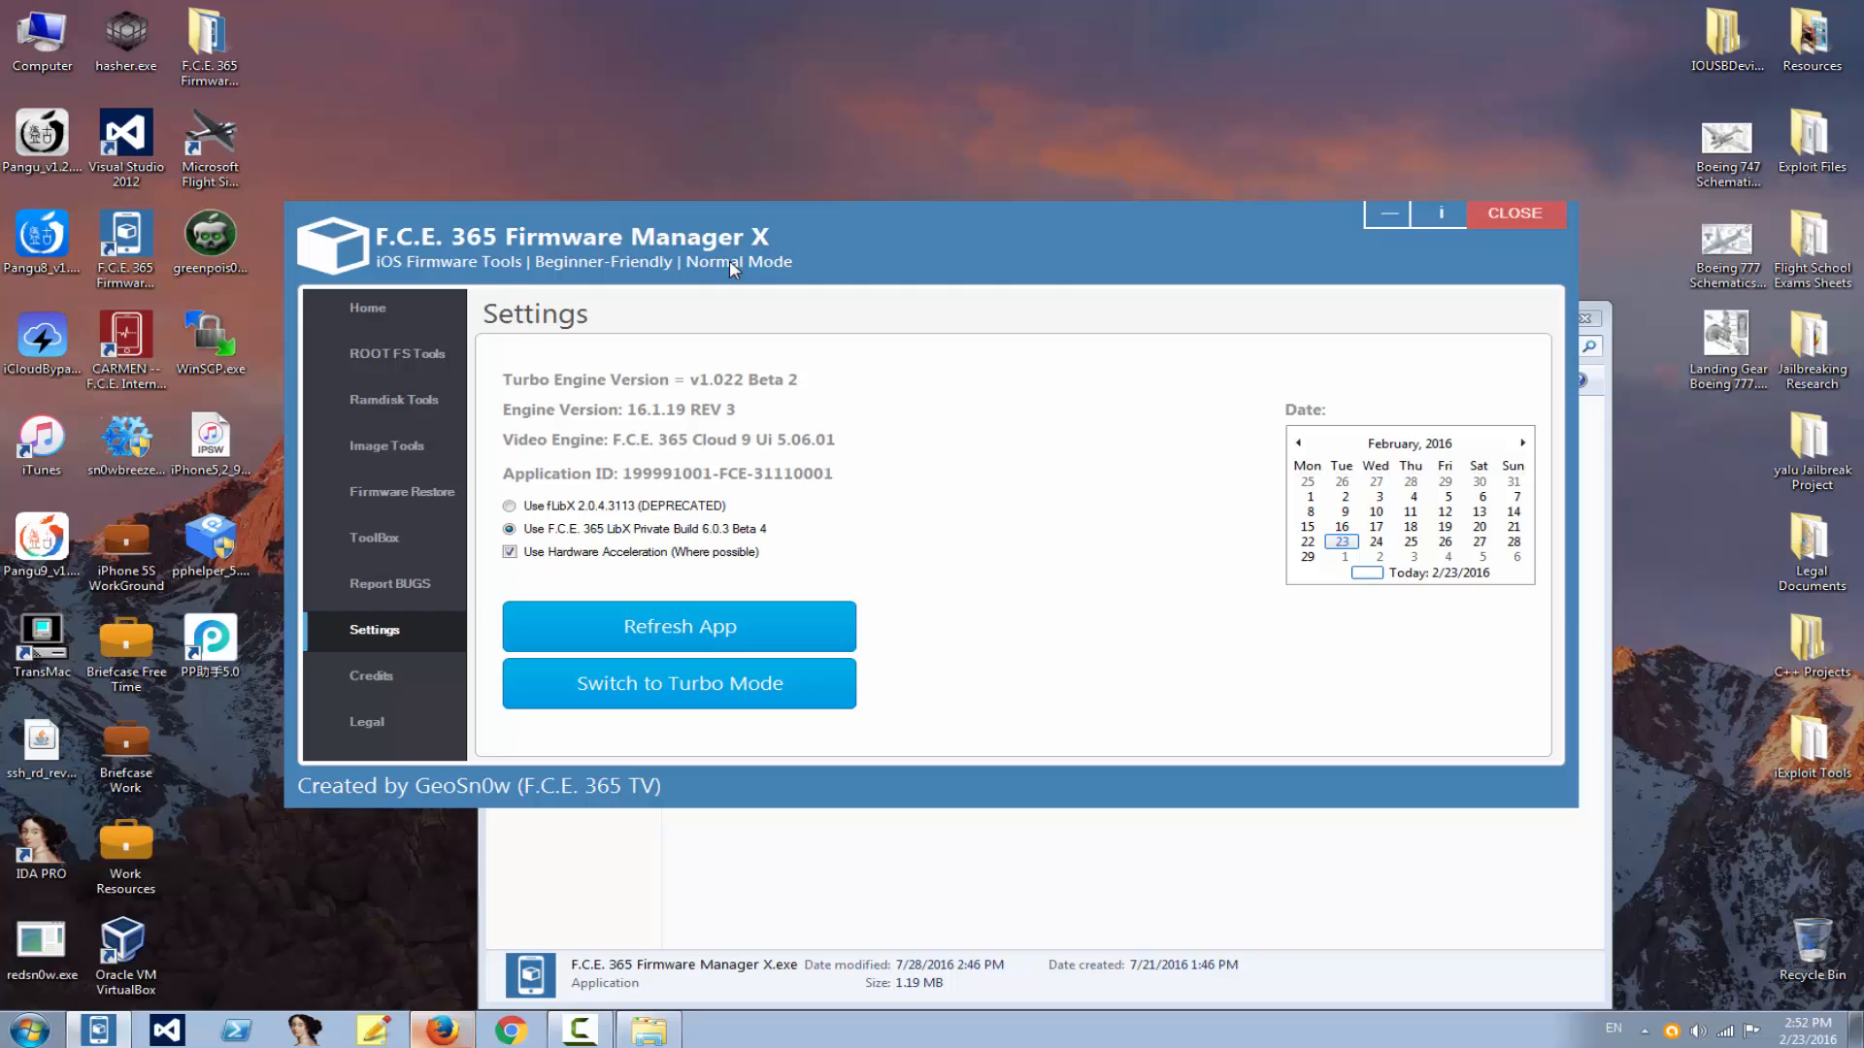
left_click(367, 307)
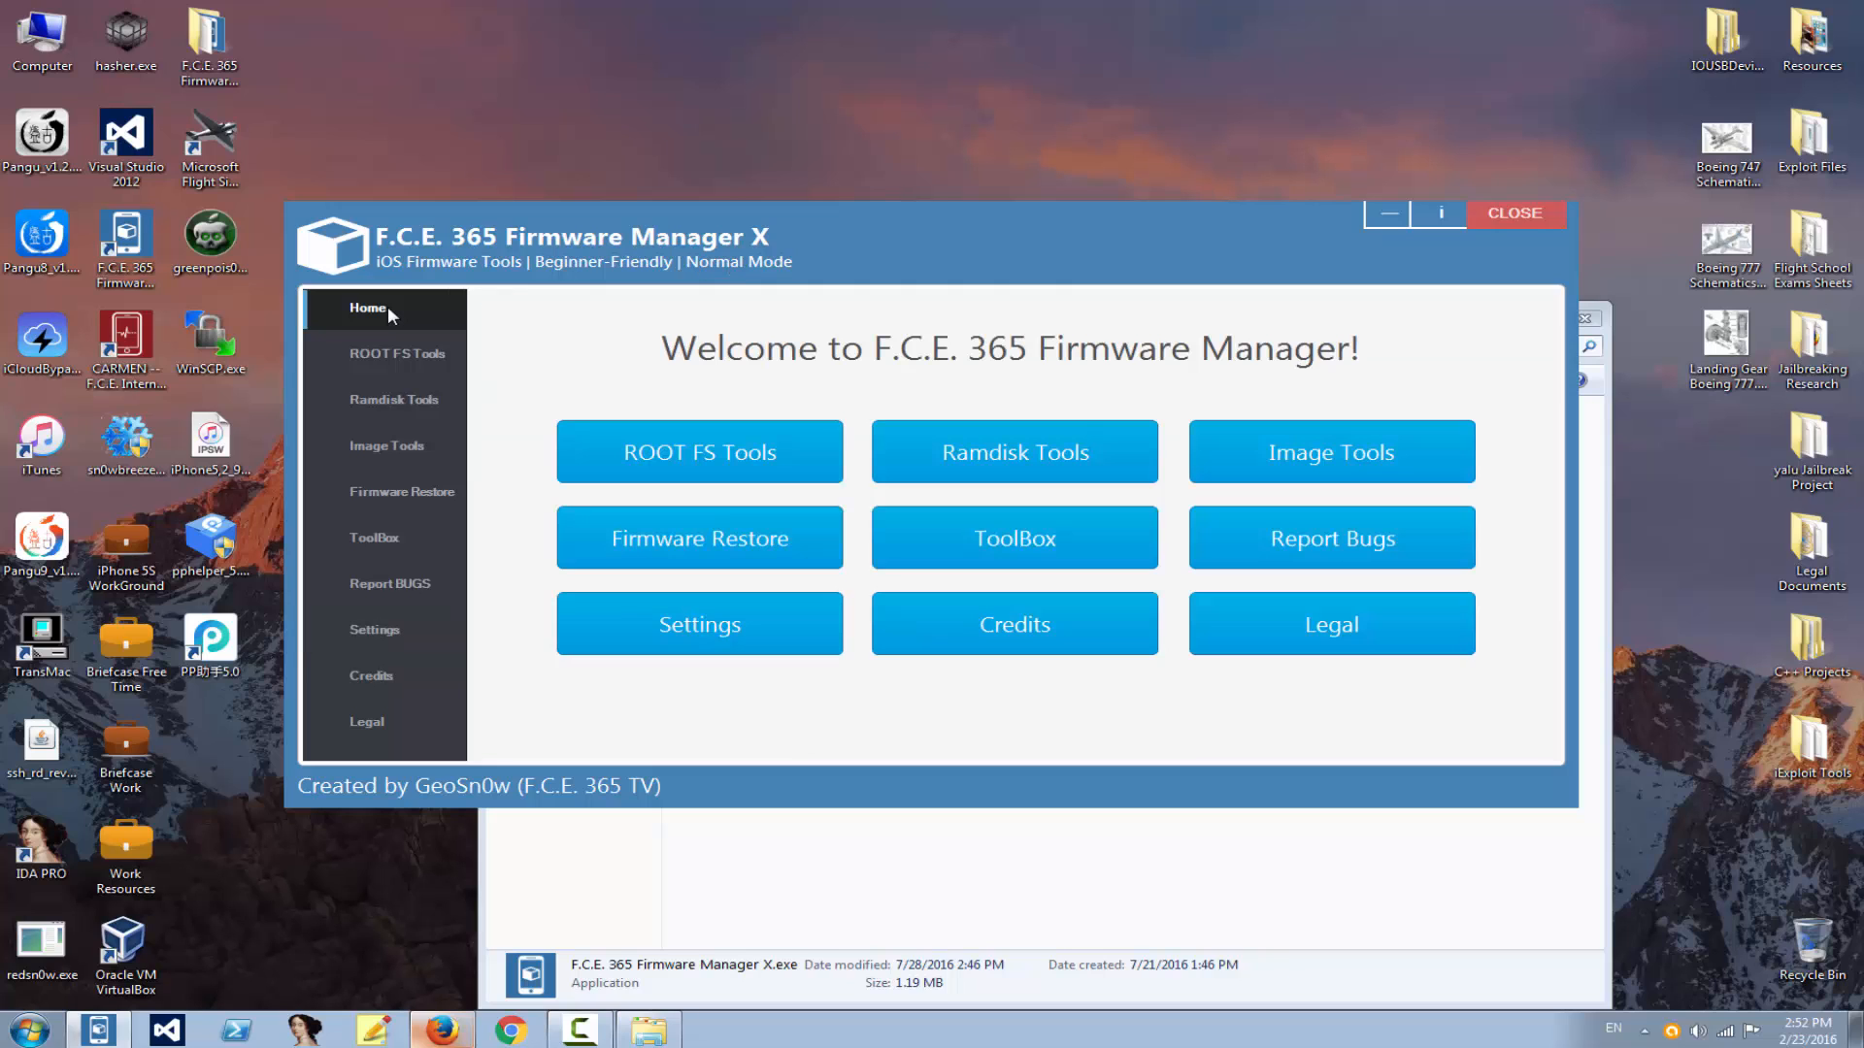
mouse_move(374, 396)
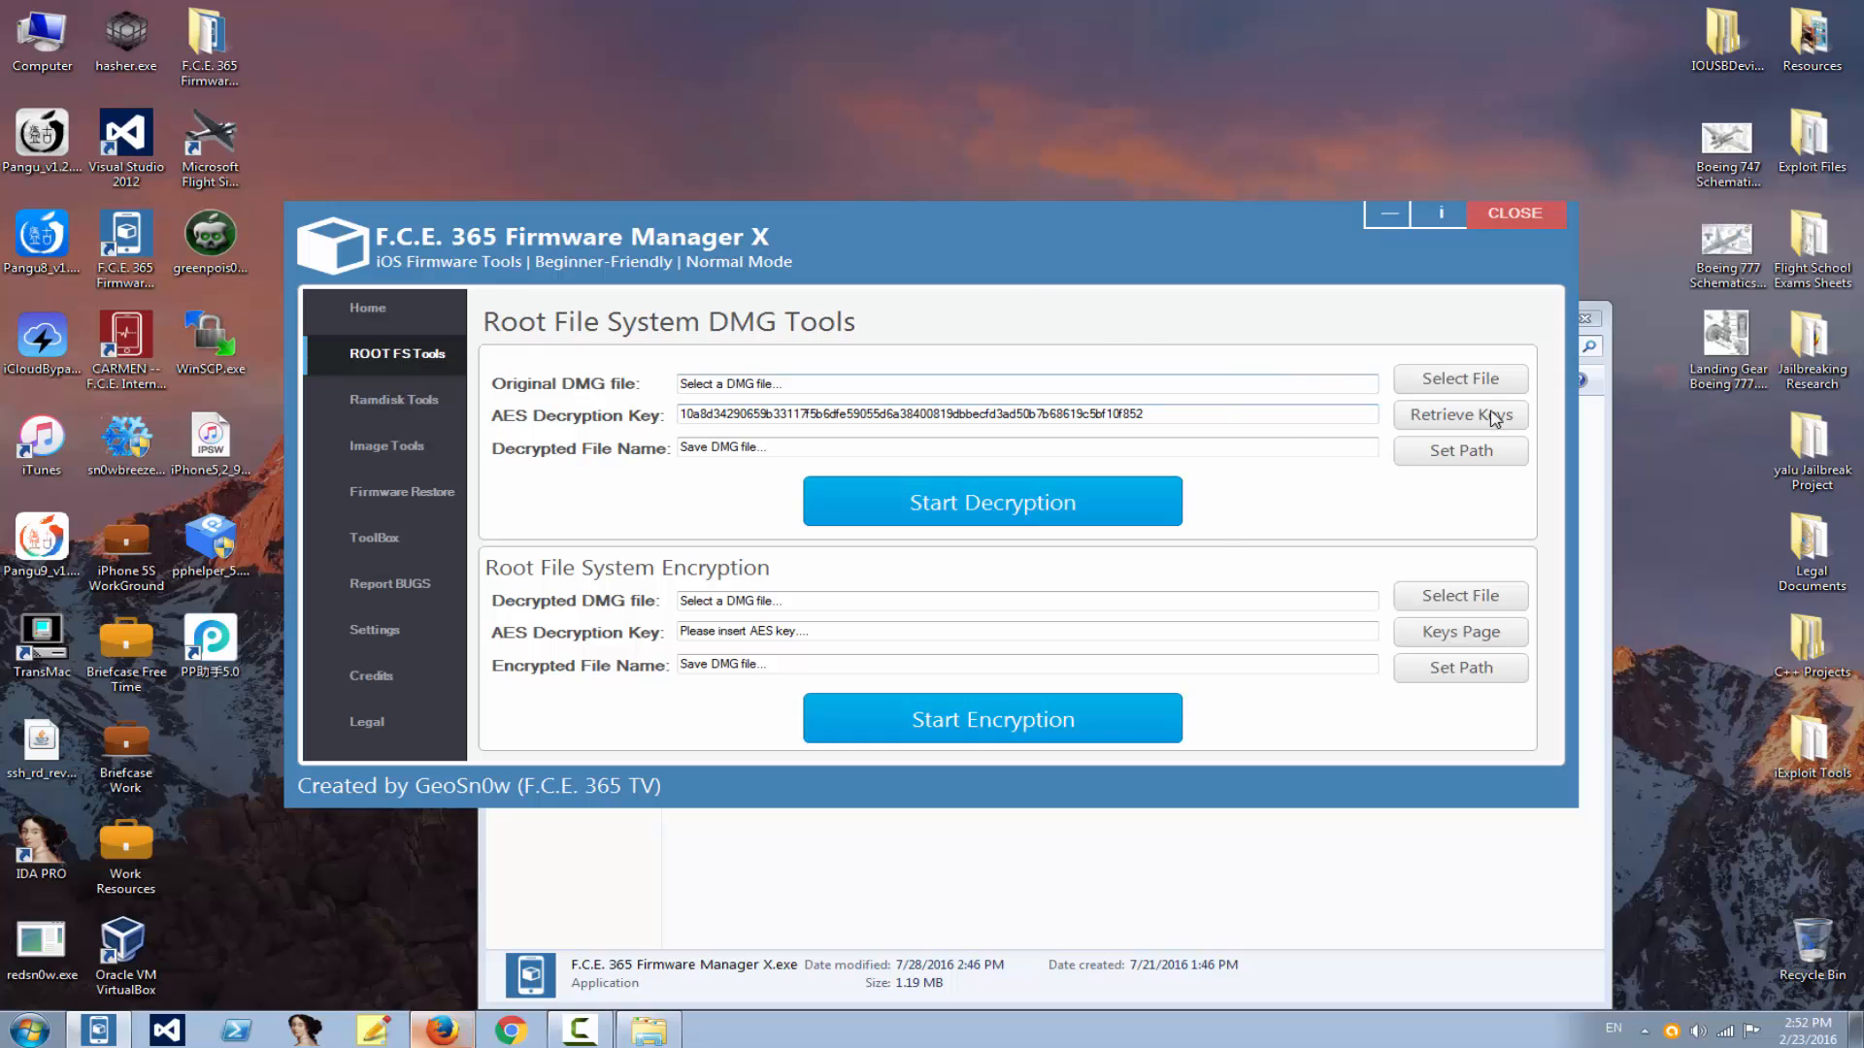
left_click(1460, 415)
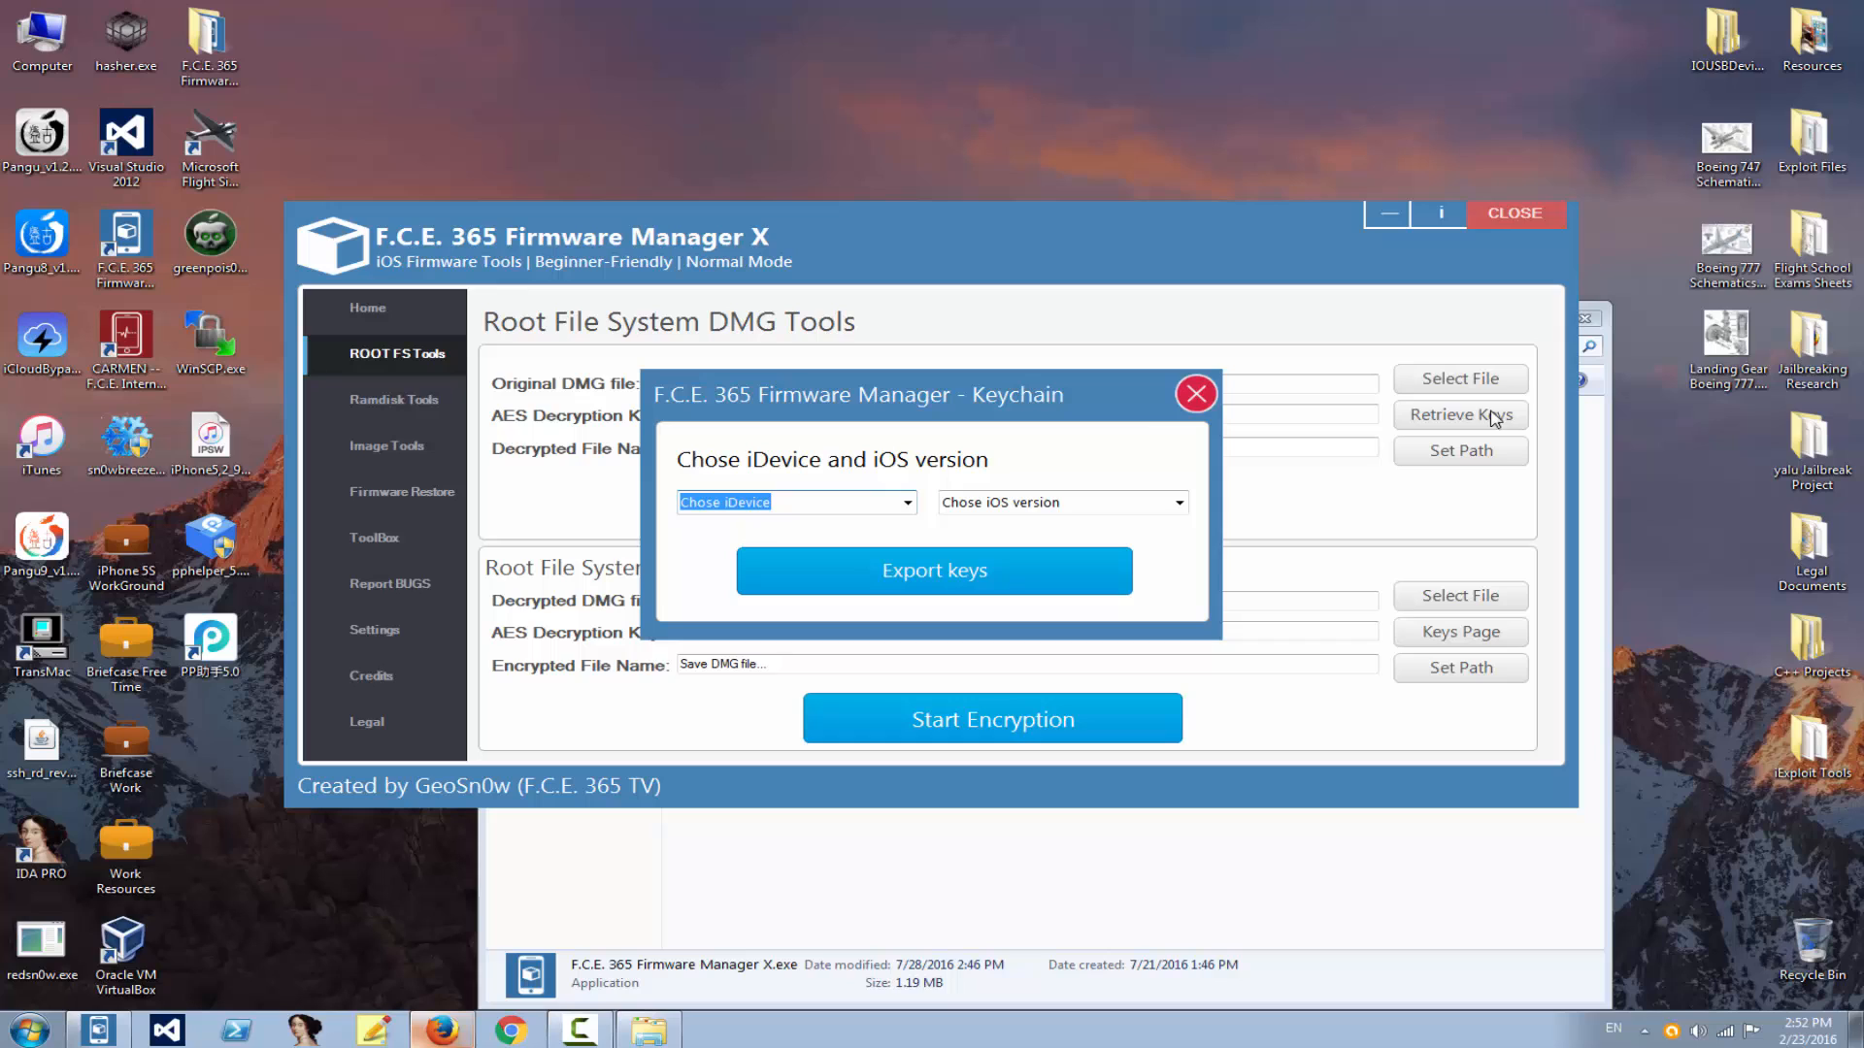
left_click(1196, 393)
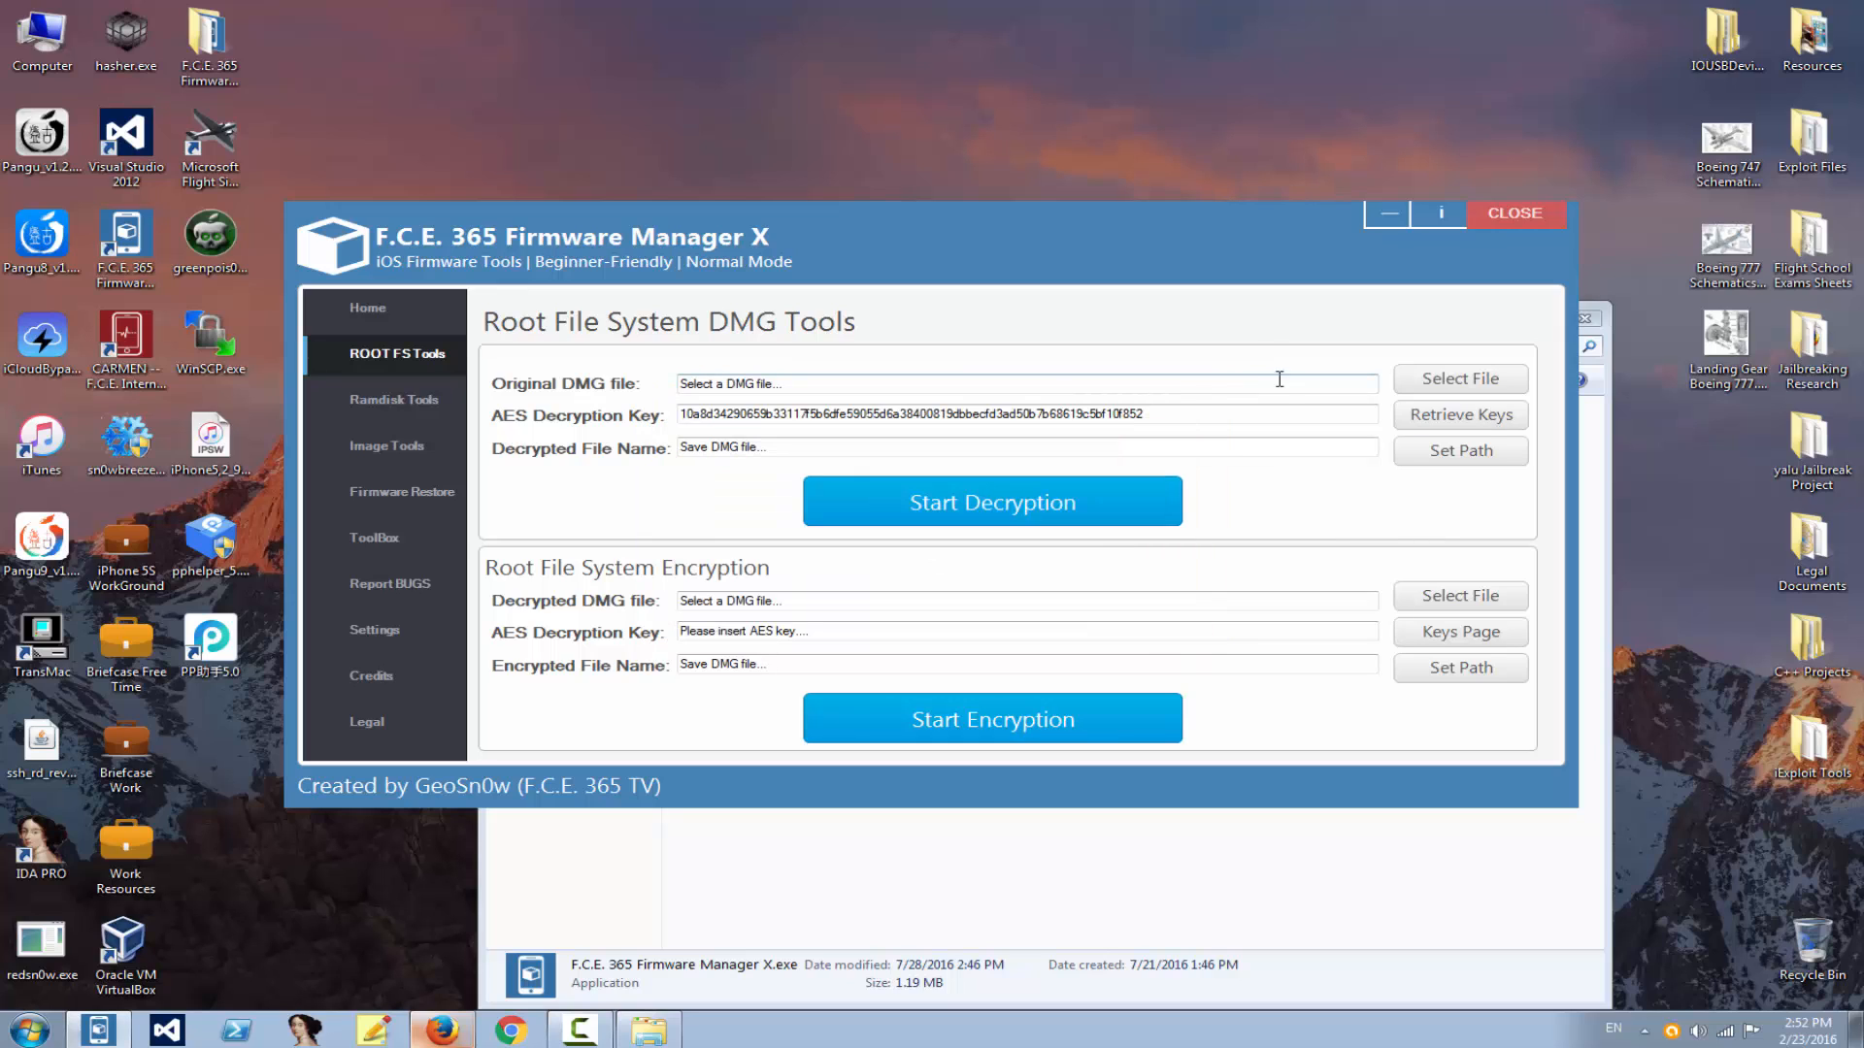
mouse_move(1504, 412)
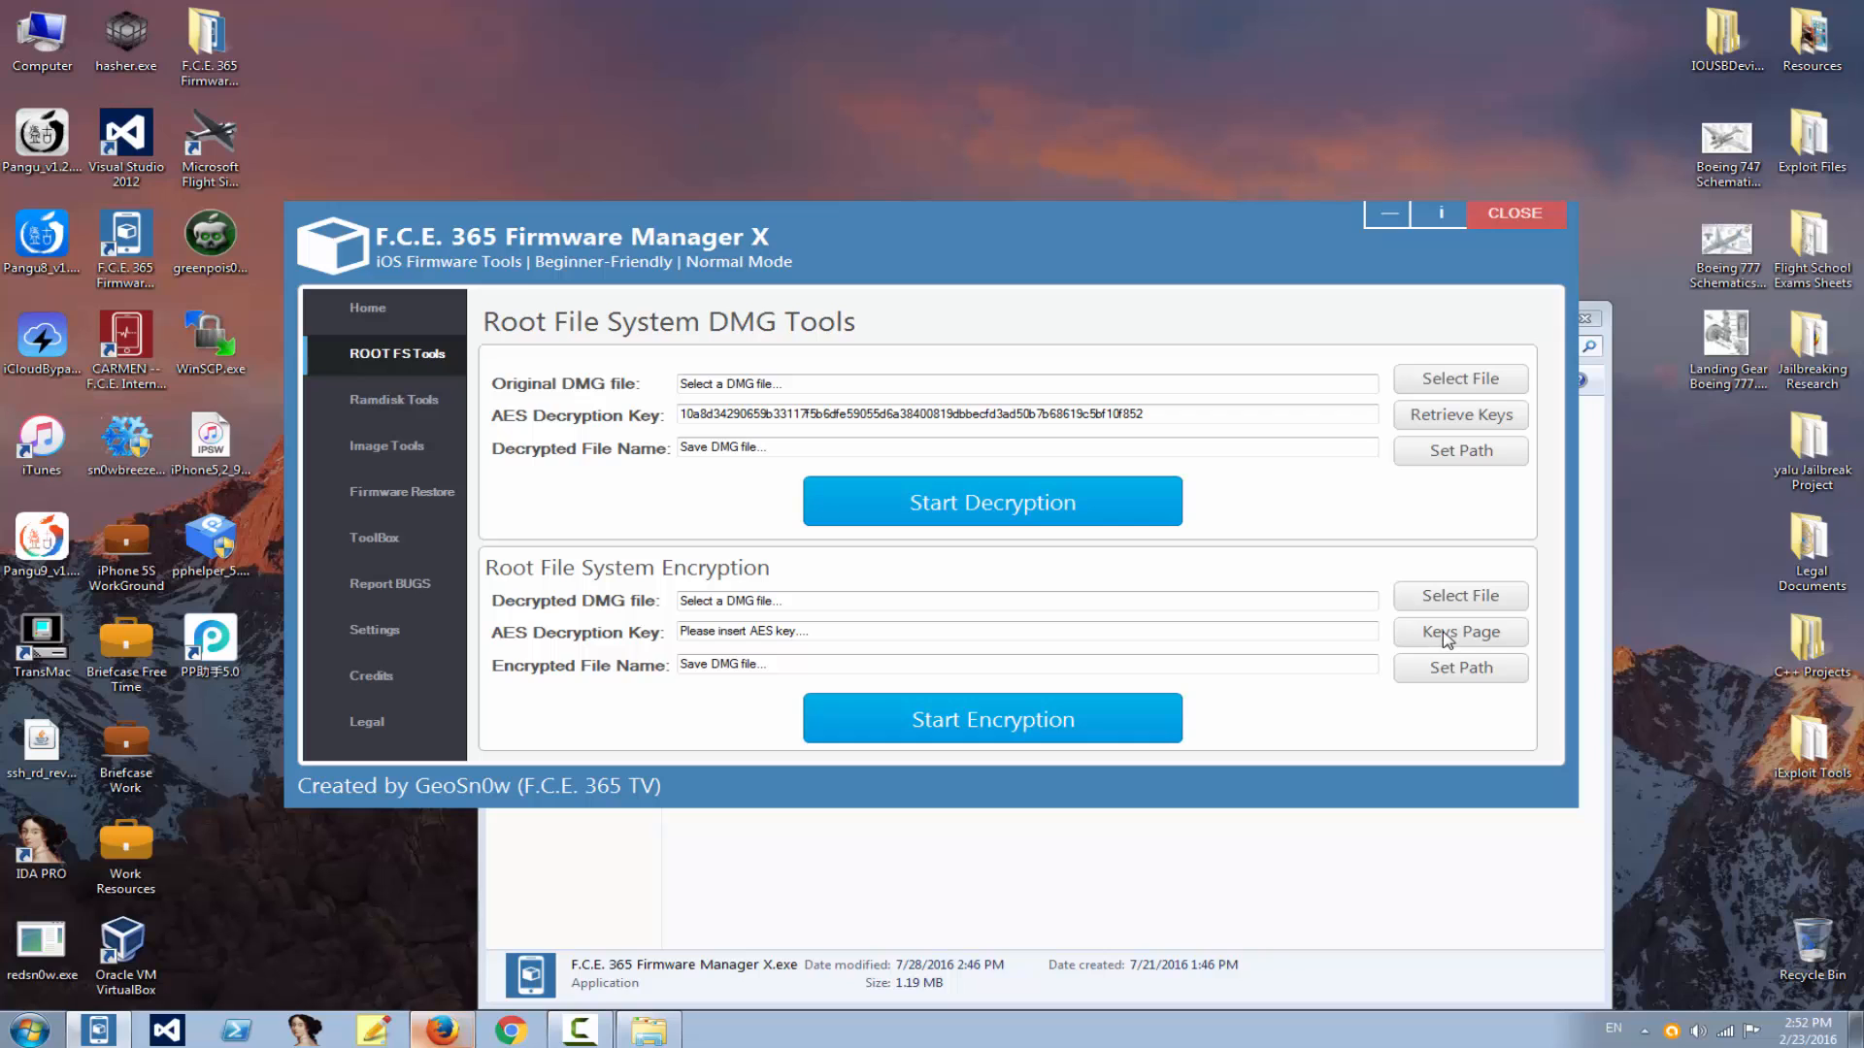
left_click(1459, 631)
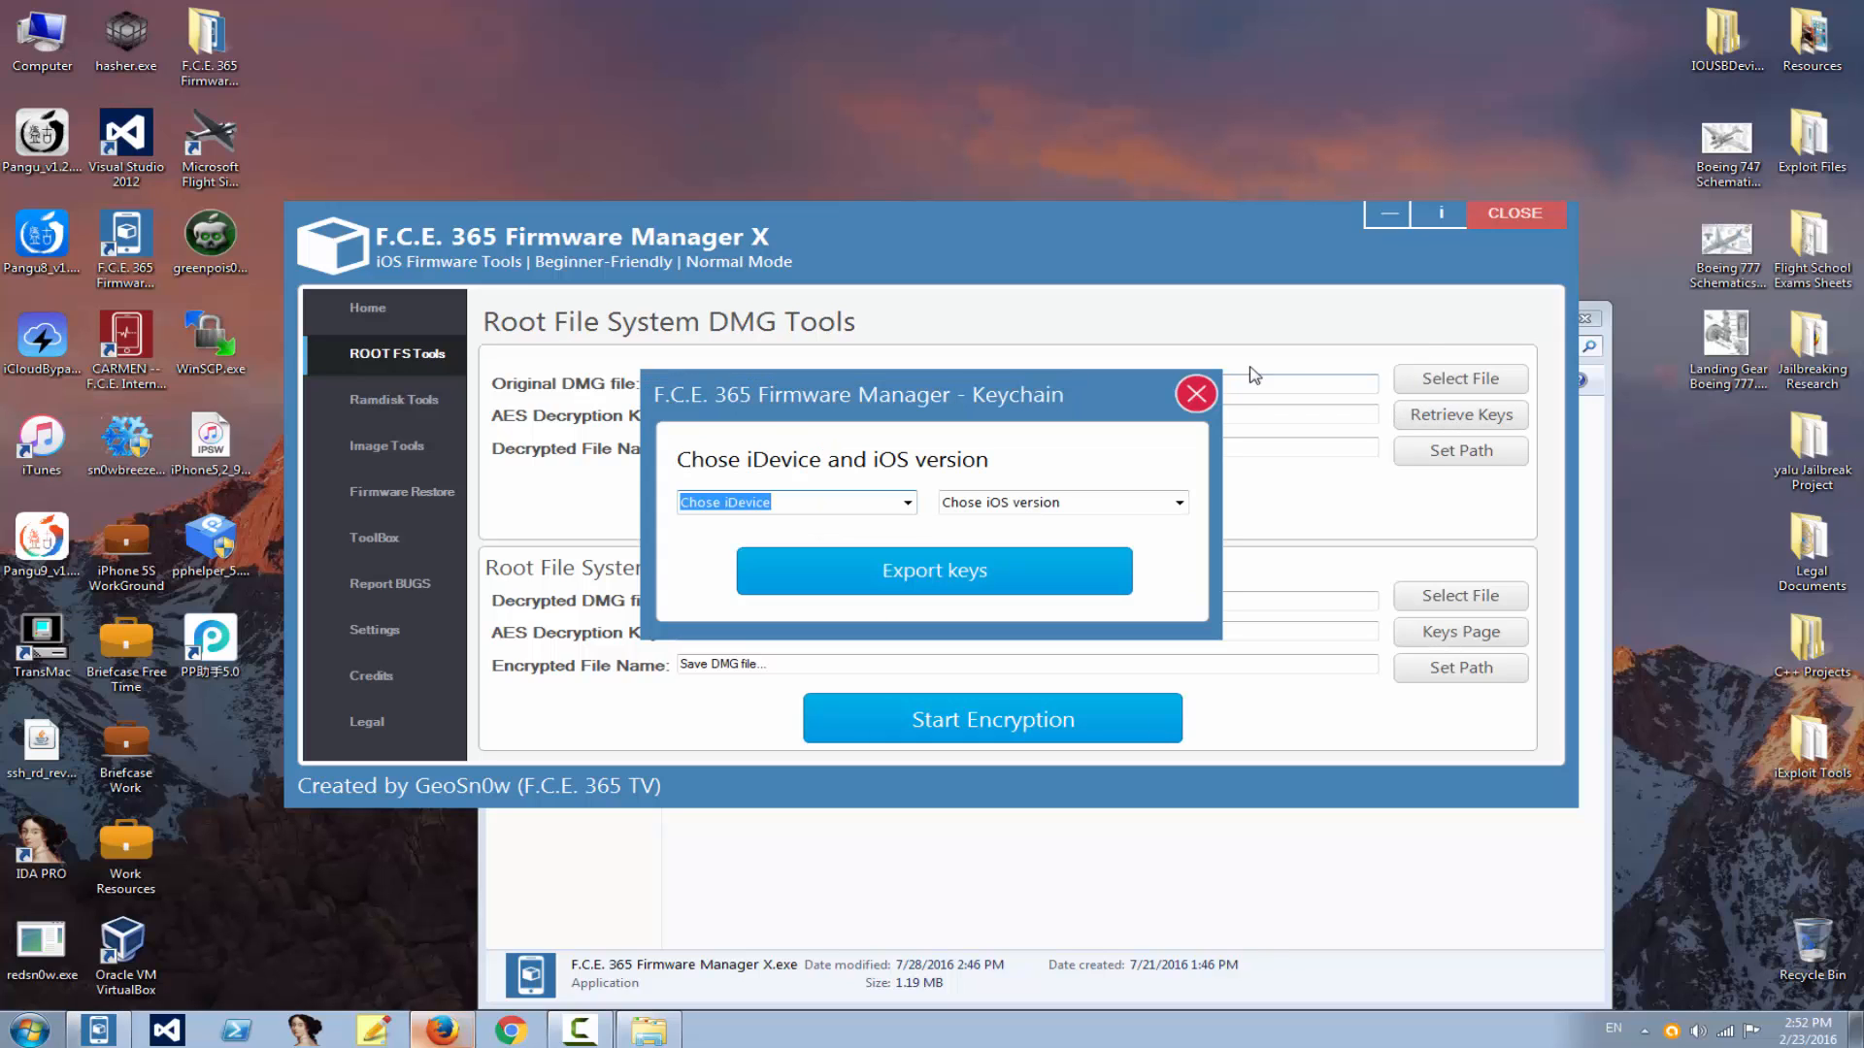
left_click(375, 629)
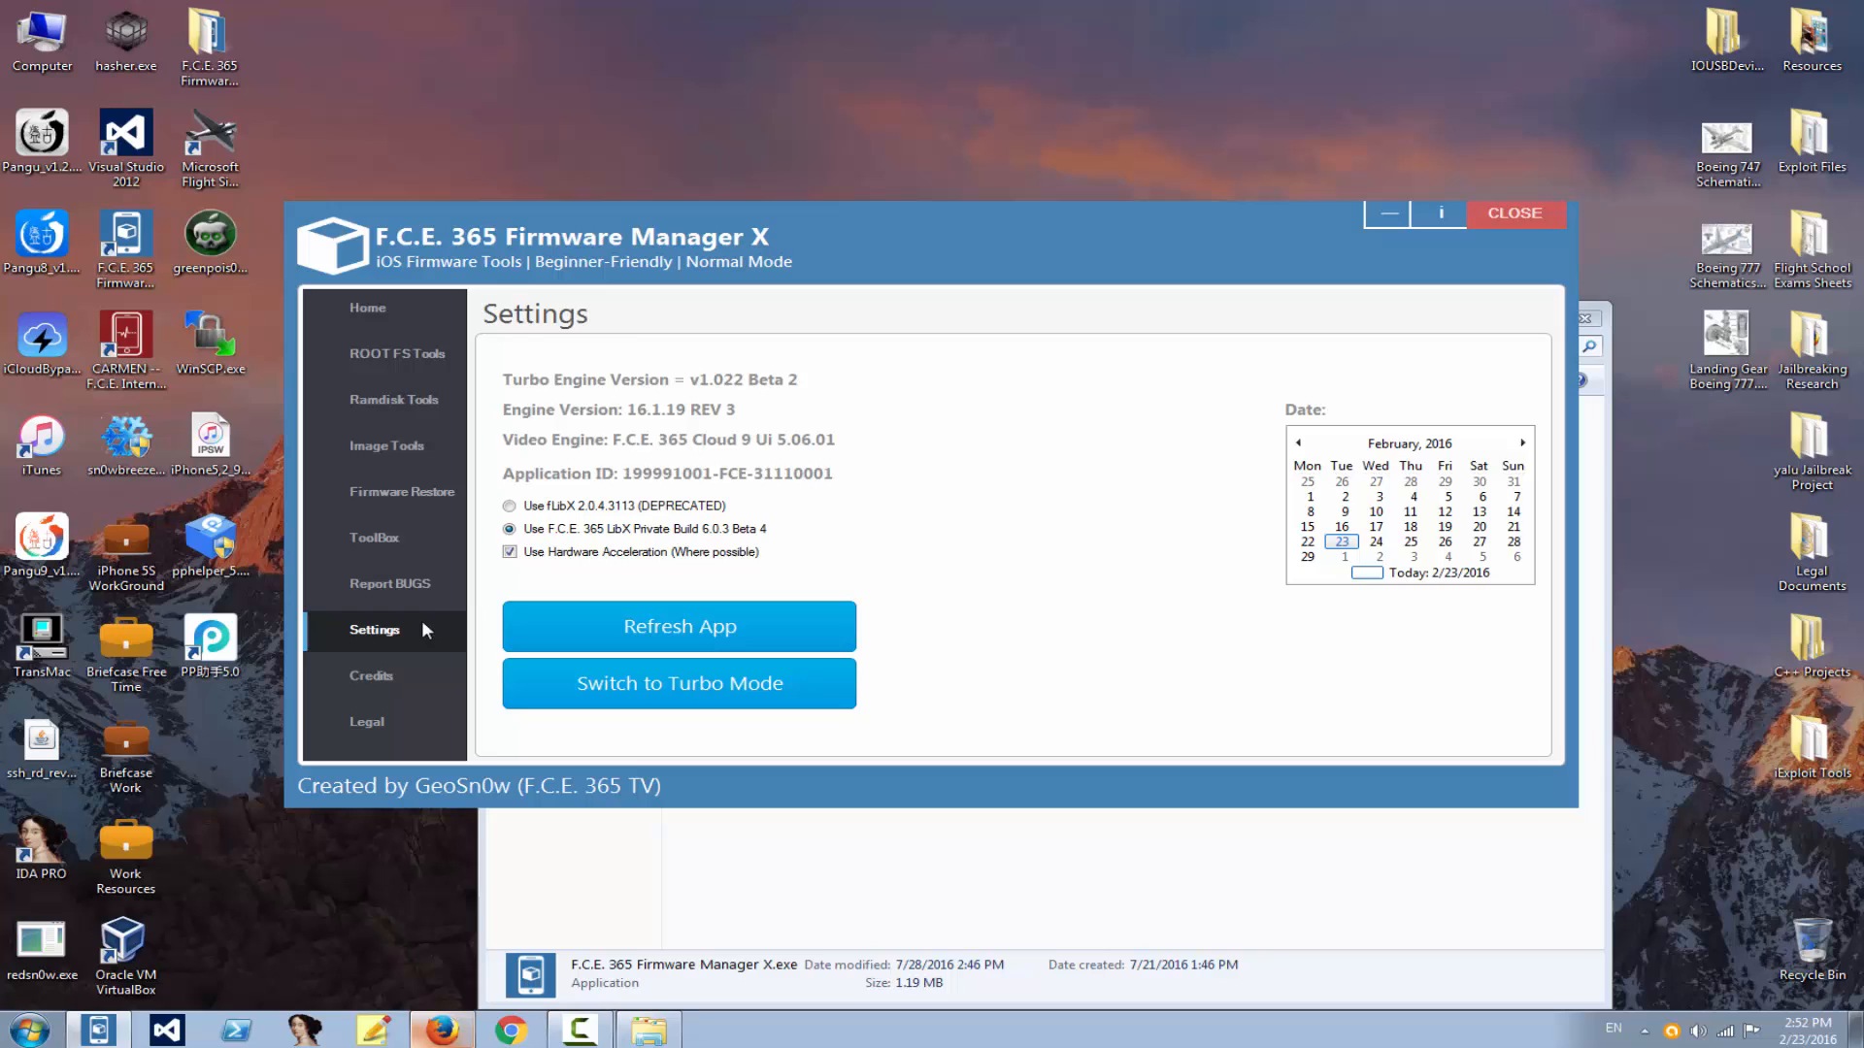
Step: Show the Credits page with contributors and Twitter, YouTube, Facebook links
left_click(370, 676)
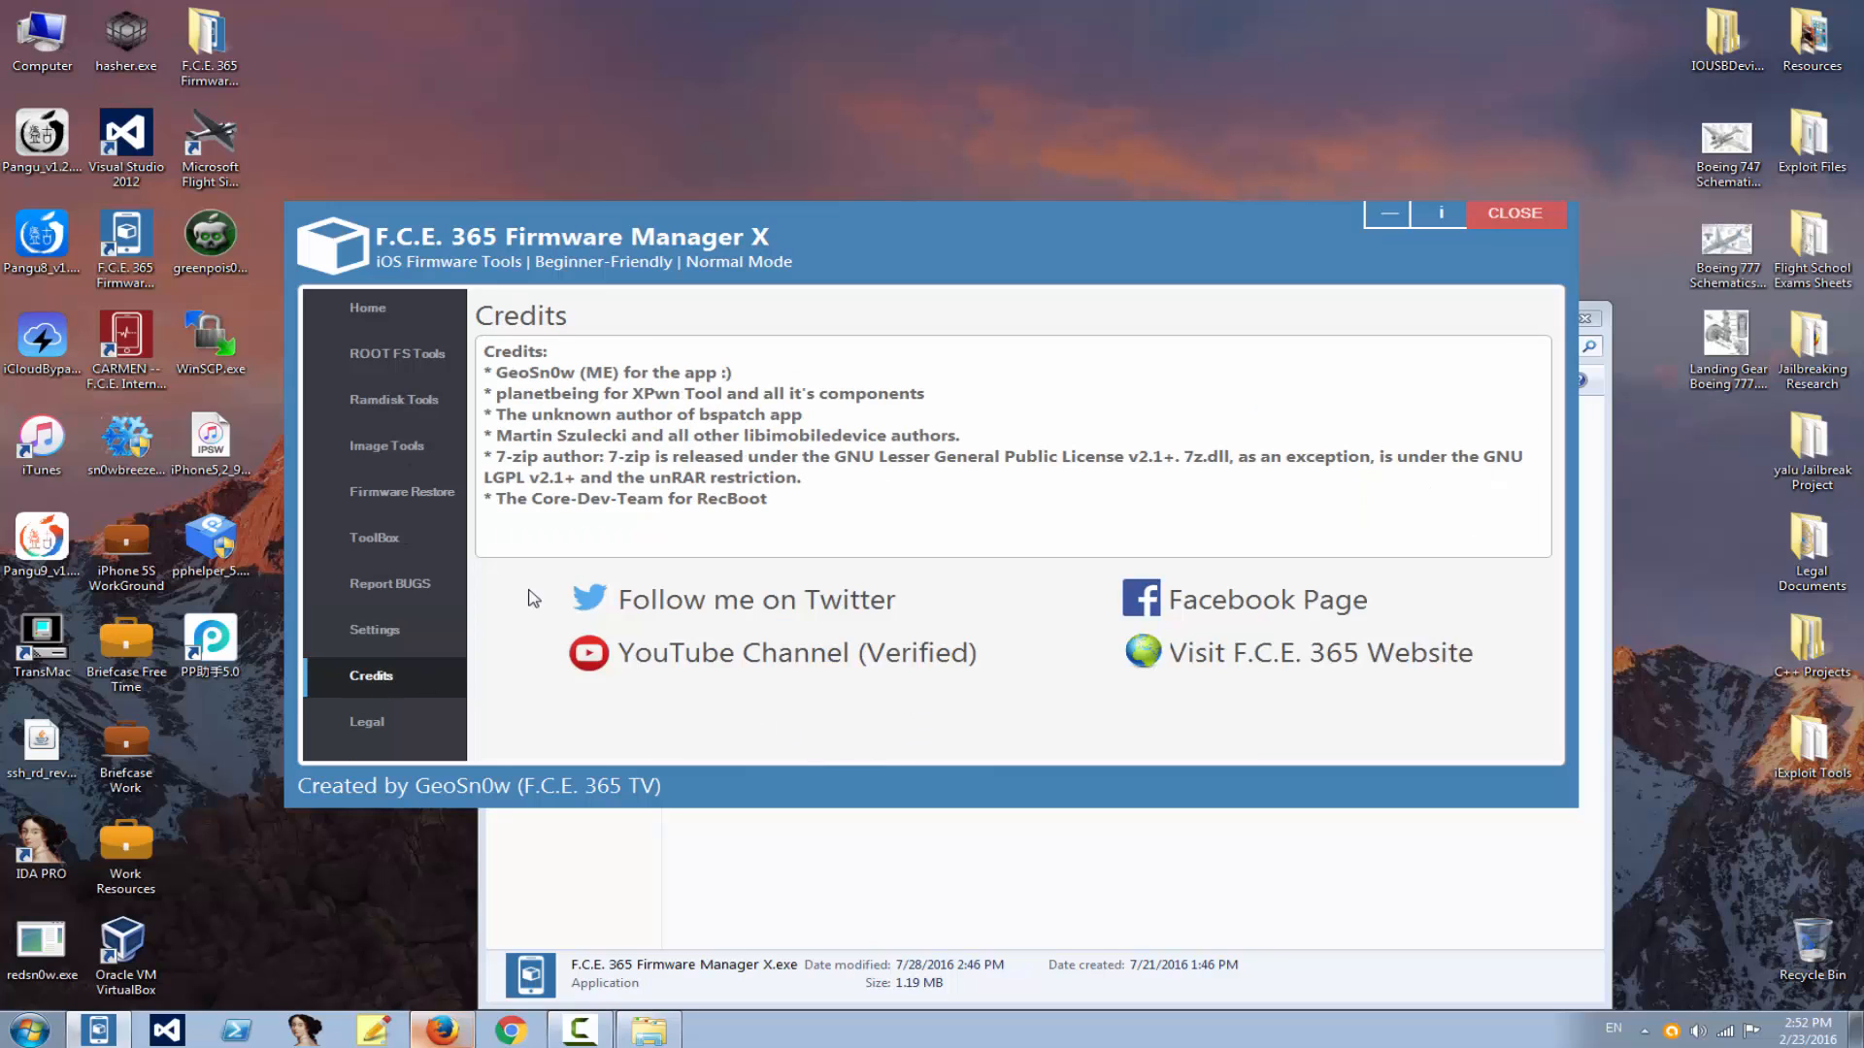
mouse_move(934, 605)
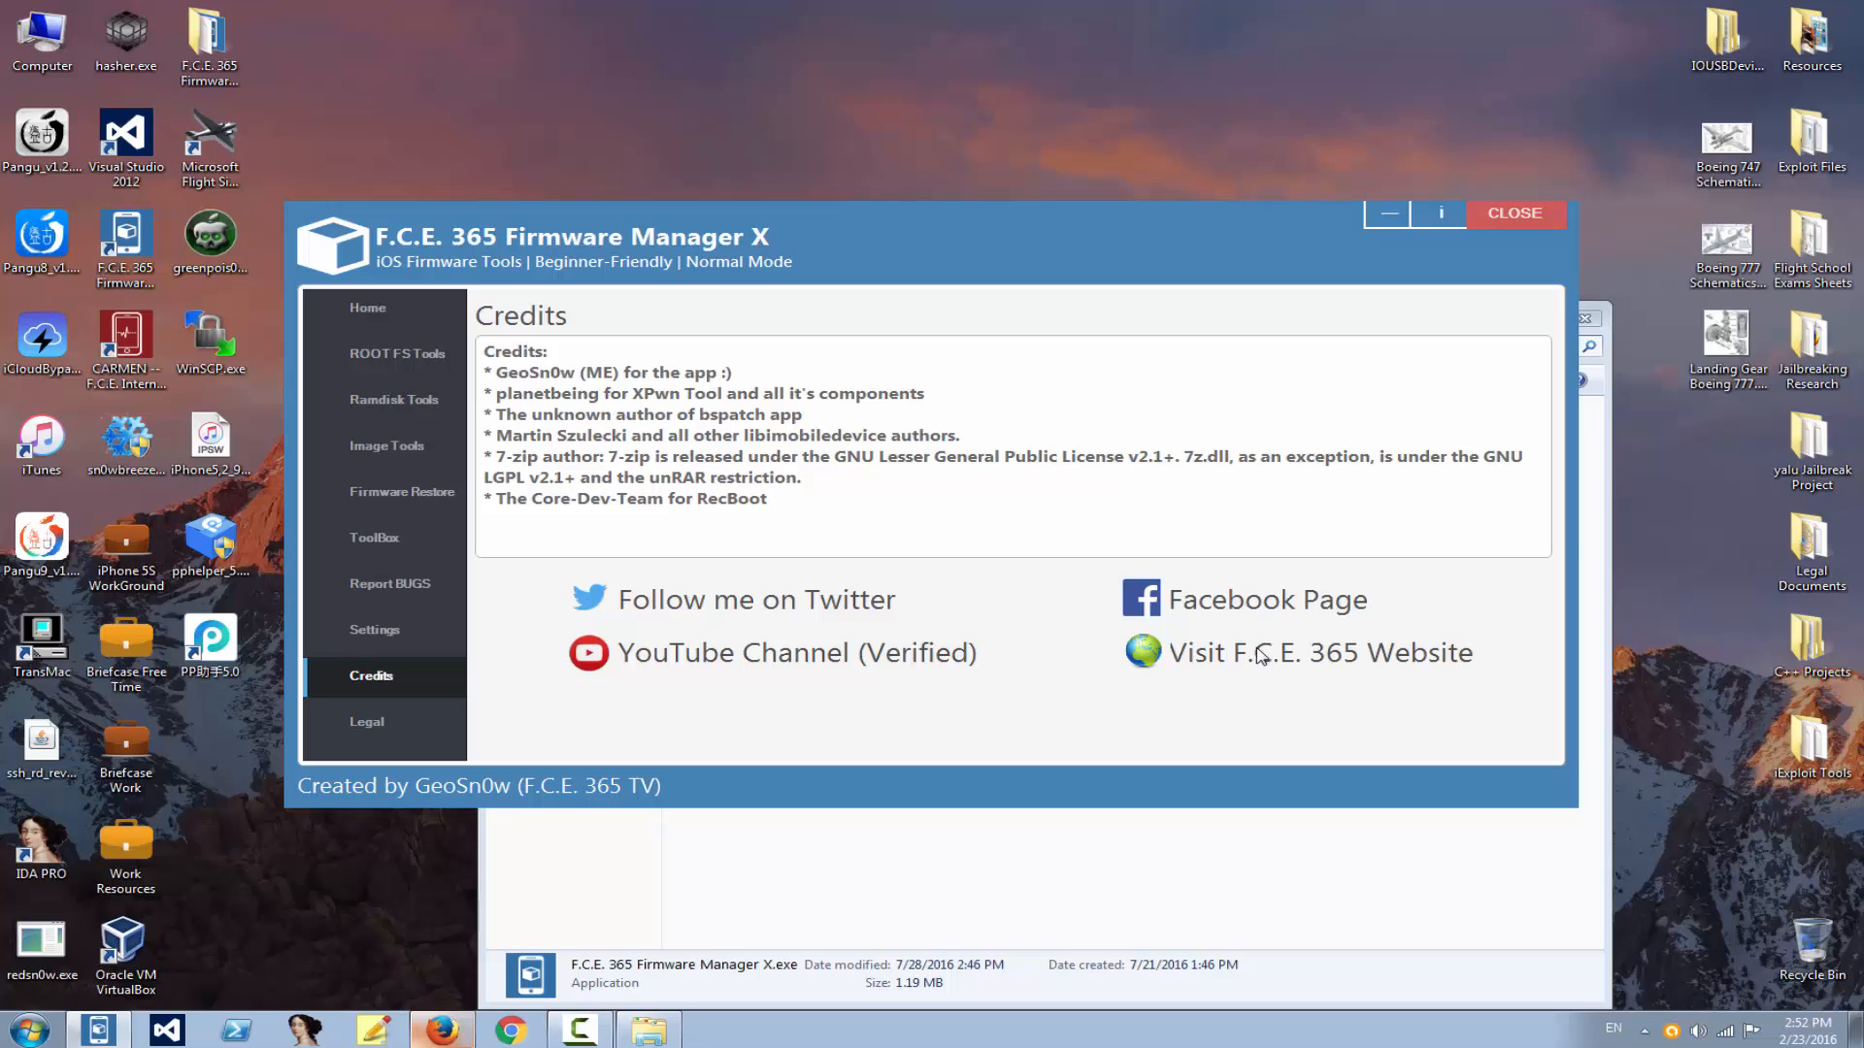
mouse_move(793, 655)
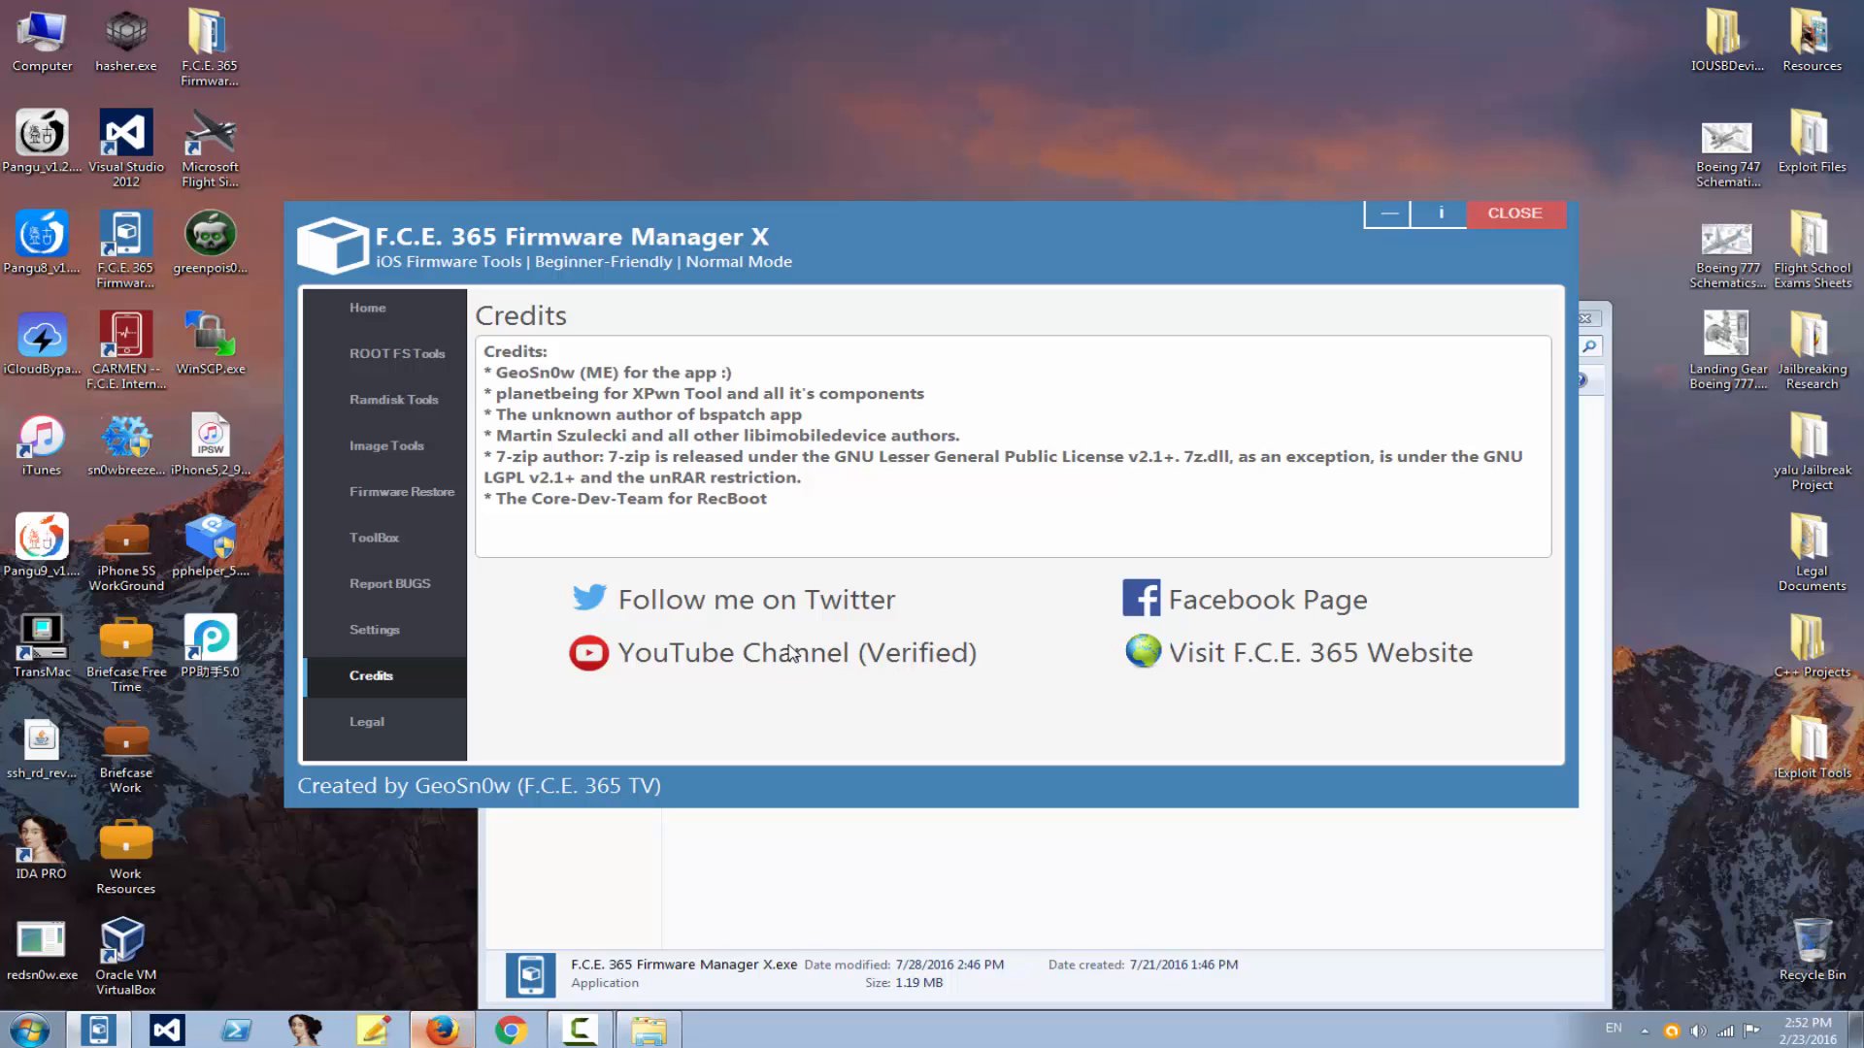
mouse_move(906, 678)
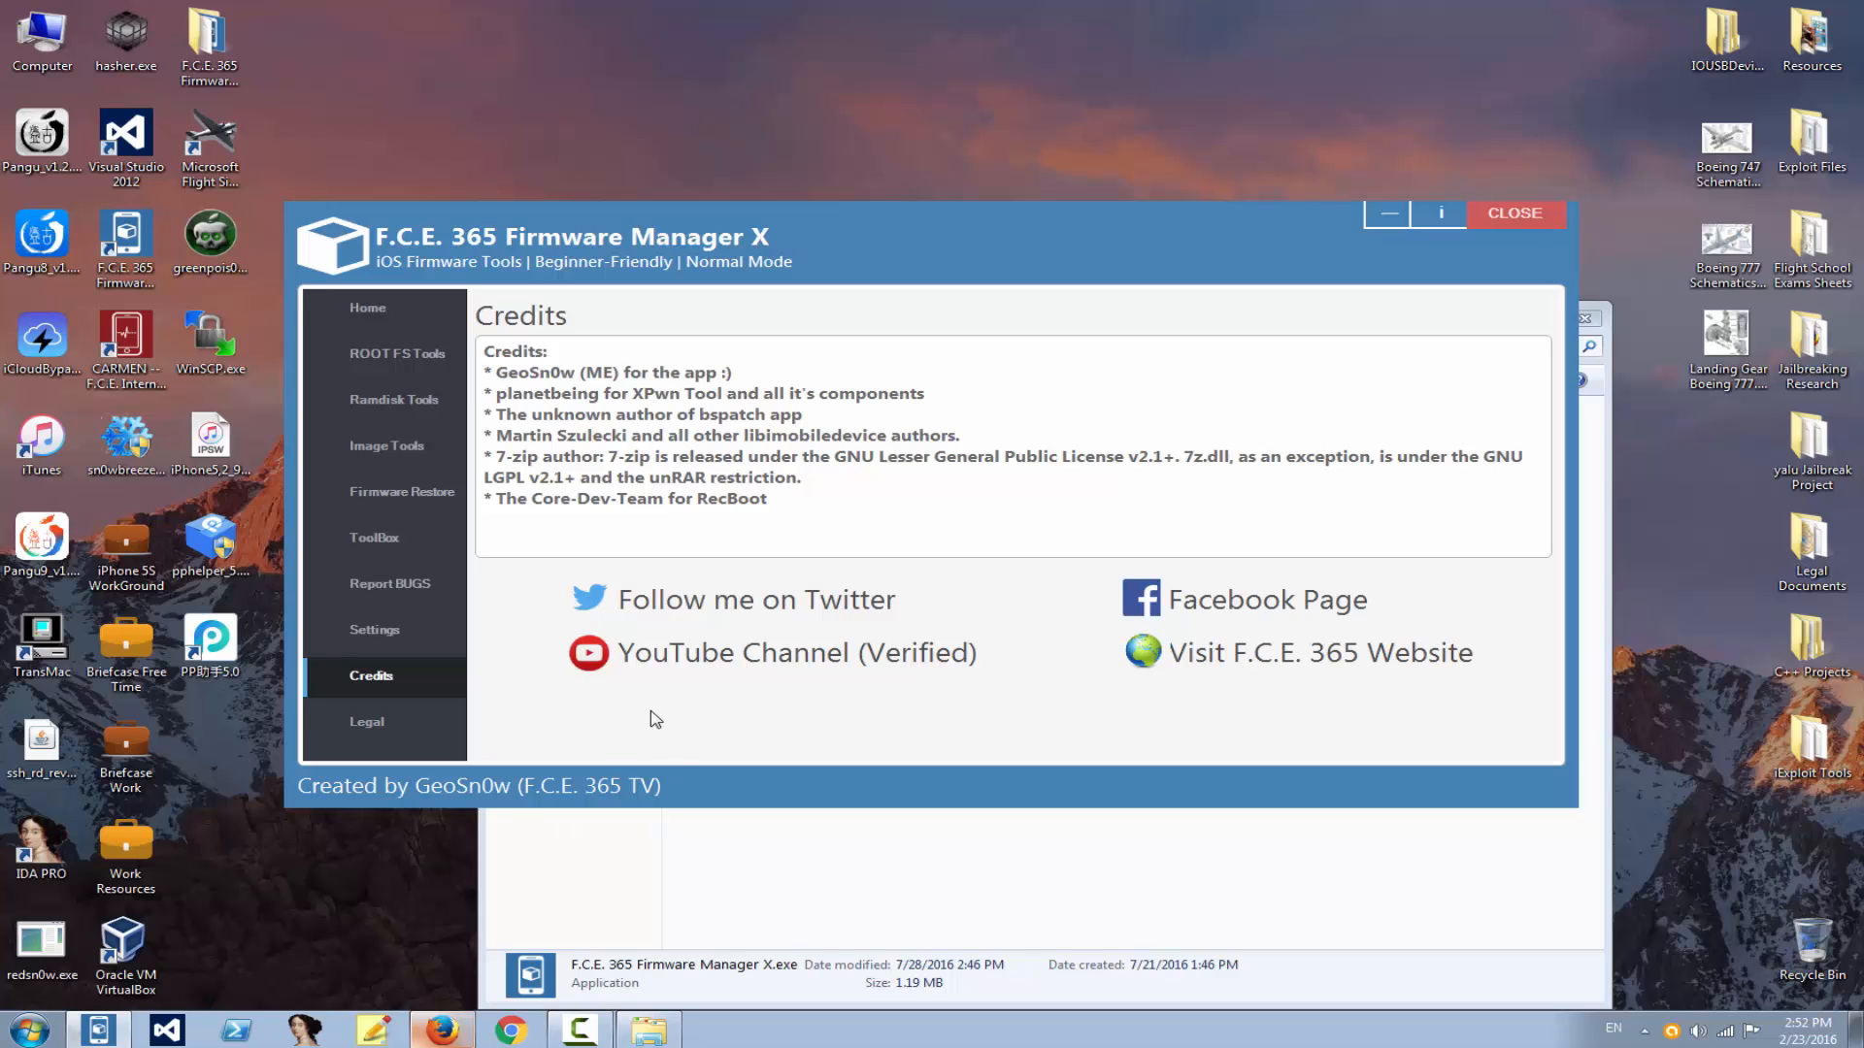
mouse_move(698, 662)
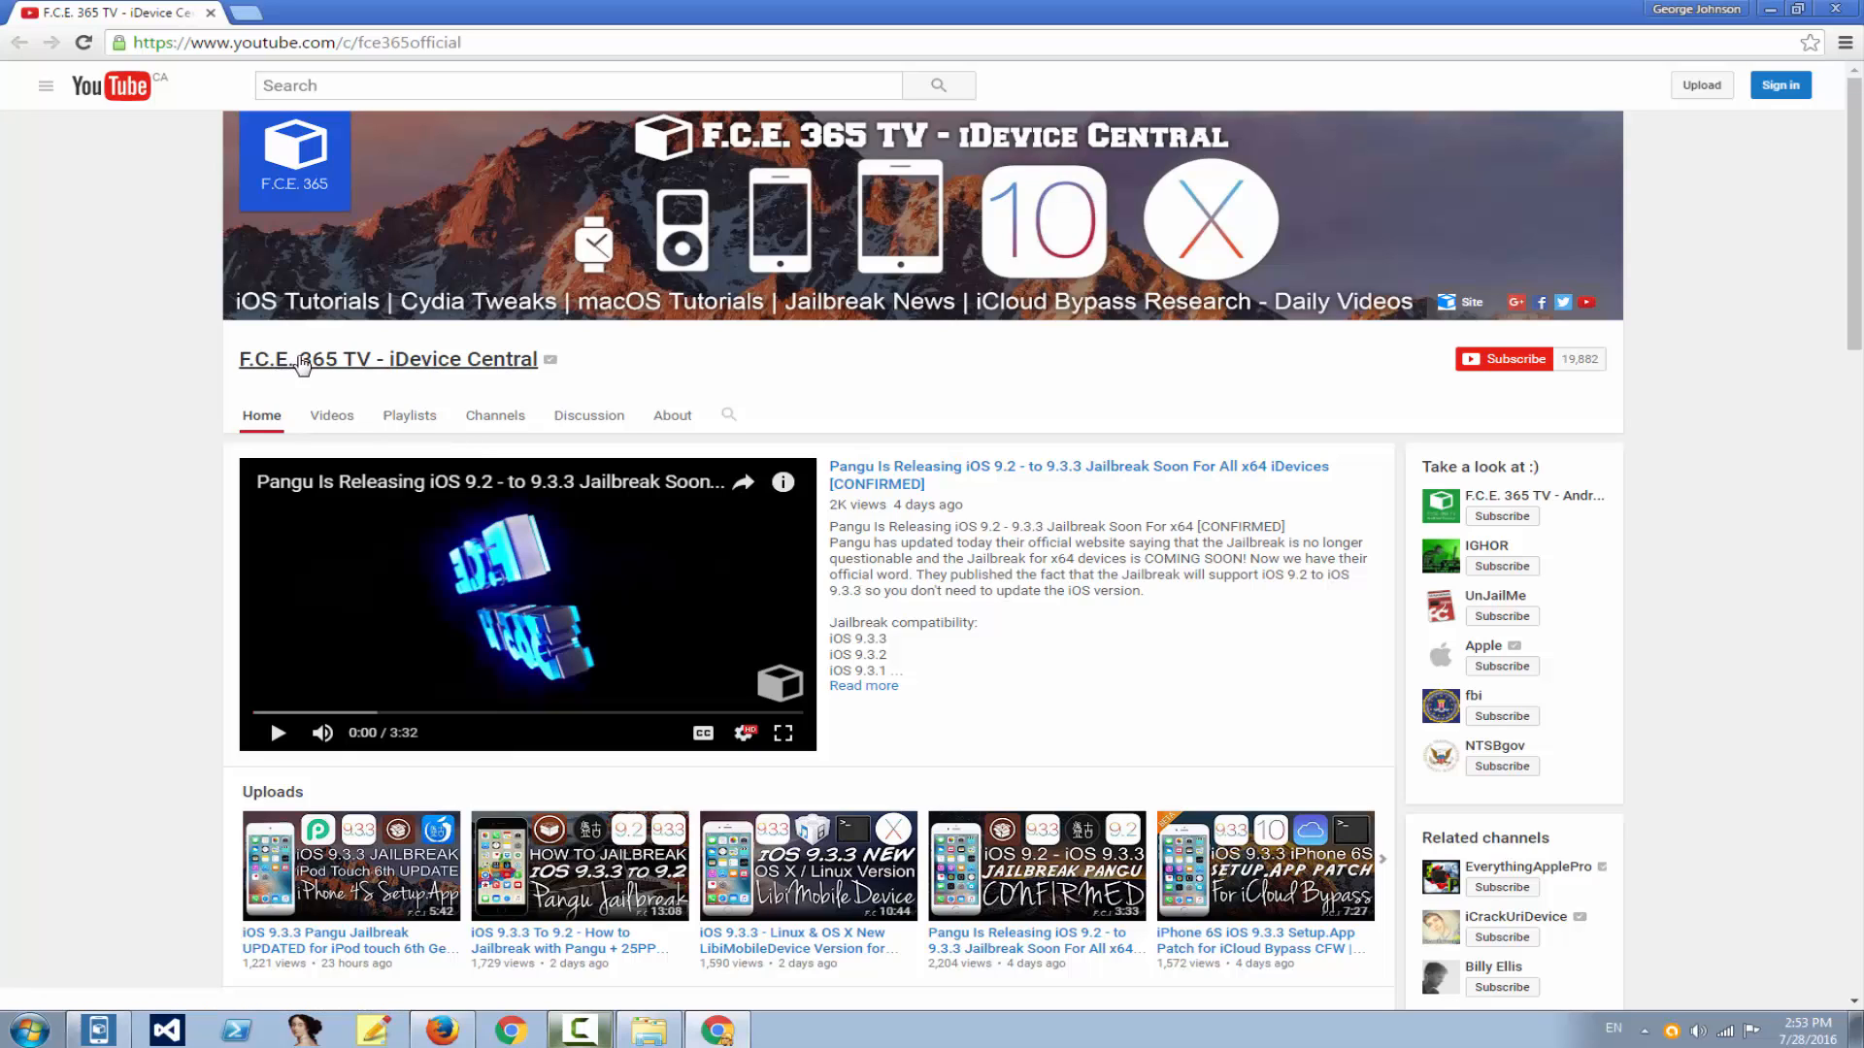
mouse_move(551, 360)
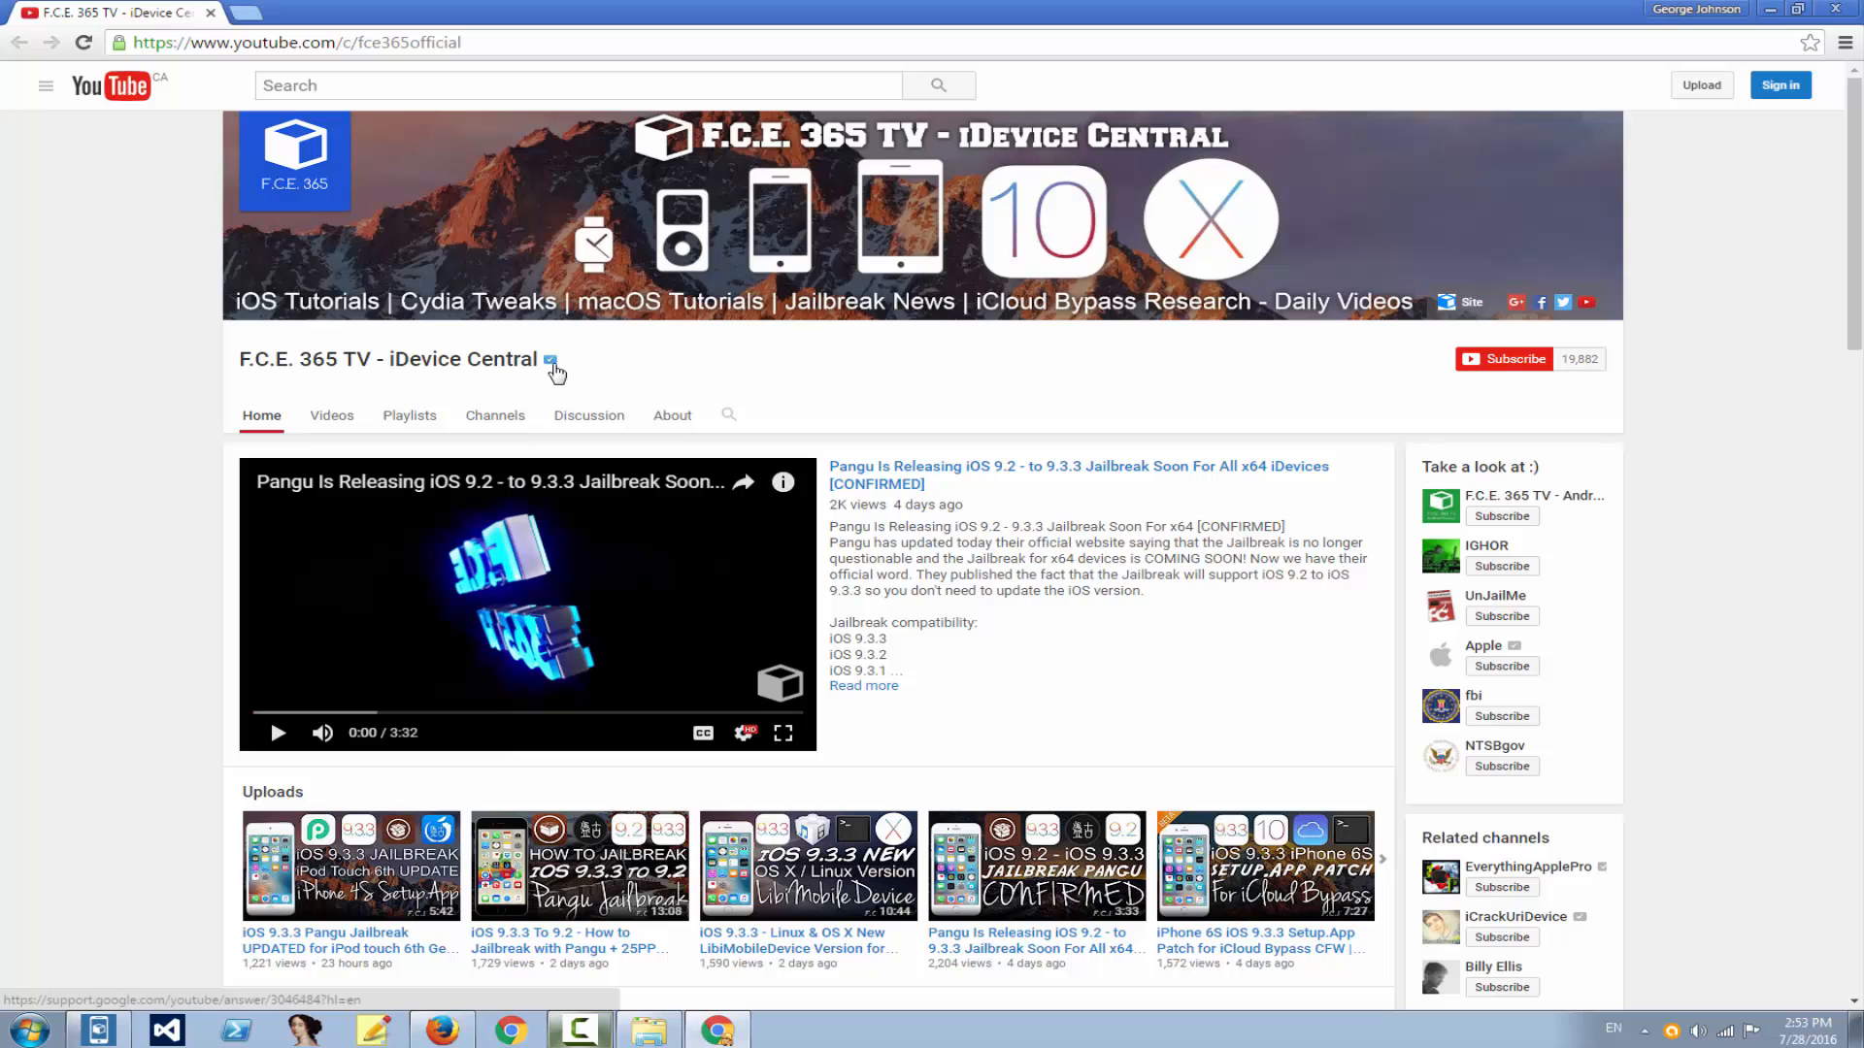
mouse_move(551, 361)
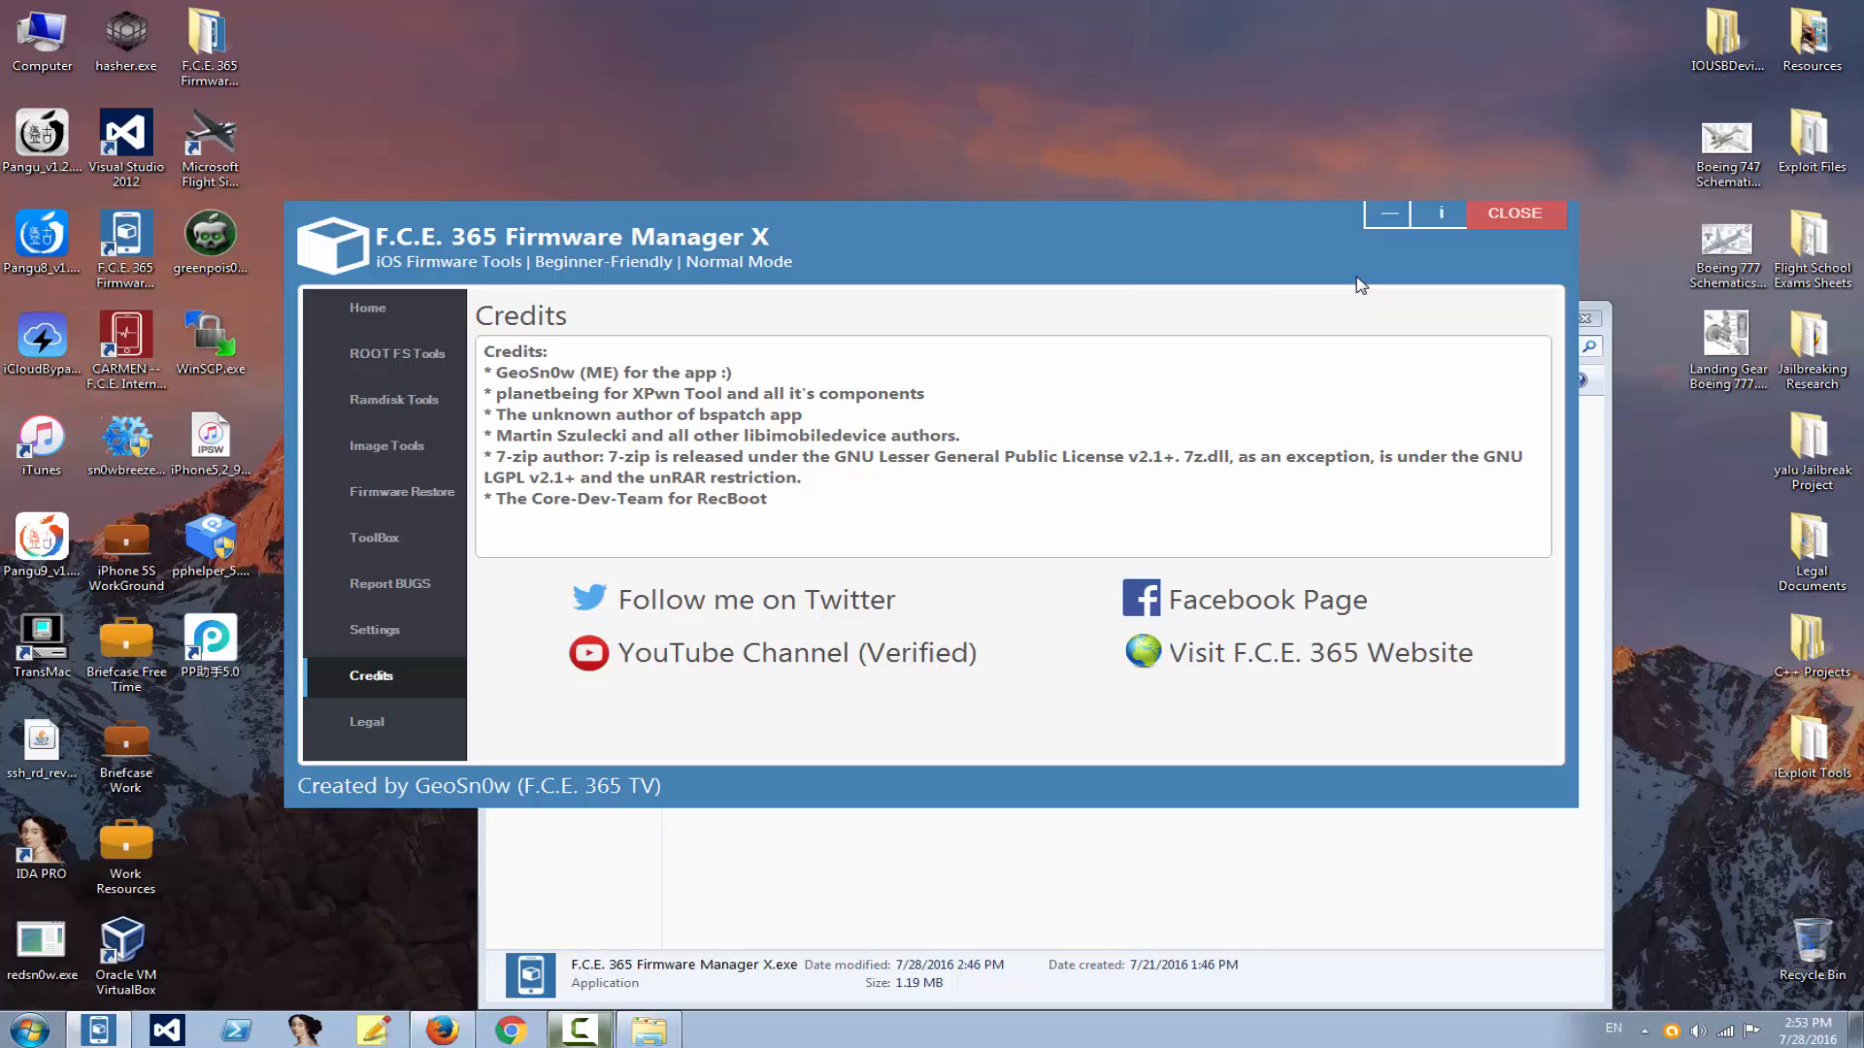
Step: Open the Legal page, highlight its opening paragraphs, and scroll through the text
left_click(366, 721)
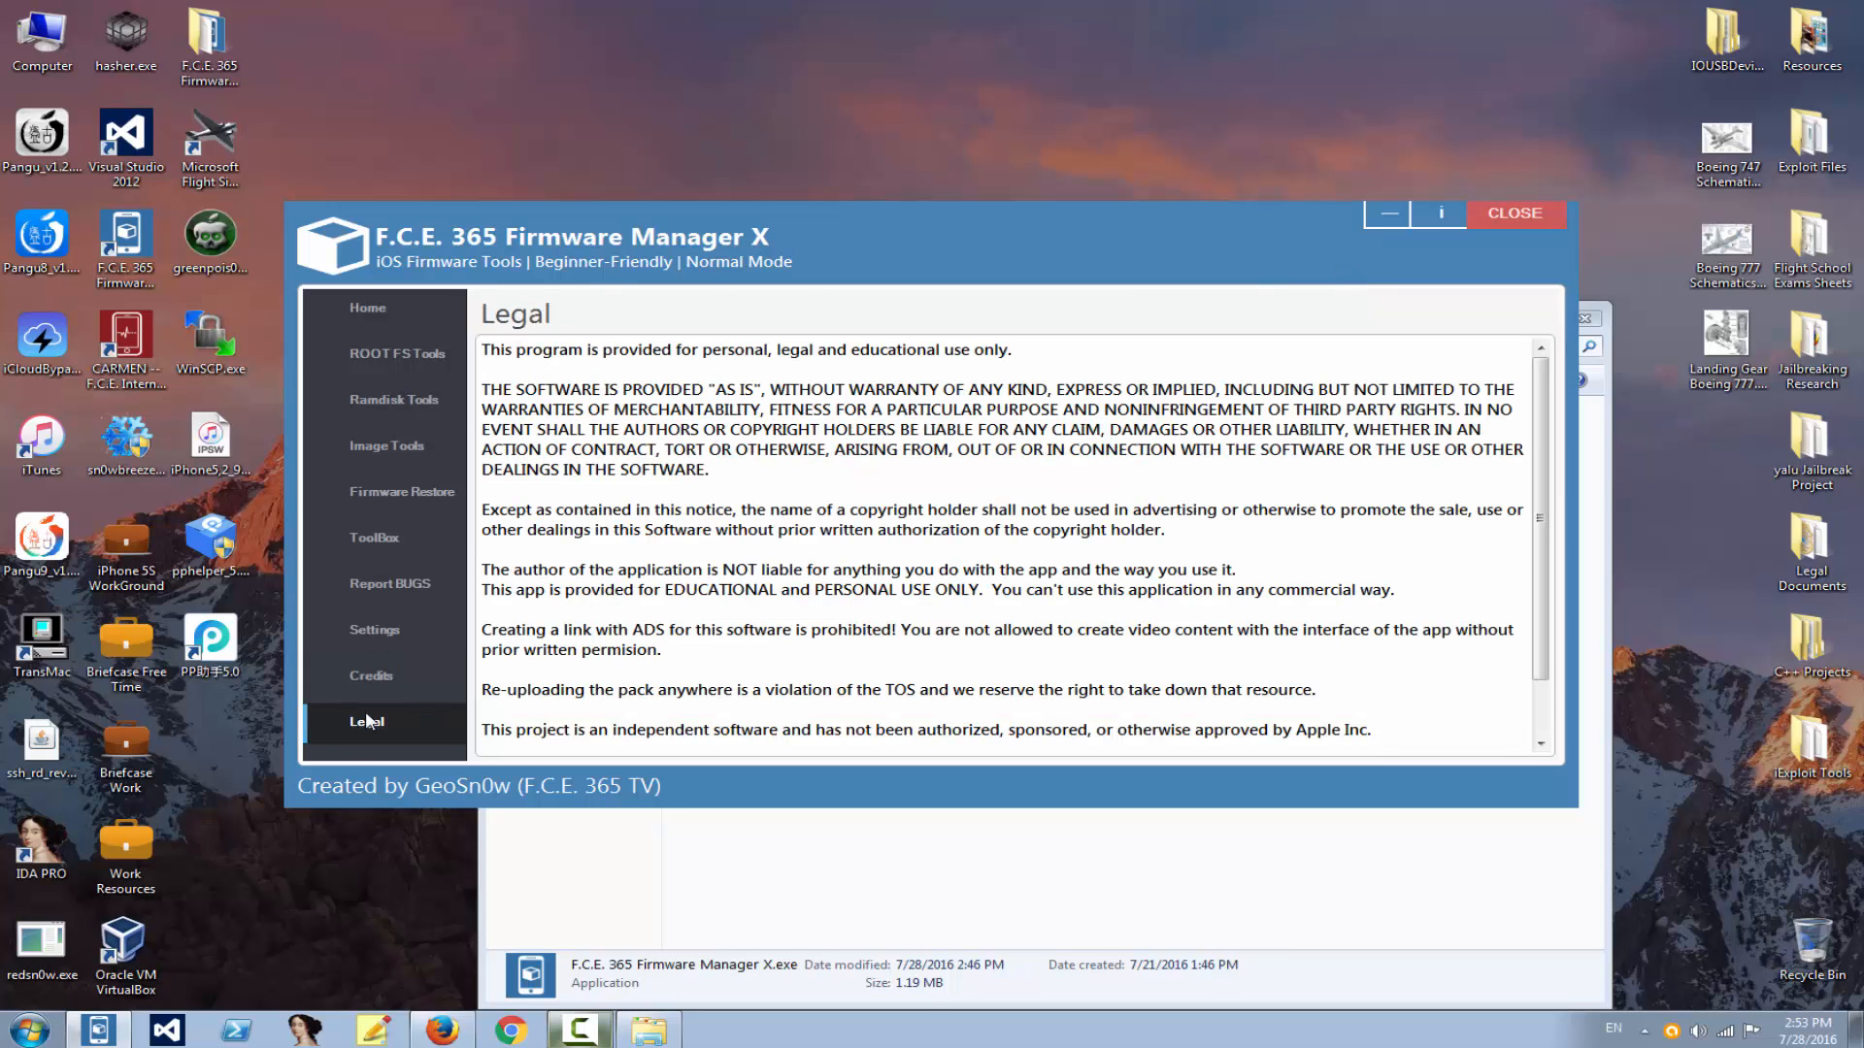
mouse_move(703, 466)
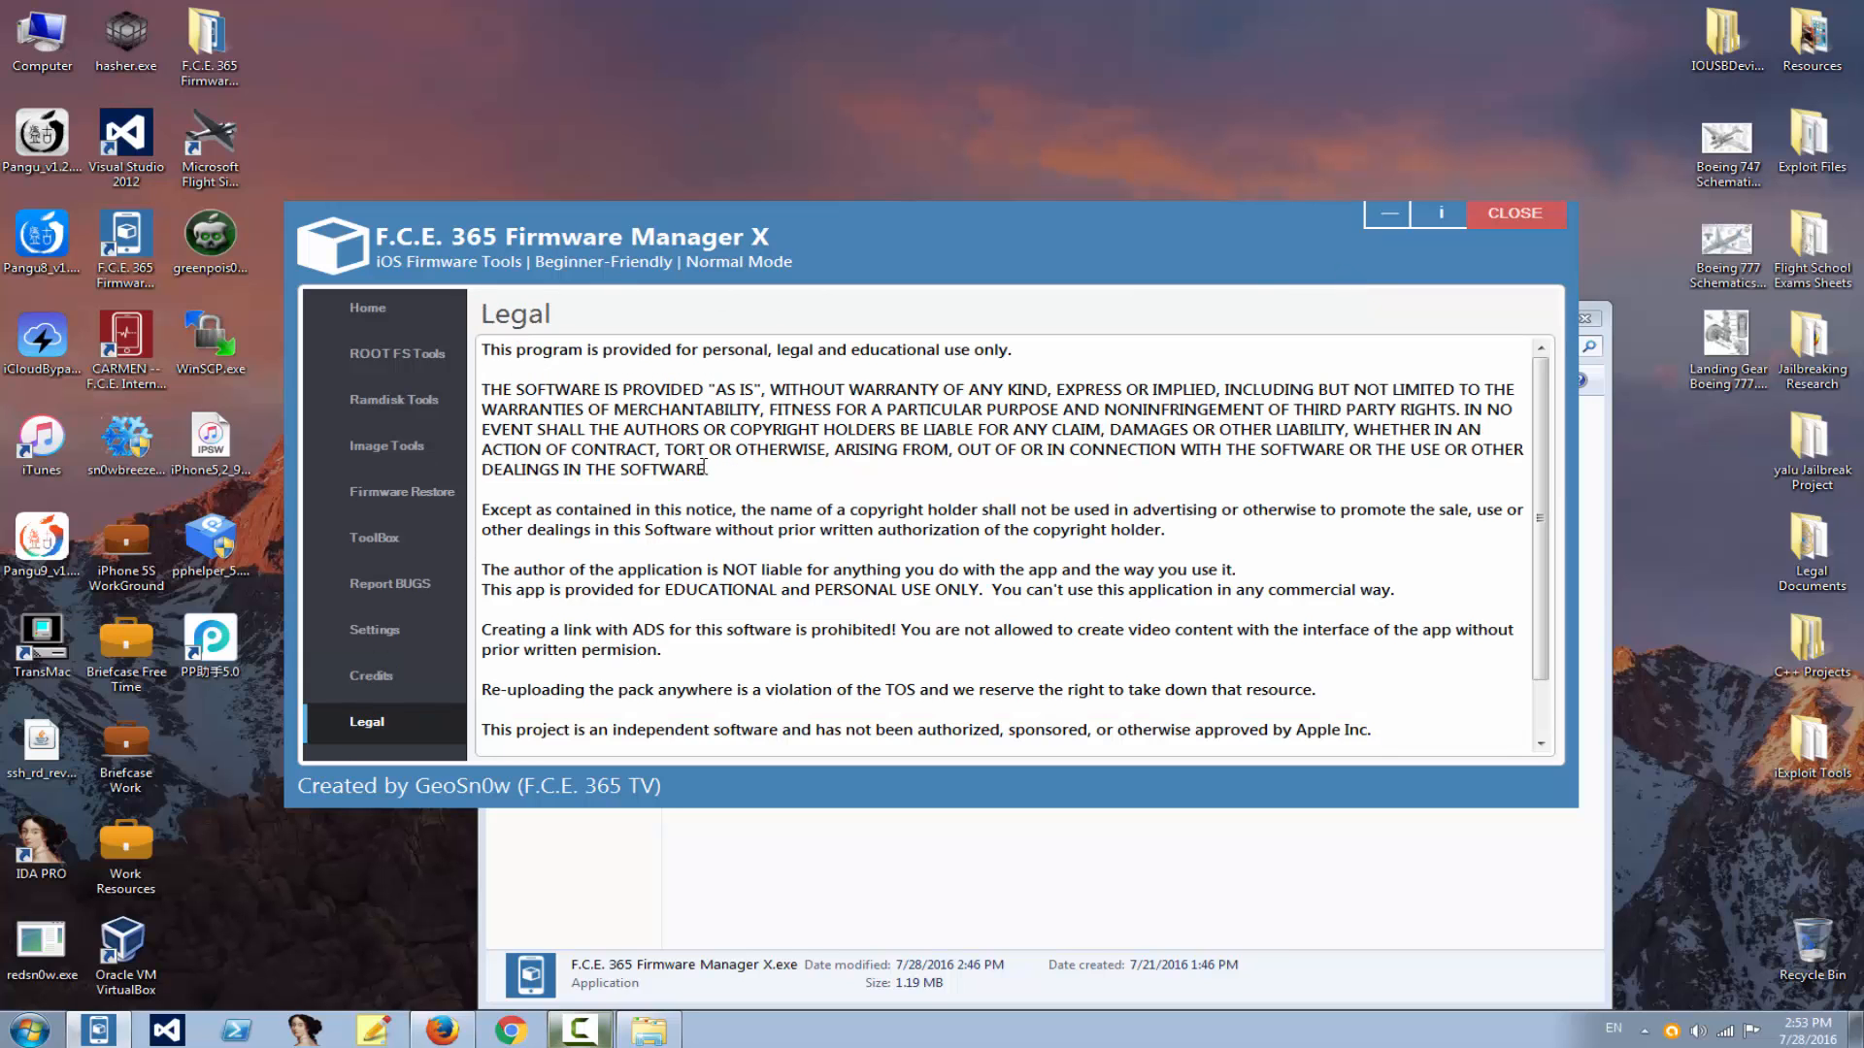
left_click_drag(483, 349, 709, 470)
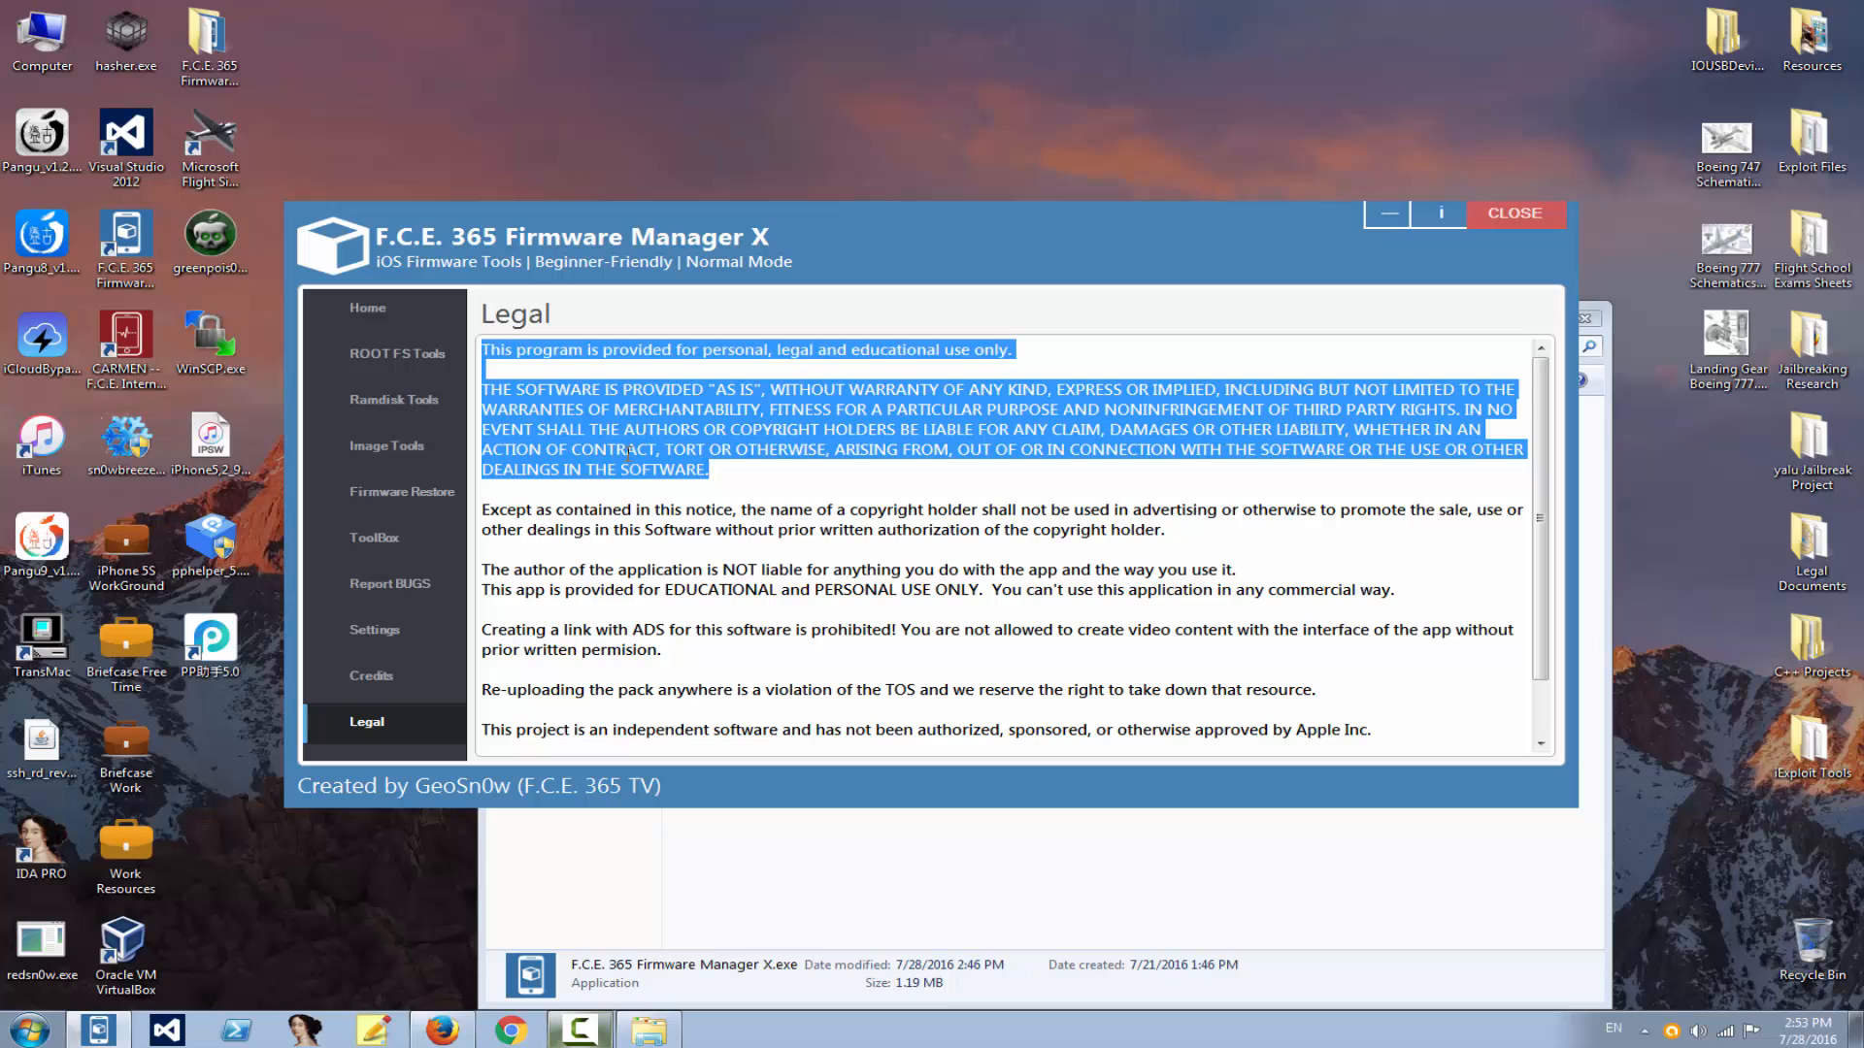
scroll("down", 3)
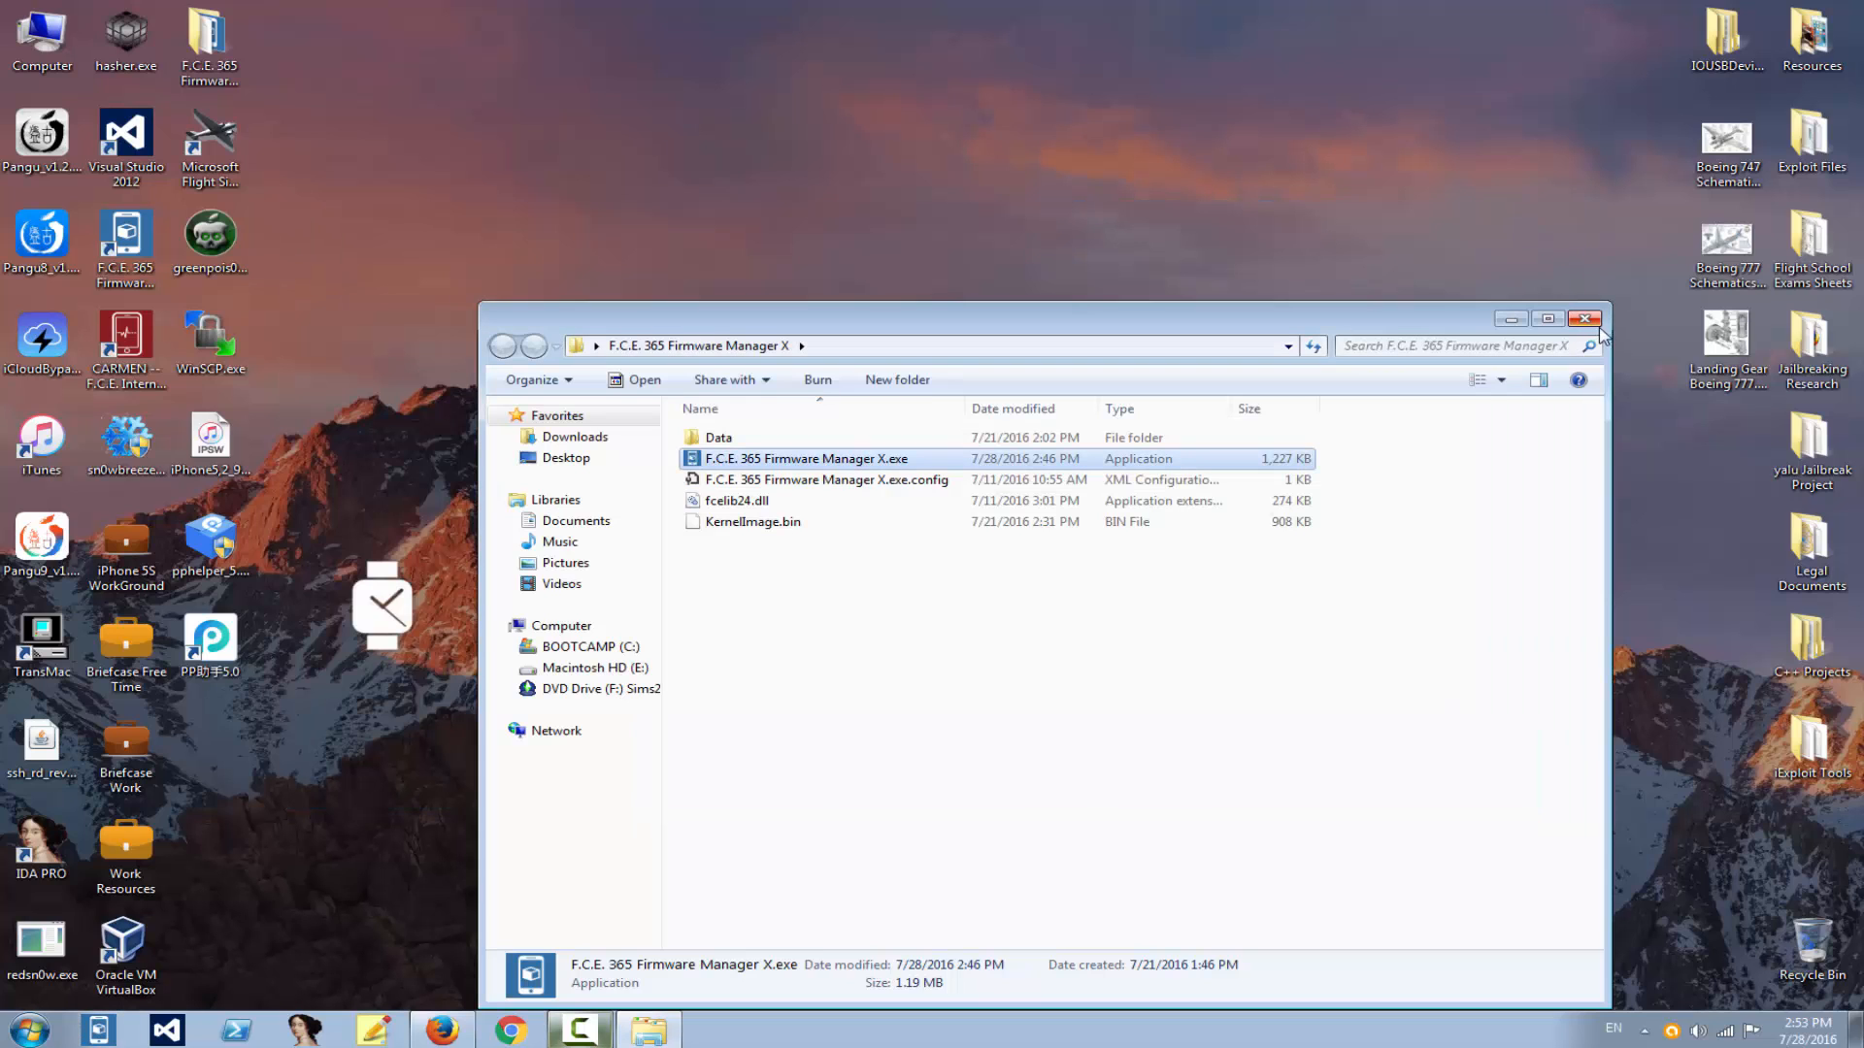
Step: Close the Firmware Manager program folder window, leaving only the desktop
left_click(1584, 319)
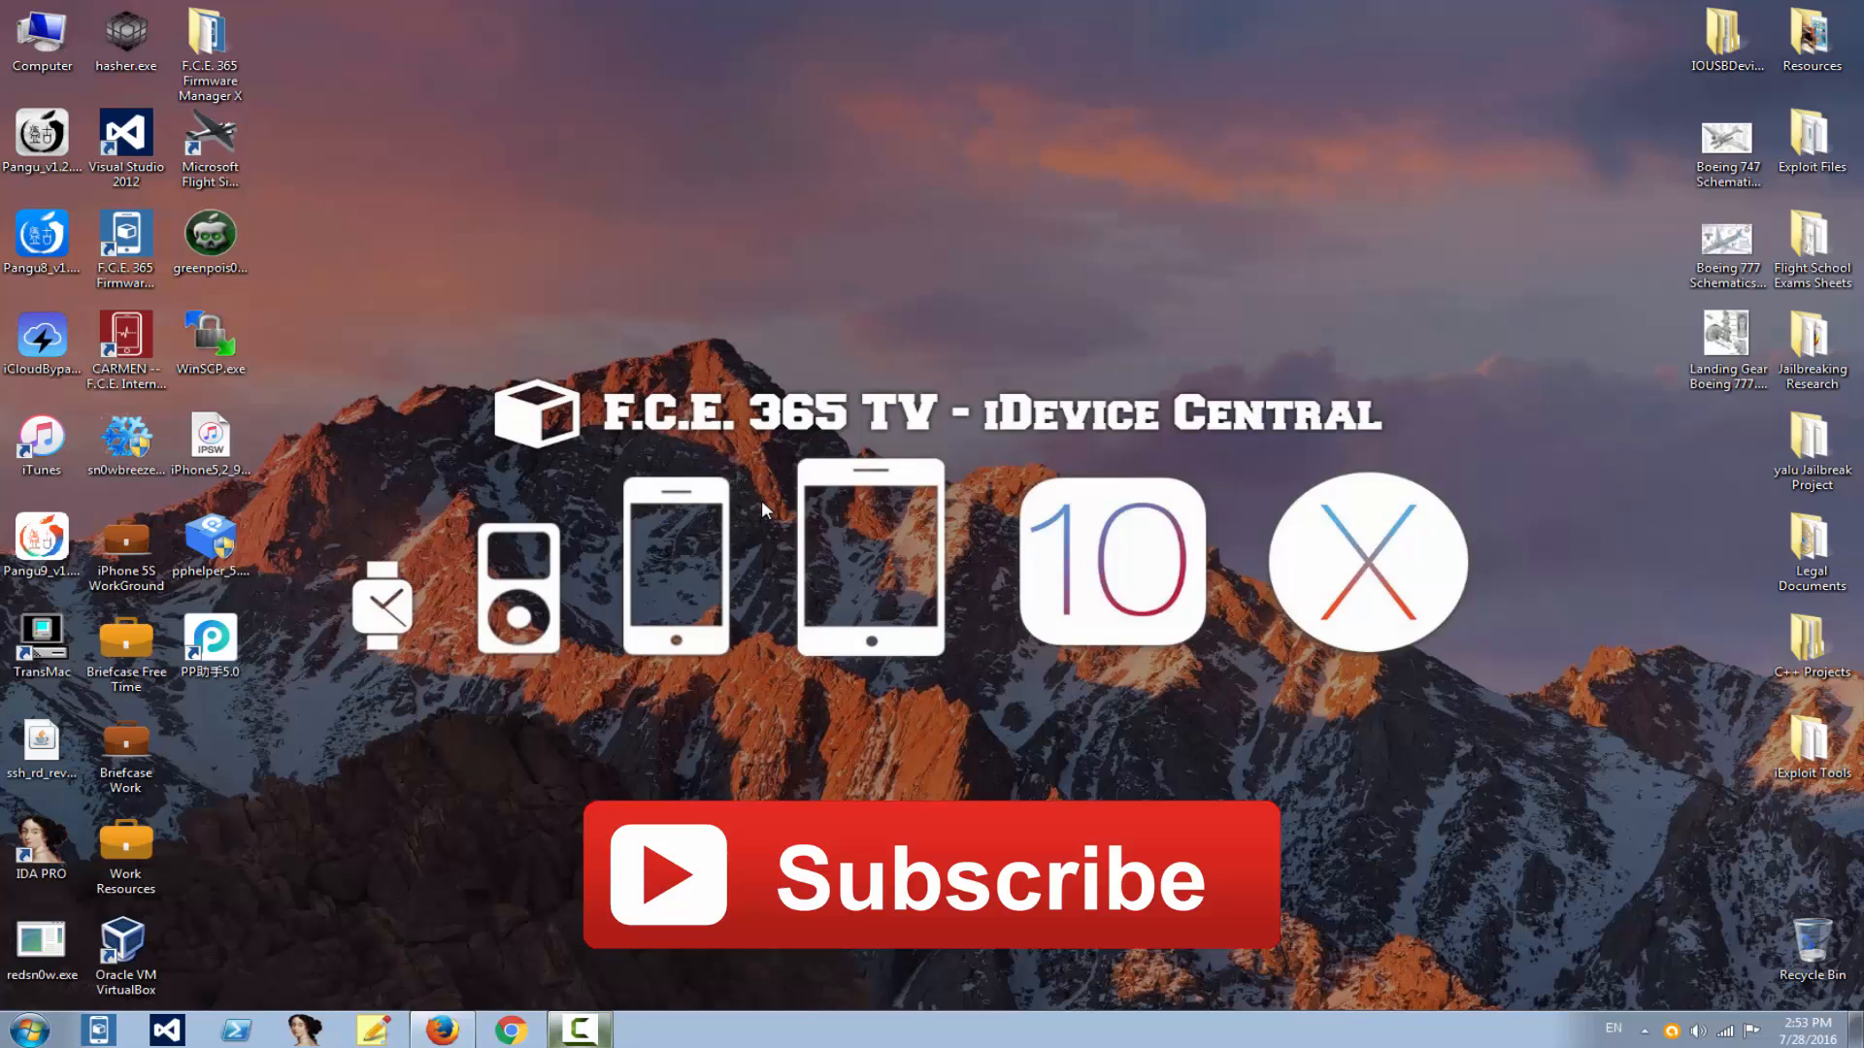
mouse_move(1079, 9)
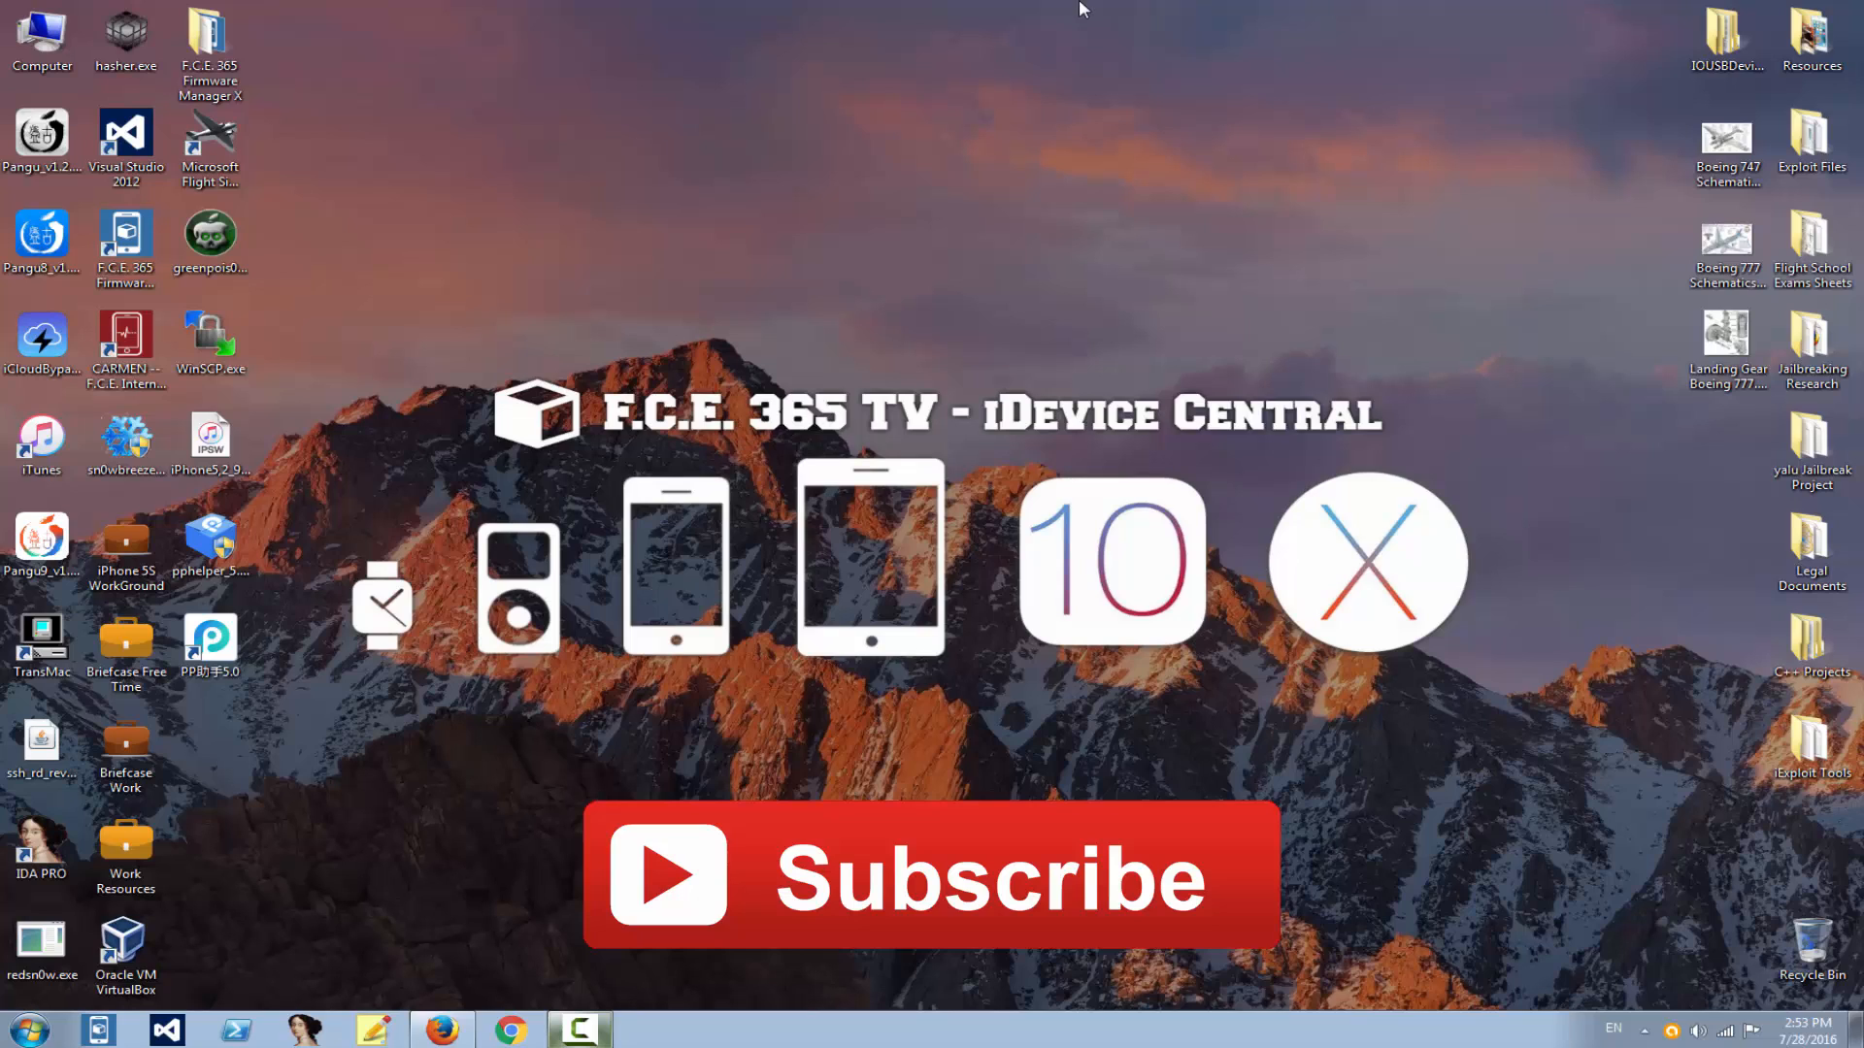
mouse_move(1641, 39)
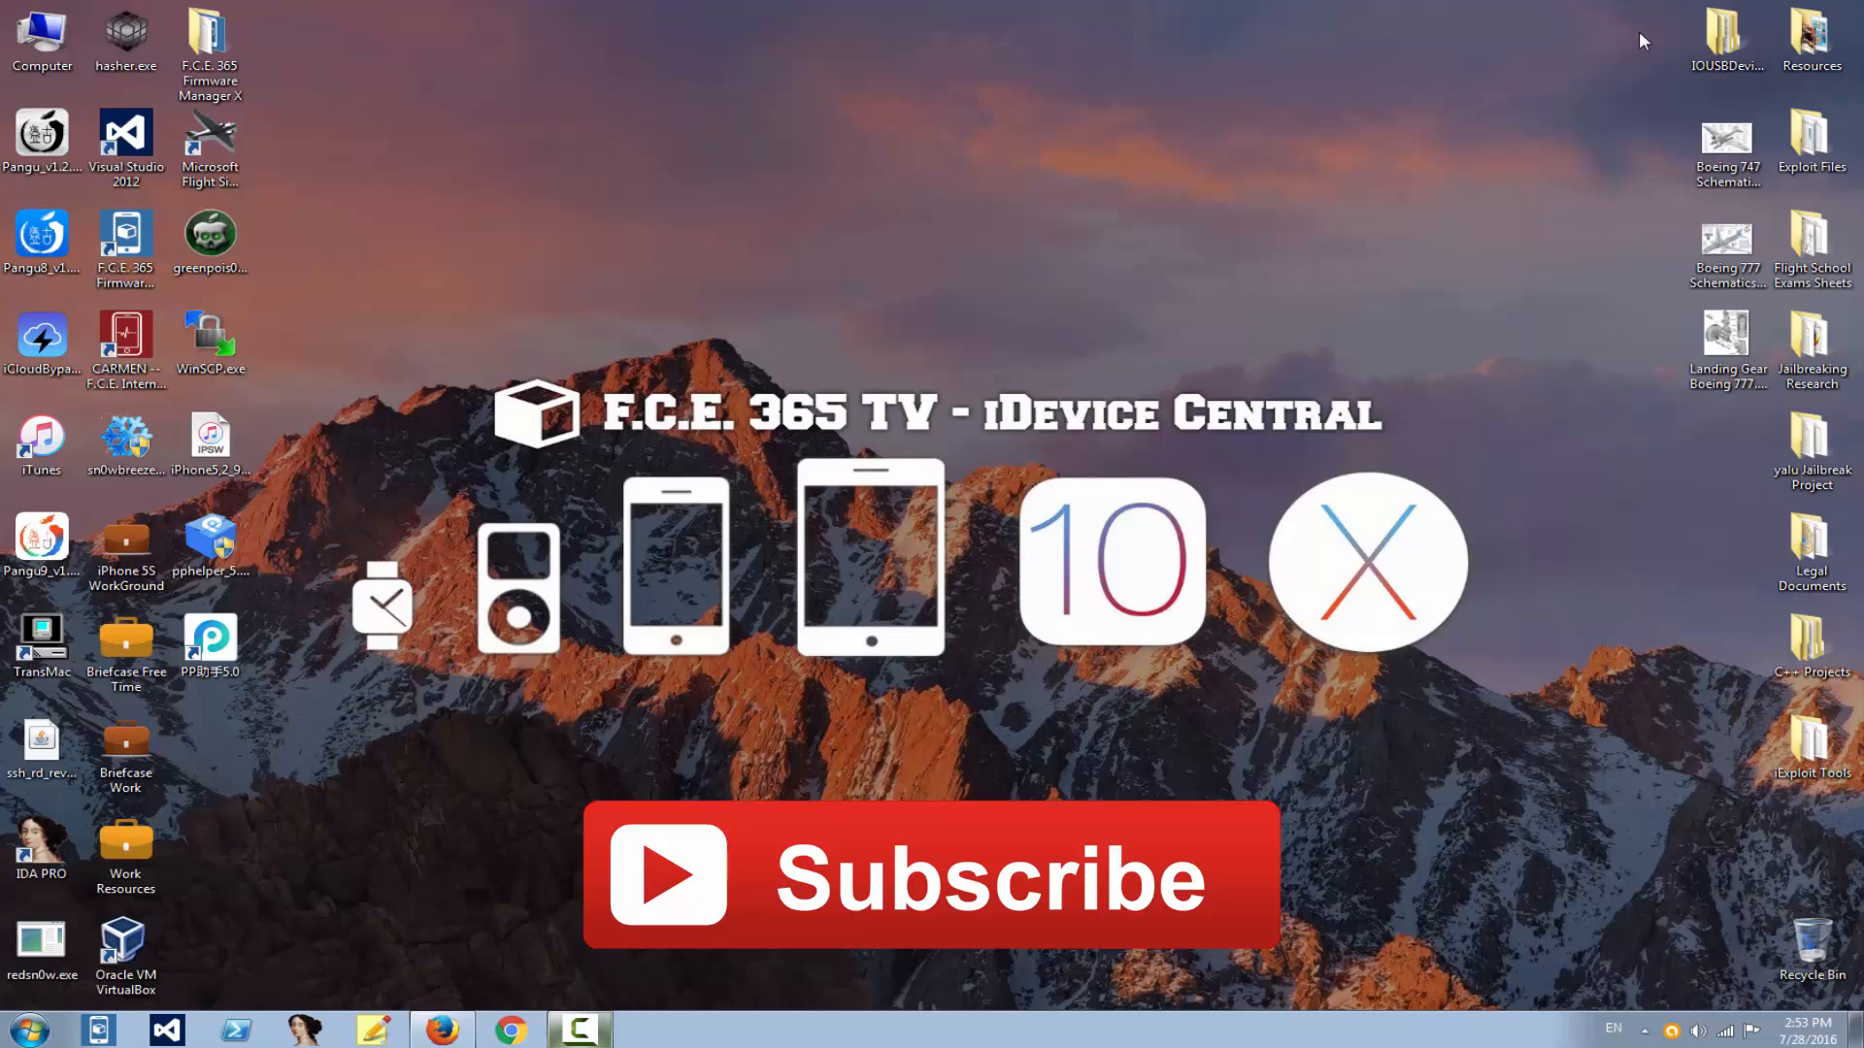